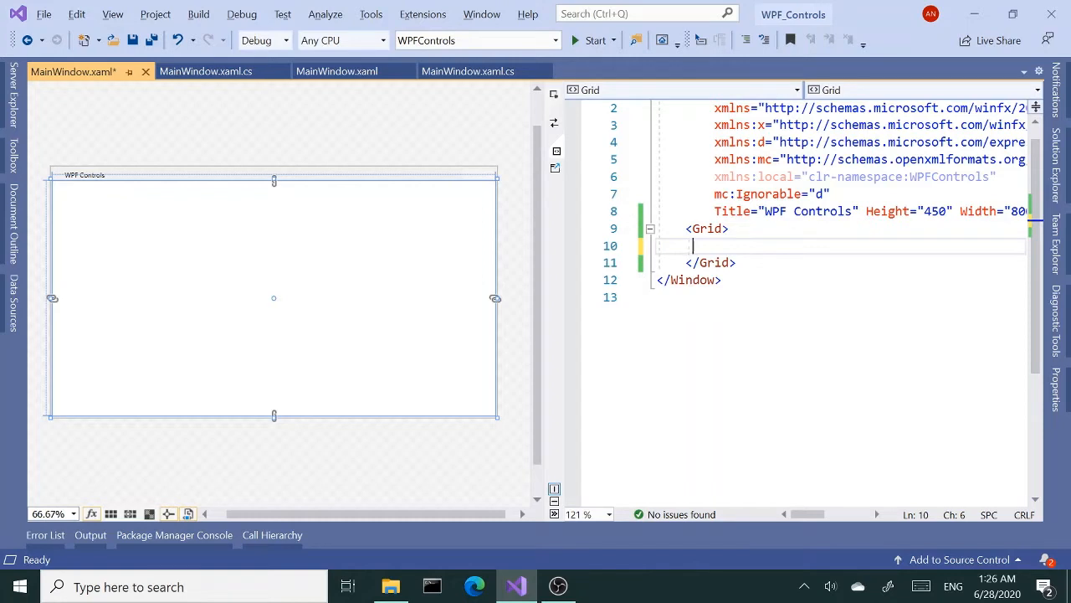
Step: Add Grid.ColumnDefinitions with two ColumnDefinition elements inside the Grid's XAML
{"action": "type", "text": "<Grid.ColumnDefinitions>"}
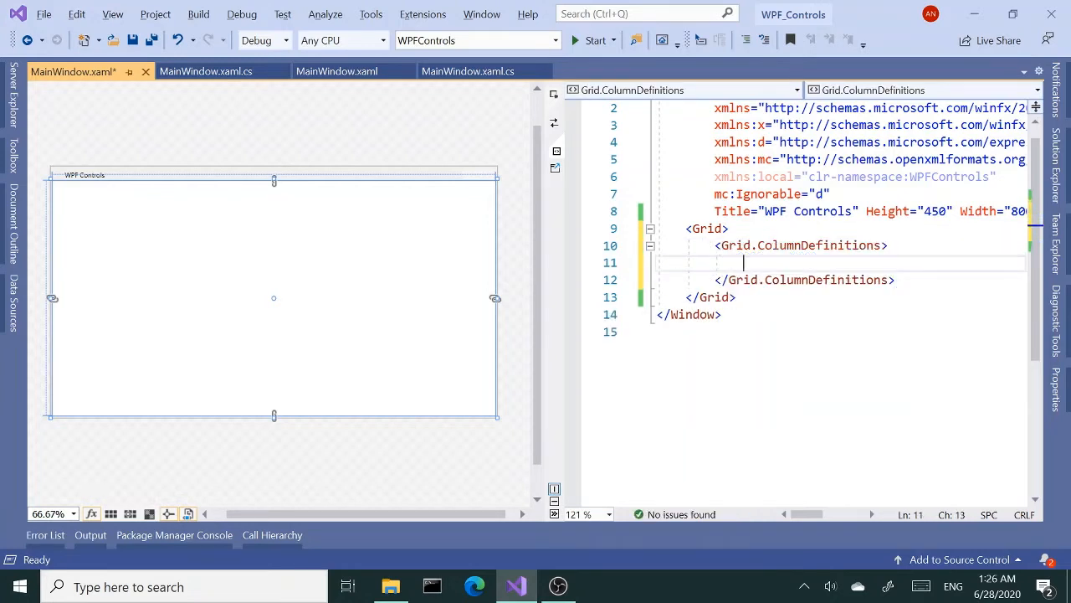
{"action": "type", "text": "co"}
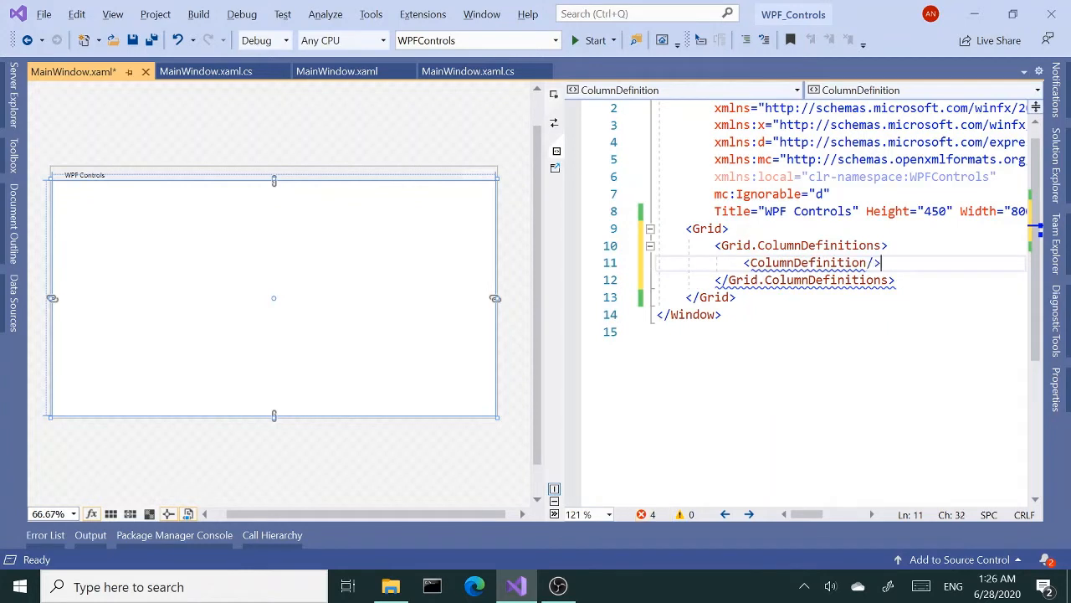
{"action": "type", "text": "<col"}
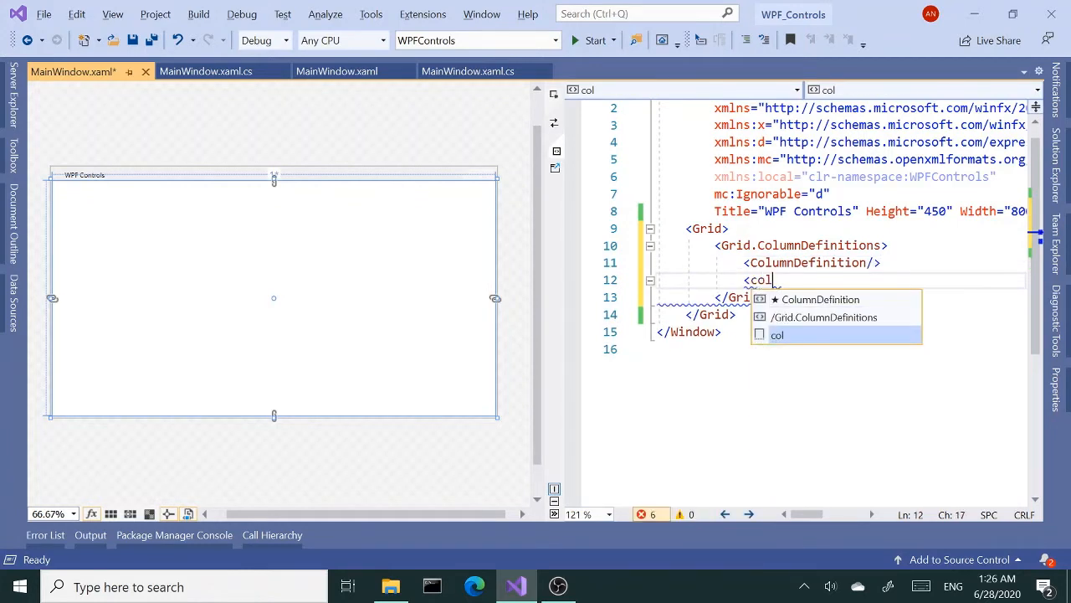
{"action": "key", "text": "Tab"}
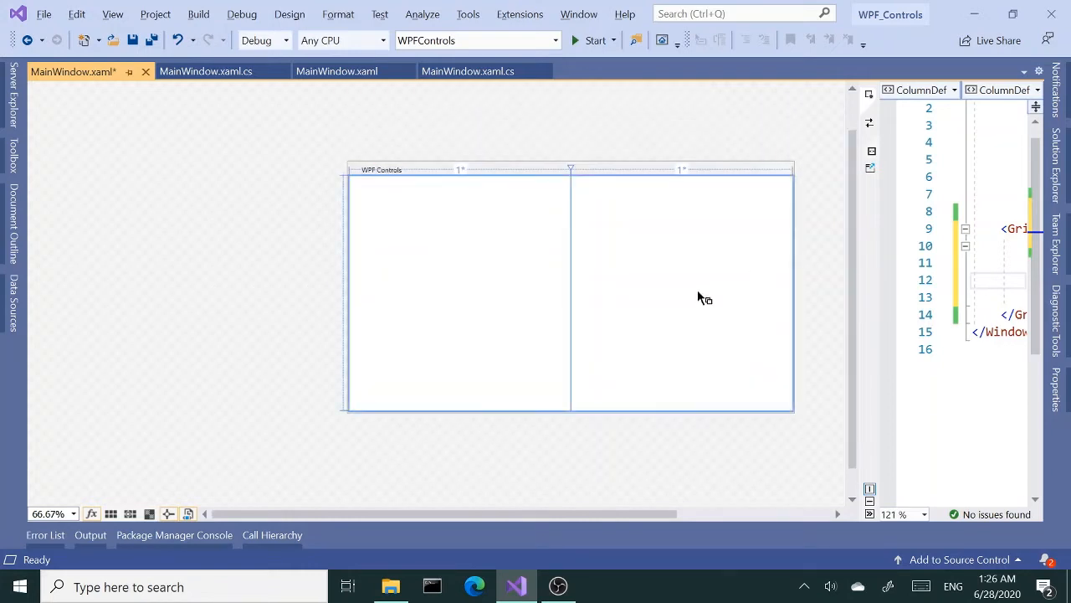
Step: Place a CheckBox at the top-left of the left column and stack copies below it
{"action": "left_click", "coordinate": [71, 513]}
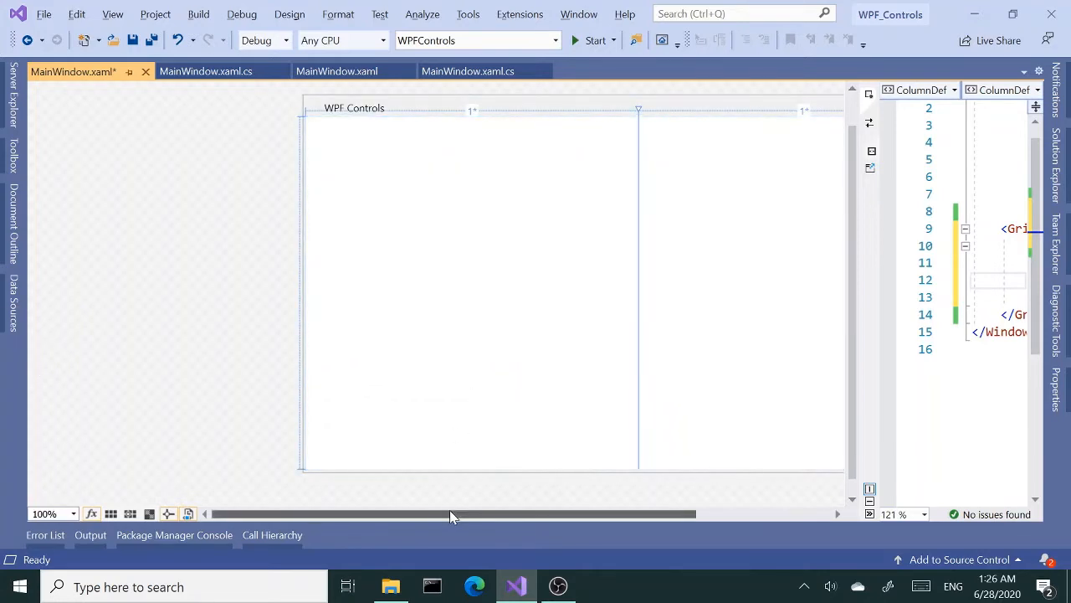
{"action": "left_click_drag", "start_coordinate": [452, 513], "coordinate": [582, 509]}
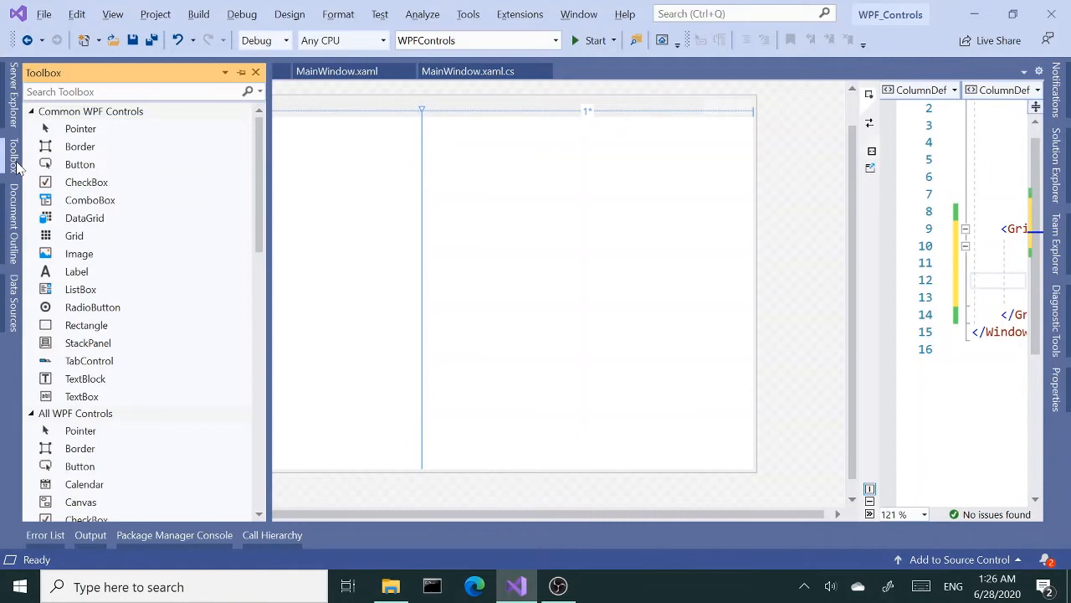
{"action": "left_click", "coordinate": [134, 91]}
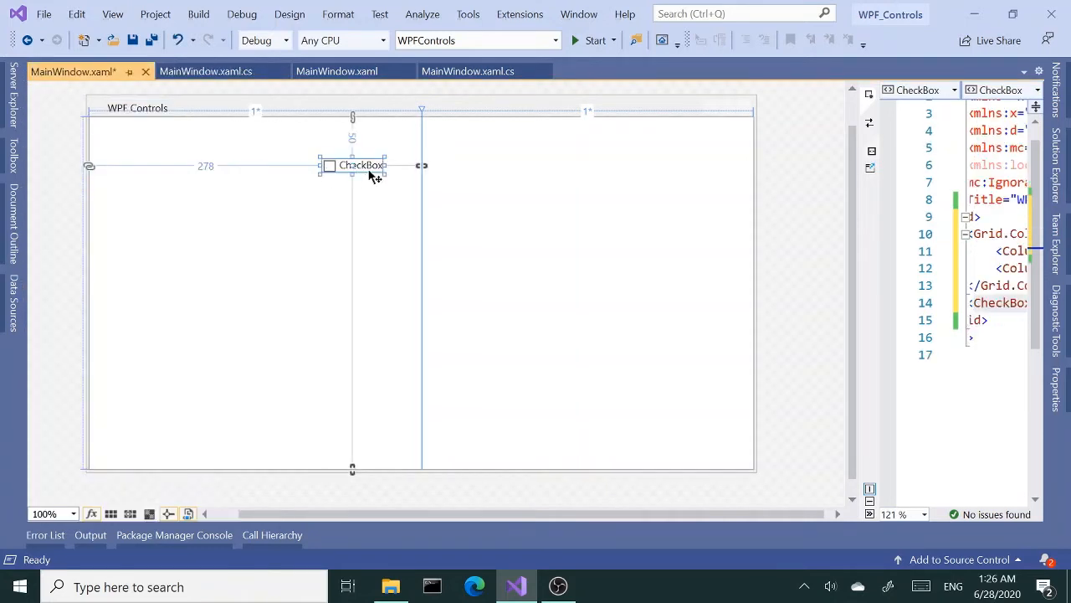
{"action": "left_click_drag", "start_coordinate": [360, 165], "coordinate": [134, 131]}
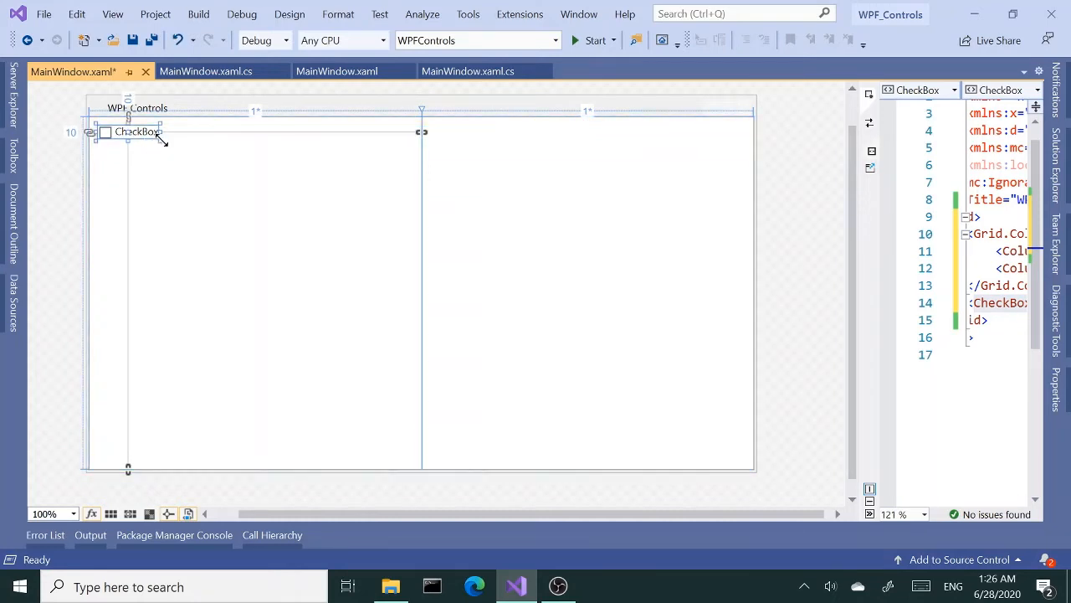
{"action": "left_click_drag", "start_coordinate": [162, 141], "coordinate": [212, 147]}
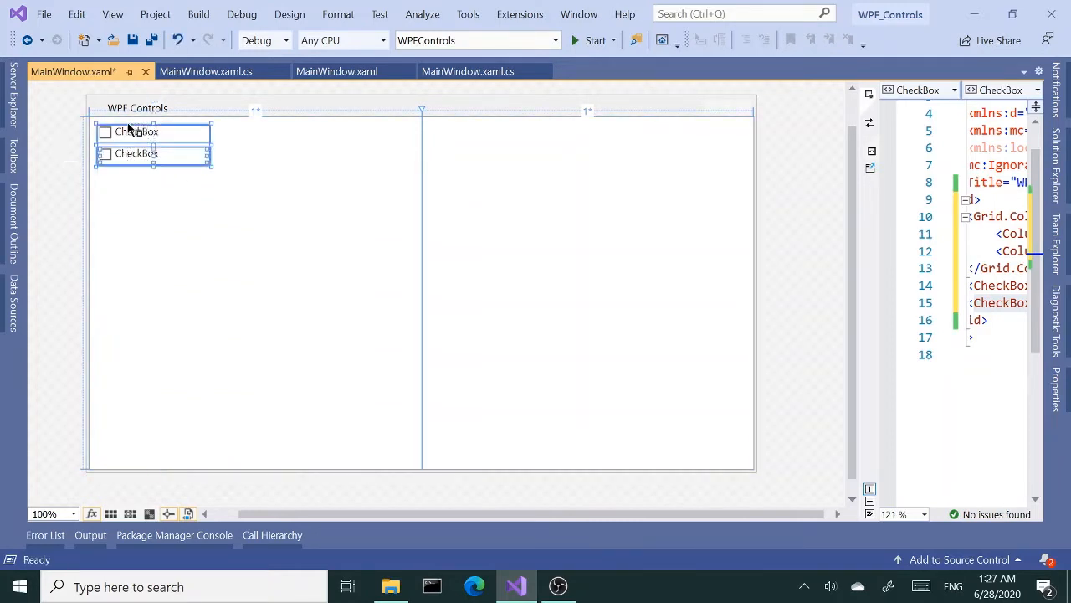
{"action": "mouse_move", "coordinate": [245, 262]}
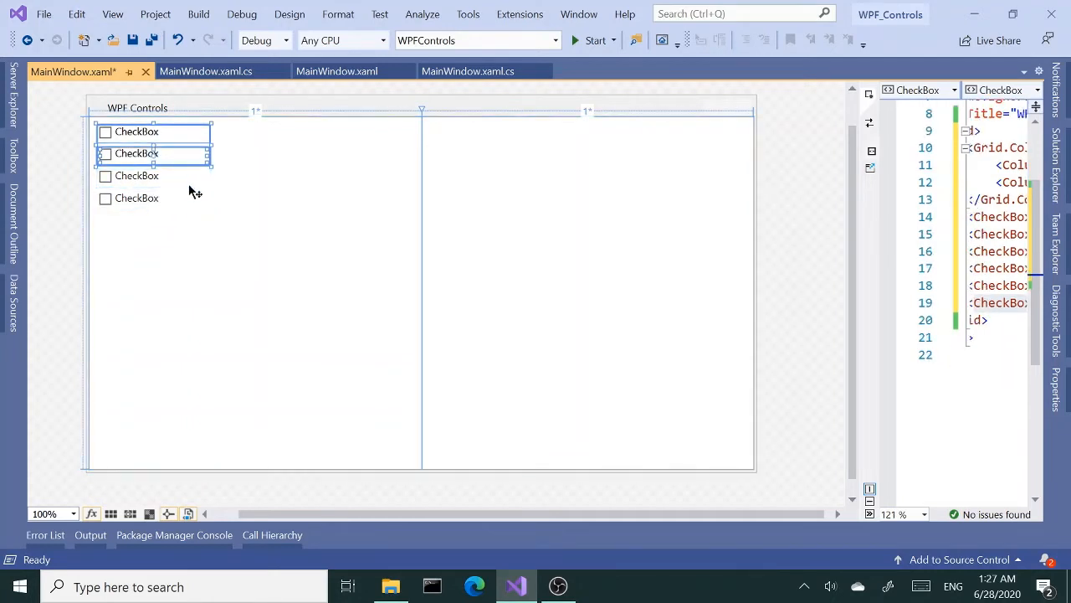
{"action": "left_click_drag", "start_coordinate": [154, 153], "coordinate": [159, 237]}
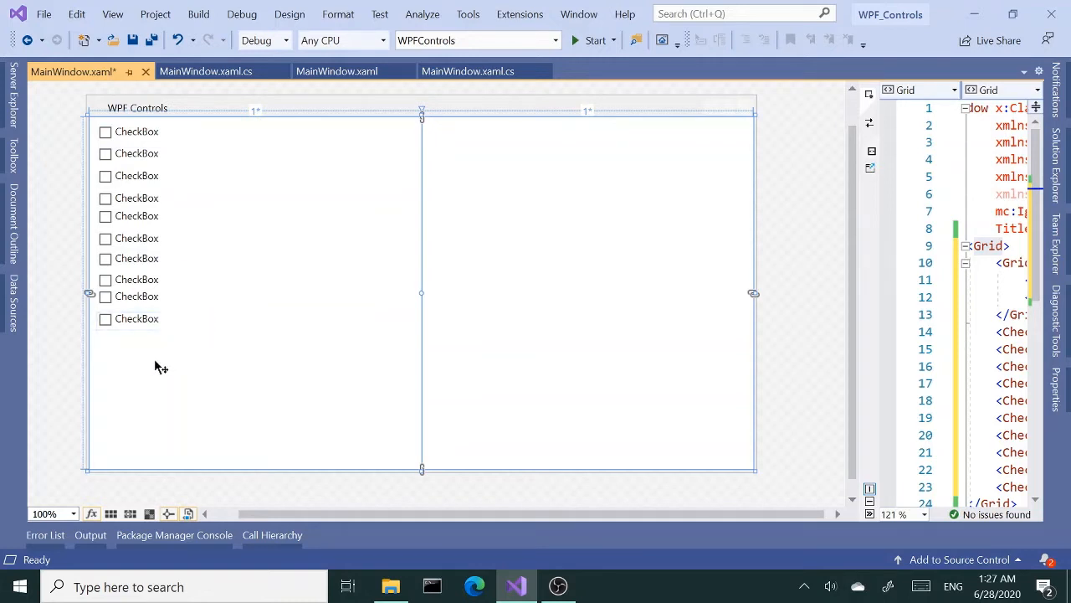
Step: Search the Toolbox for GroupBox and drop one into the left column
{"action": "left_click", "coordinate": [136, 238]}
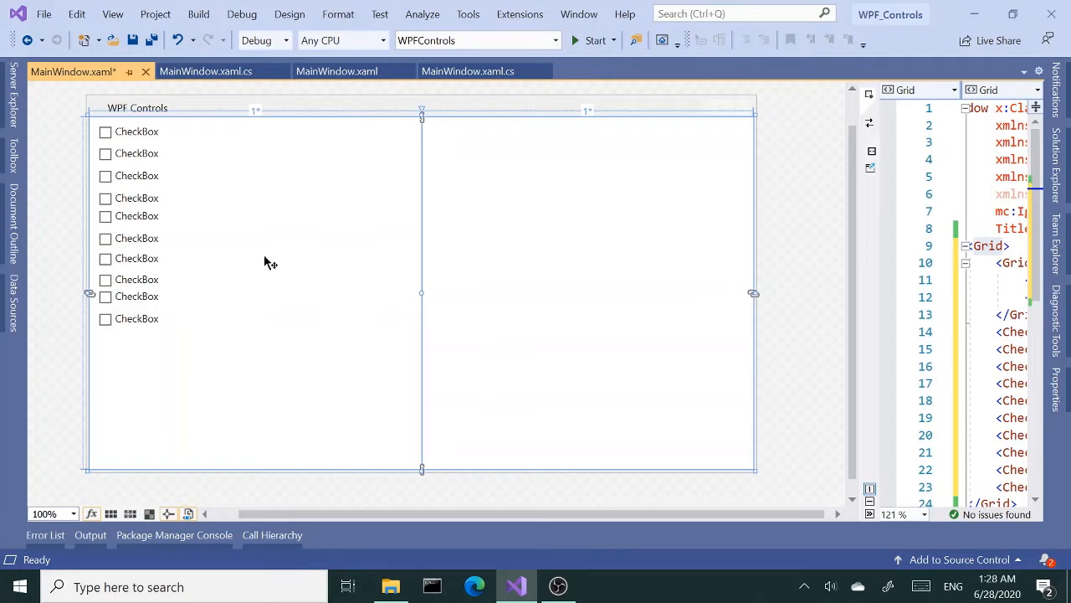
{"action": "left_click", "coordinate": [136, 131]}
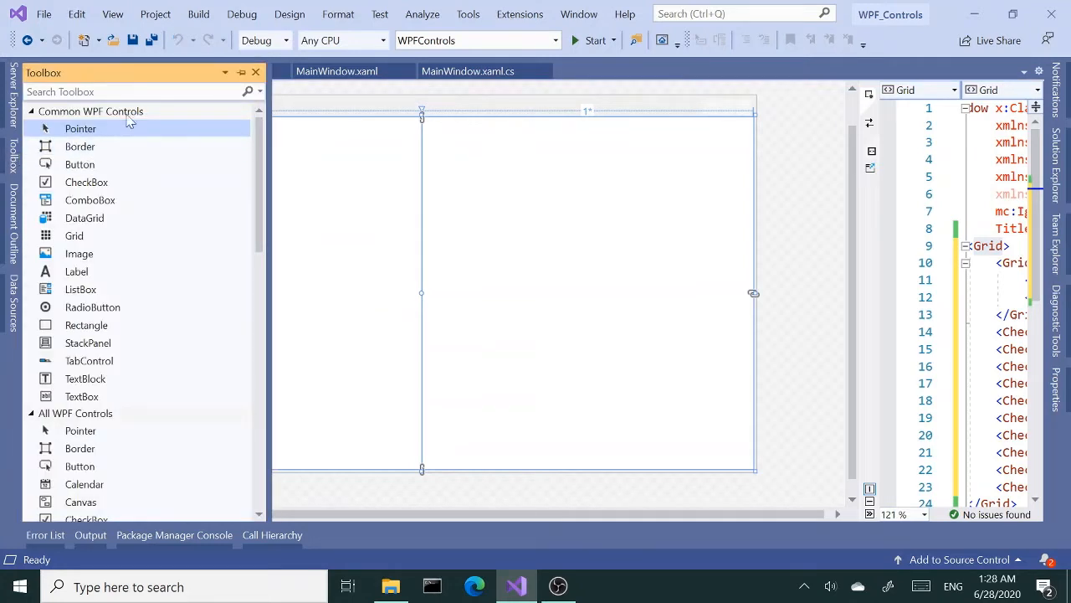
{"action": "type", "text": "grou"}
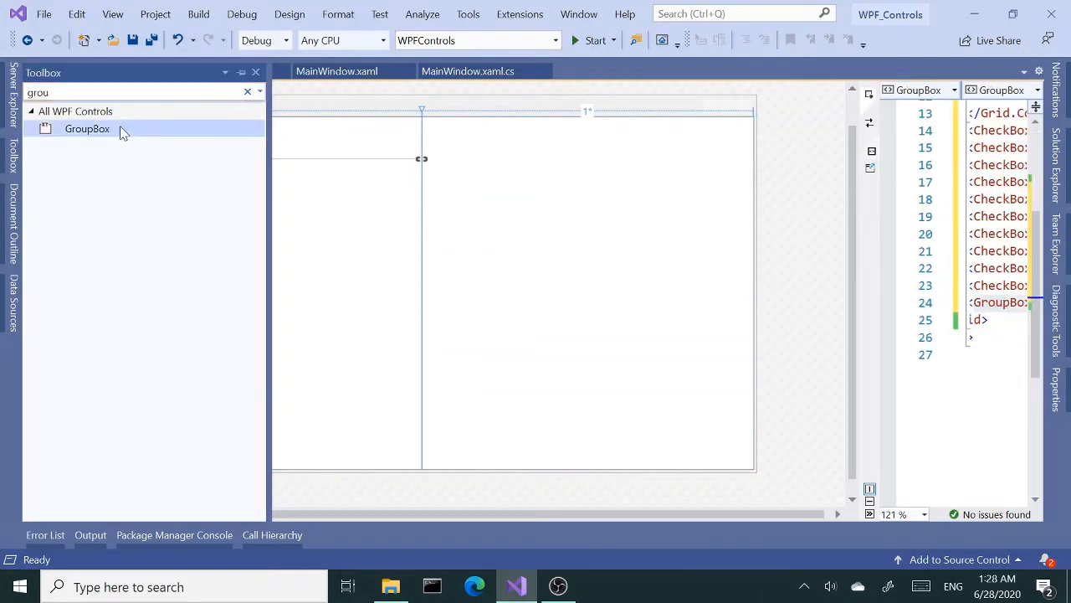
{"action": "left_click_drag", "start_coordinate": [87, 128], "coordinate": [346, 234]}
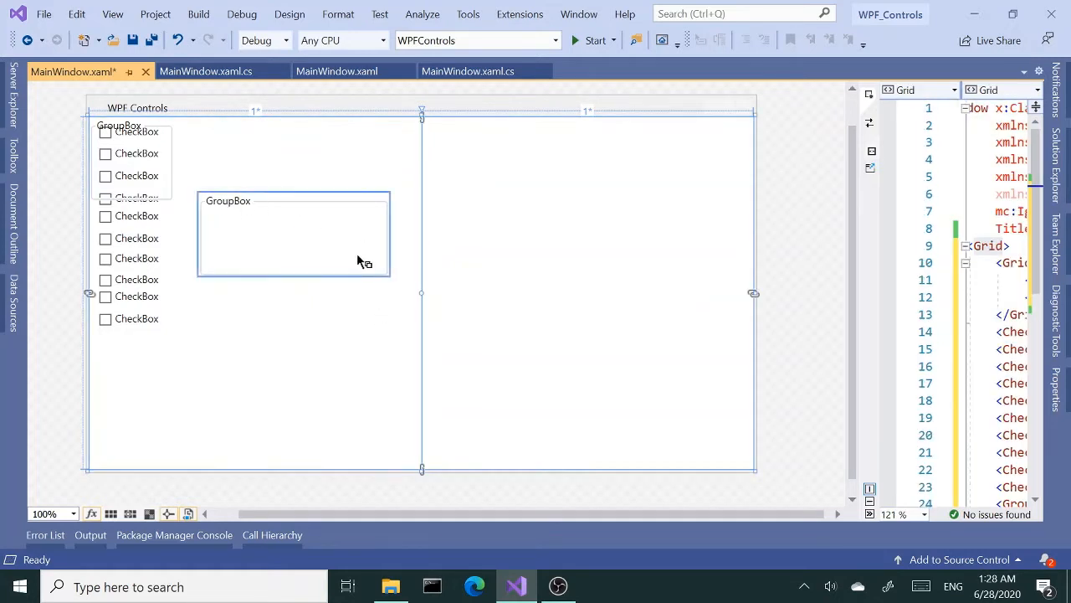
Step: Set the group box's Header to 'BreadType'
{"action": "left_click", "coordinate": [293, 234]}
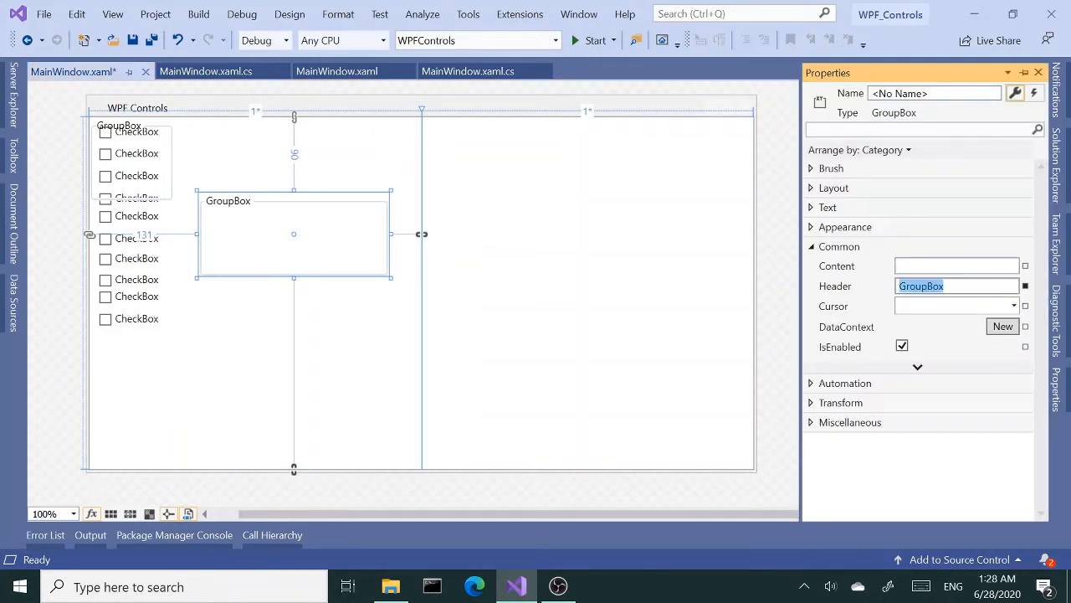
{"action": "type", "text": "Bread"}
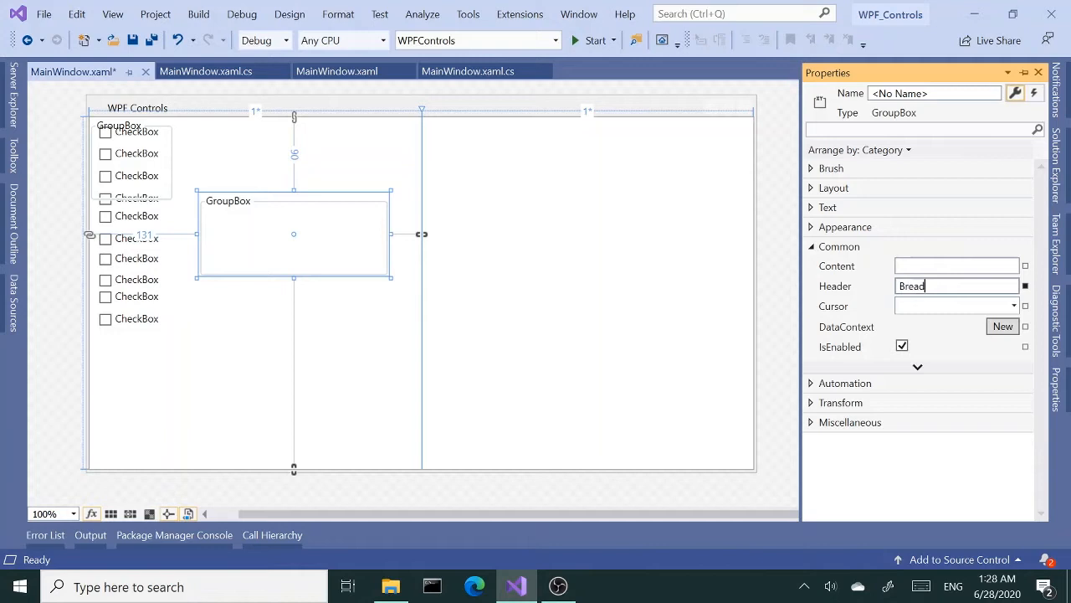
{"action": "type", "text": "T"}
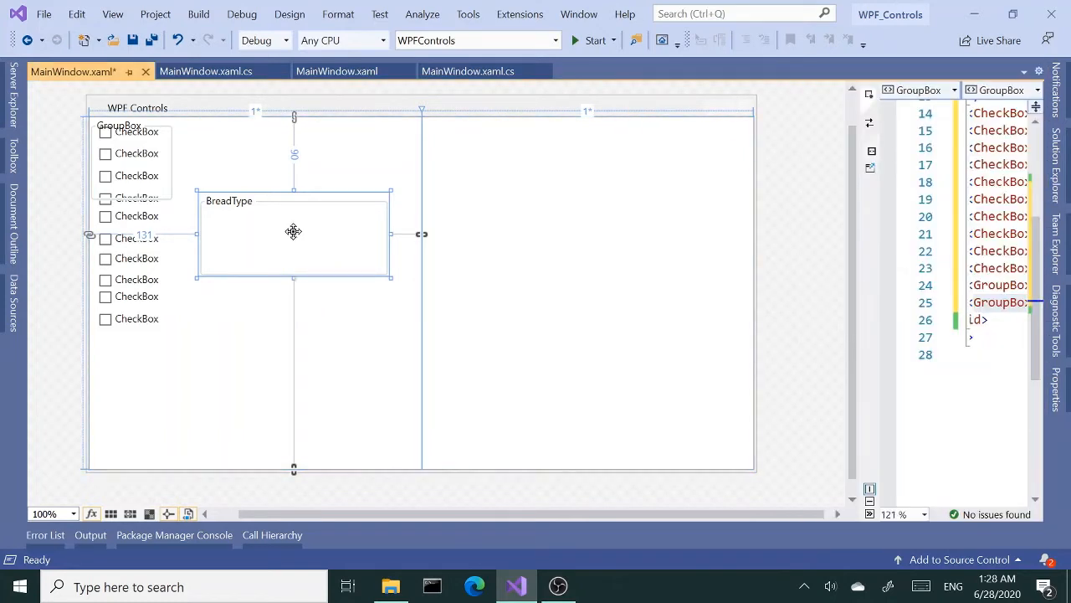
{"action": "mouse_move", "coordinate": [323, 237]}
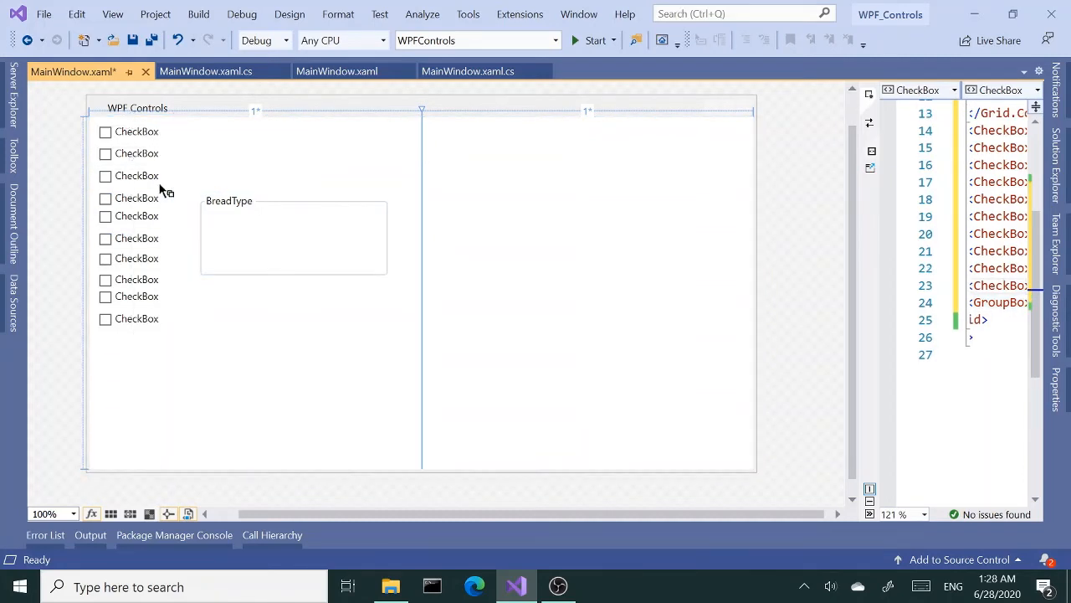
Step: Try a Canvas inside the BreadType group box, resizing it and checking its Layout properties
{"action": "left_click", "coordinate": [136, 132]}
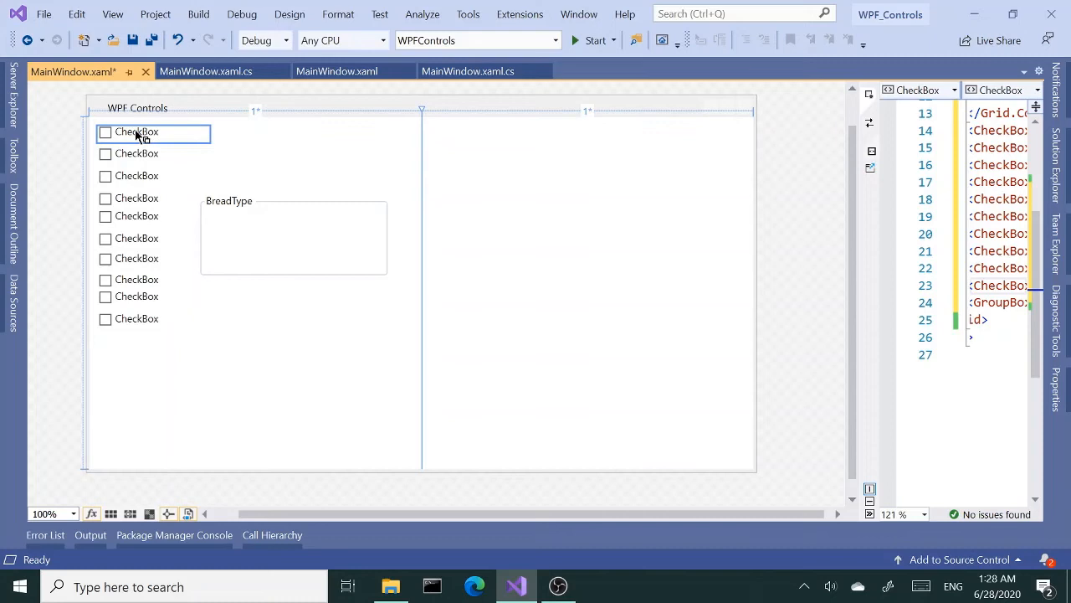
{"action": "left_click", "coordinate": [137, 132]}
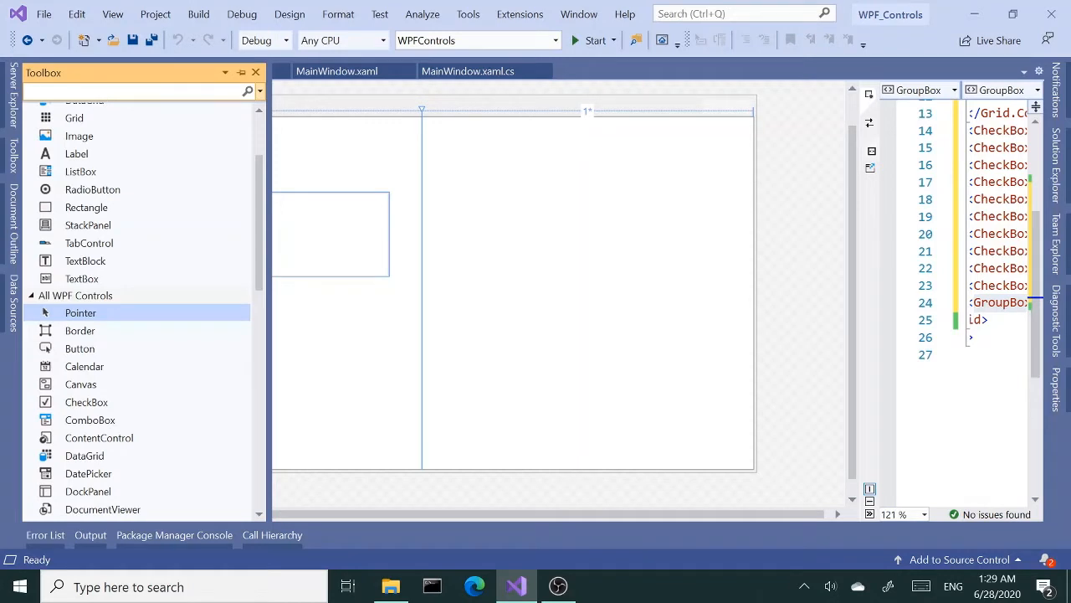
{"action": "type", "text": "can"}
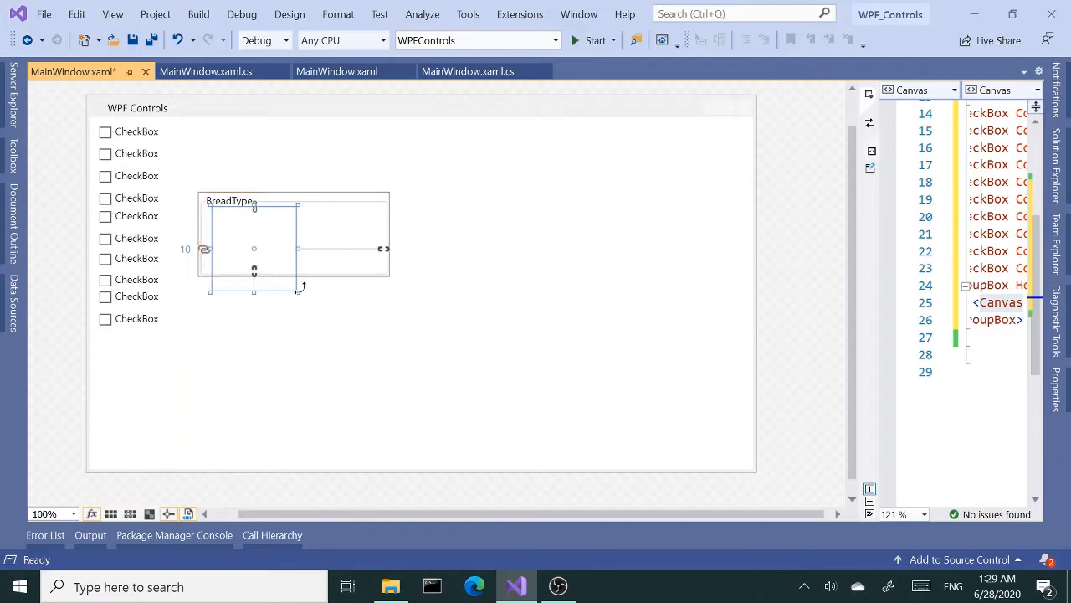
{"action": "mouse_move", "coordinate": [299, 288]}
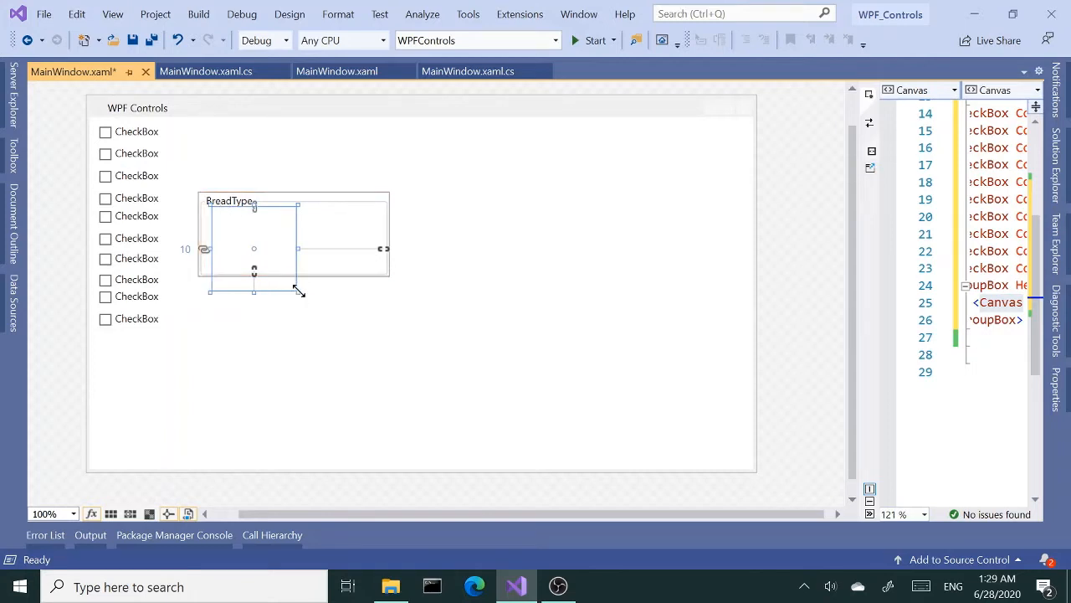
{"action": "left_click_drag", "start_coordinate": [297, 292], "coordinate": [377, 271]}
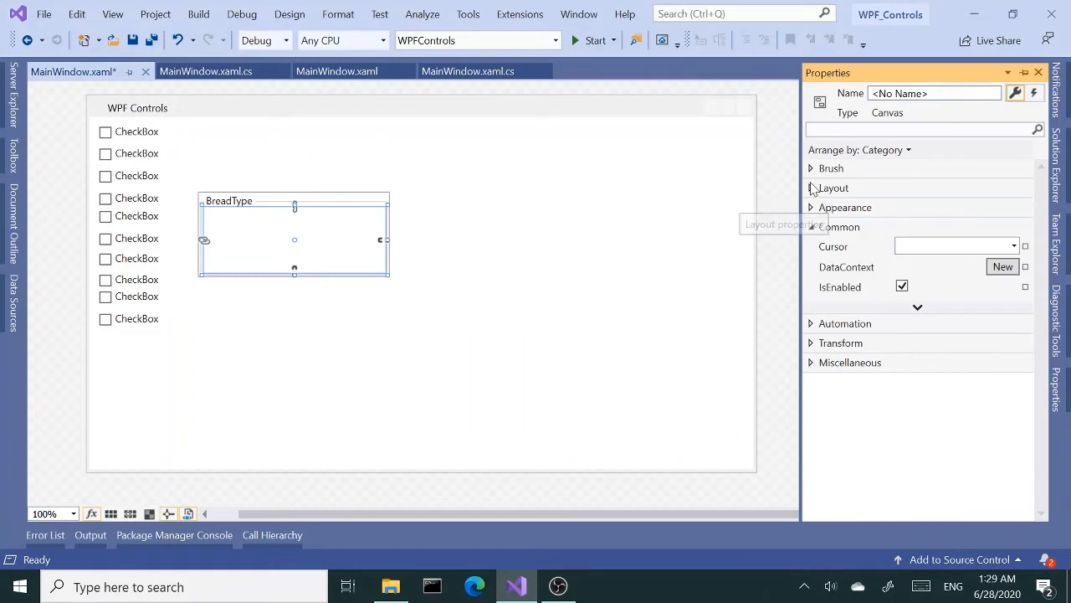
{"action": "left_click", "coordinate": [834, 188]}
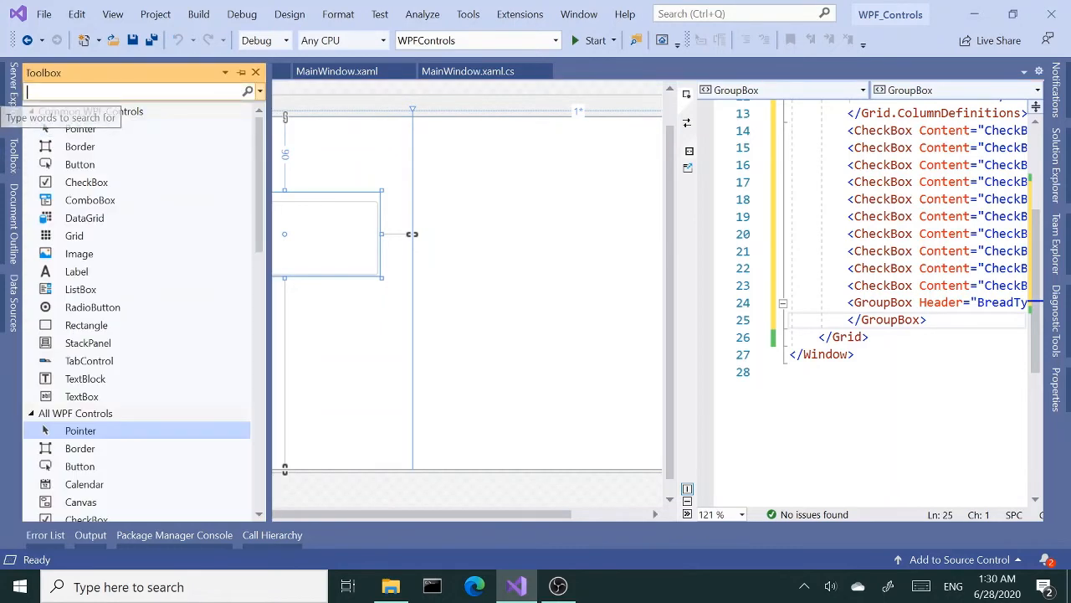
Step: Add a Canvas to the BreadType group box and stretch it to fill the interior
{"action": "type", "text": "can"}
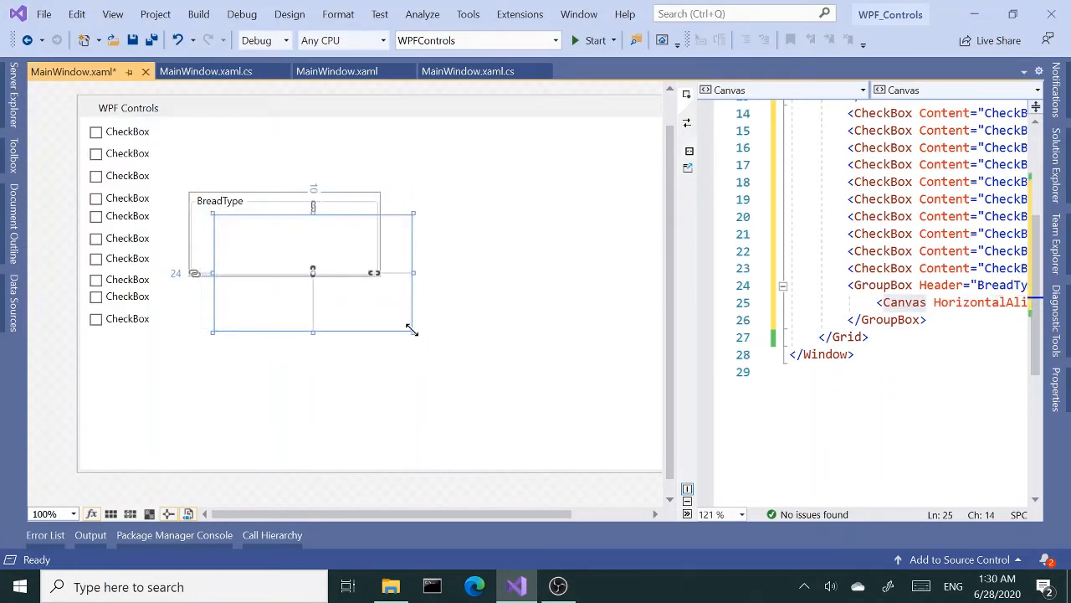
{"action": "left_click_drag", "start_coordinate": [410, 329], "coordinate": [364, 269]}
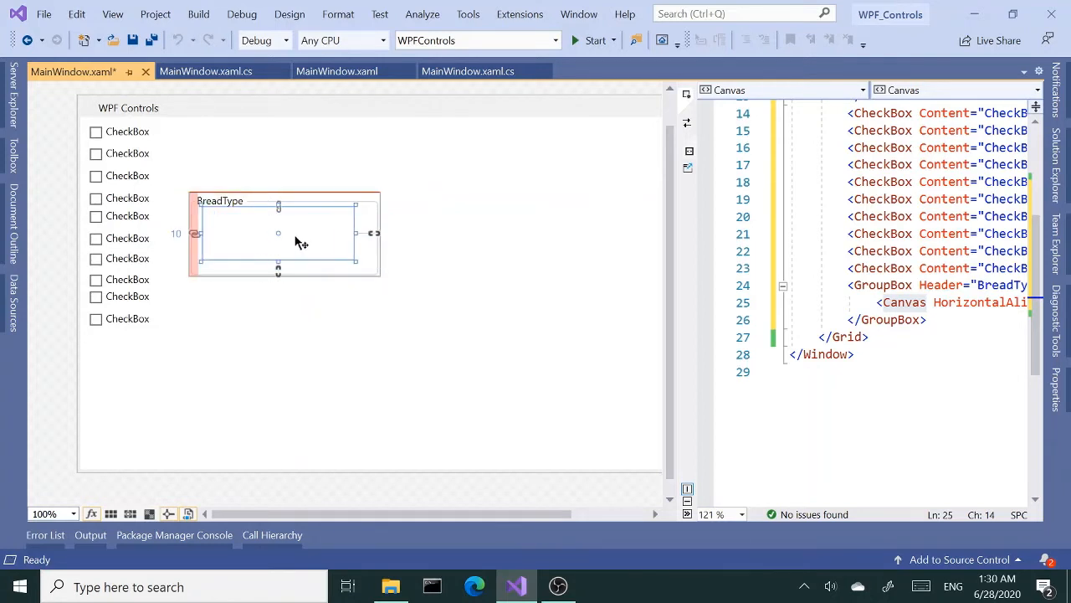
{"action": "left_click", "coordinate": [285, 234]}
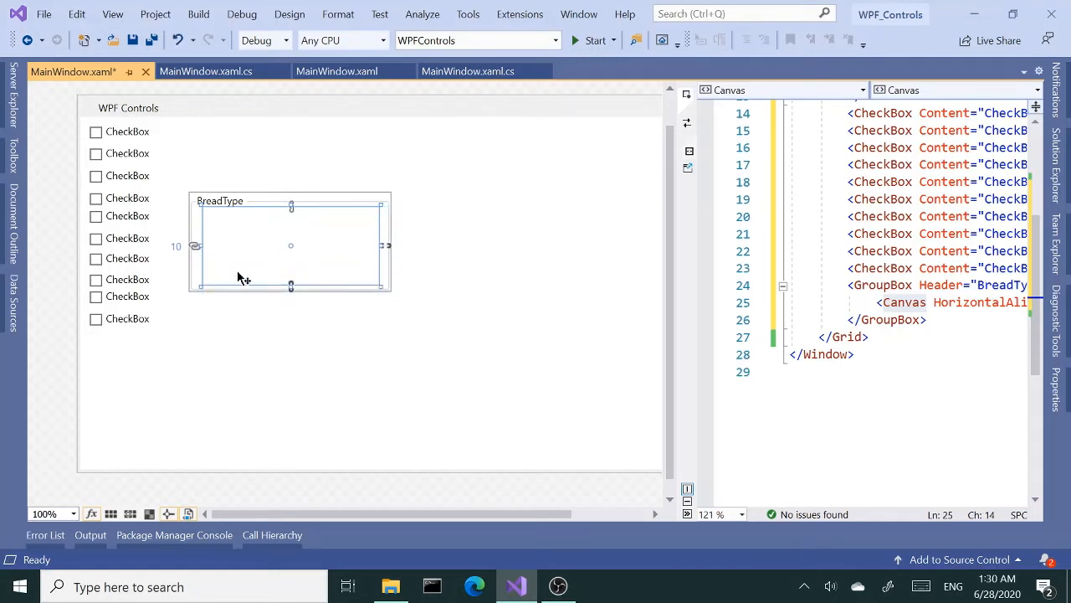
{"action": "mouse_move", "coordinate": [204, 262]}
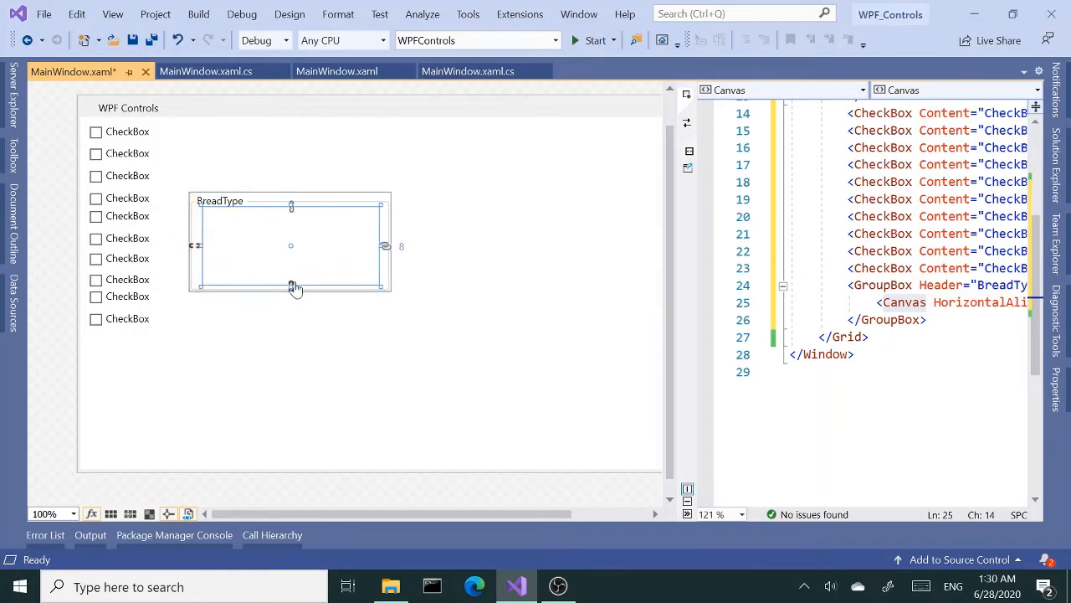
{"action": "mouse_move", "coordinate": [274, 257]}
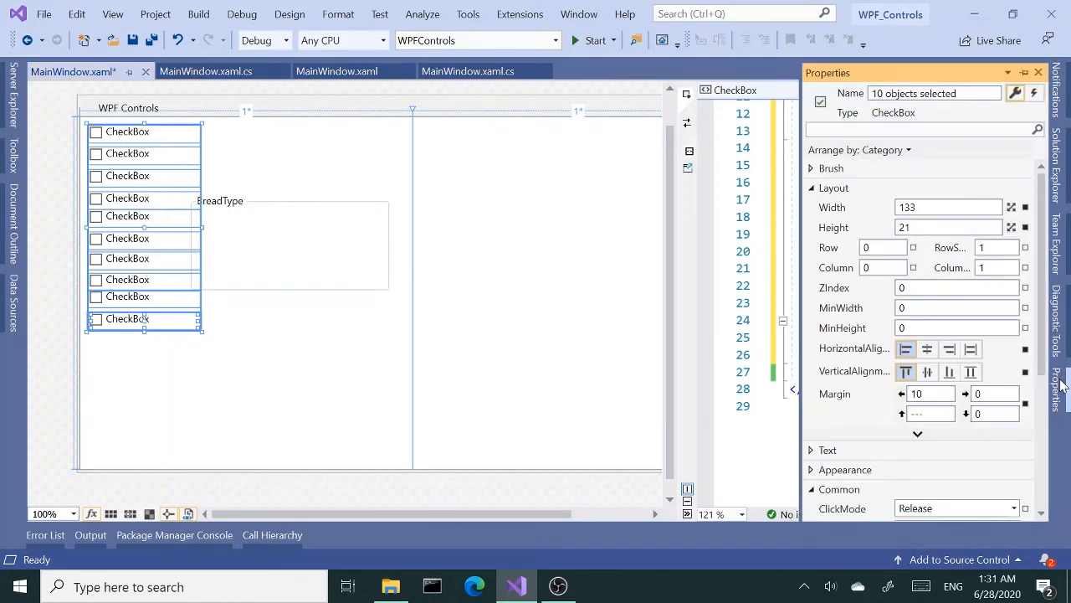
{"action": "mouse_move", "coordinate": [828, 247]}
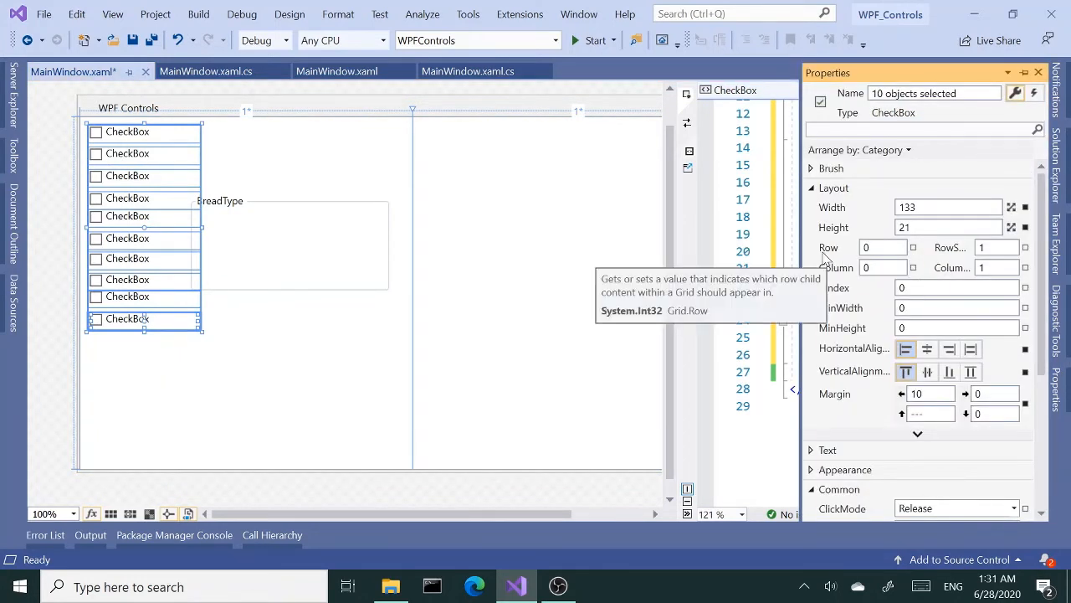
{"action": "mouse_move", "coordinate": [824, 184]}
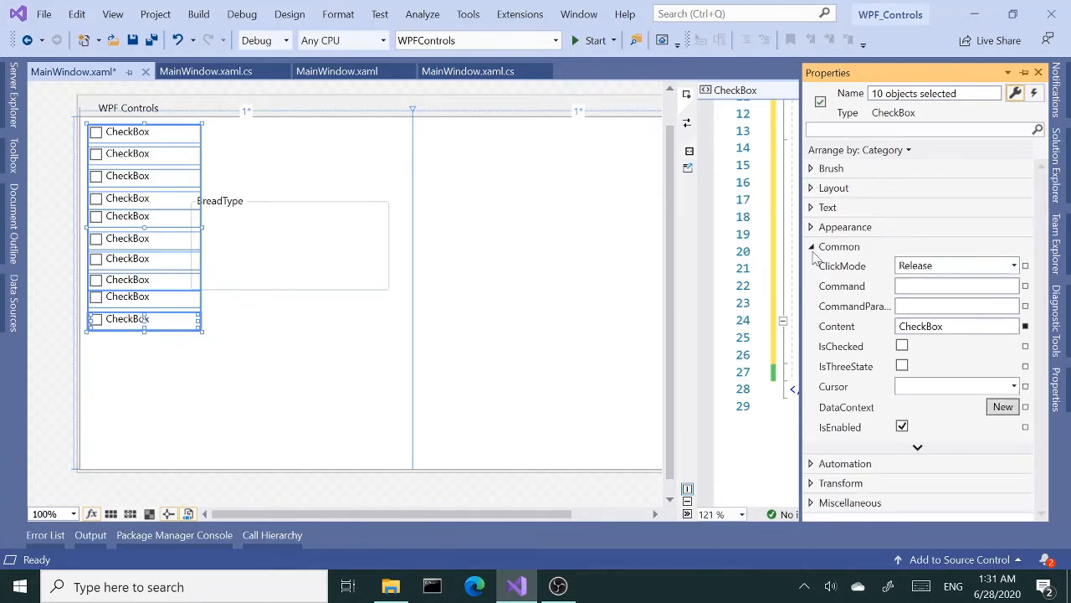
Step: Set the font size of the ten selected checkboxes to 16 px
{"action": "left_click", "coordinate": [828, 207]}
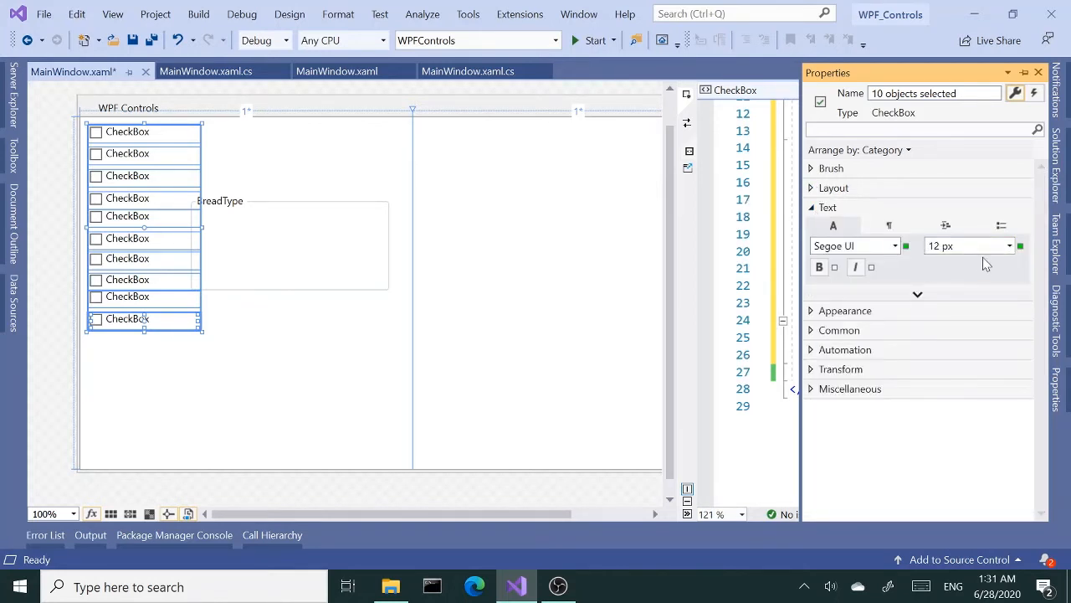
{"action": "left_click", "coordinate": [1008, 245]}
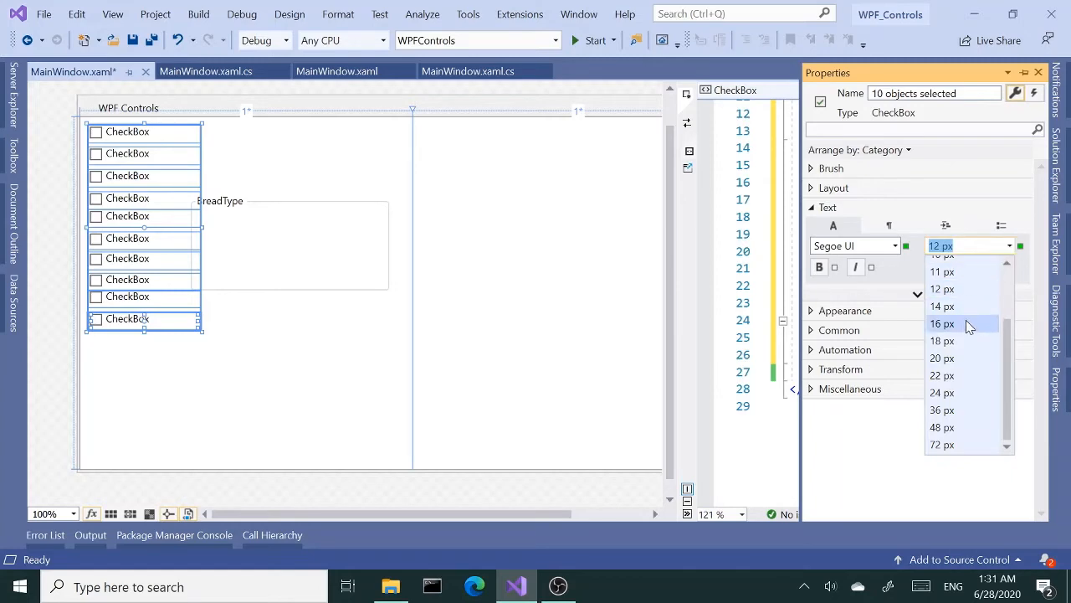
{"action": "left_click", "coordinate": [942, 323]}
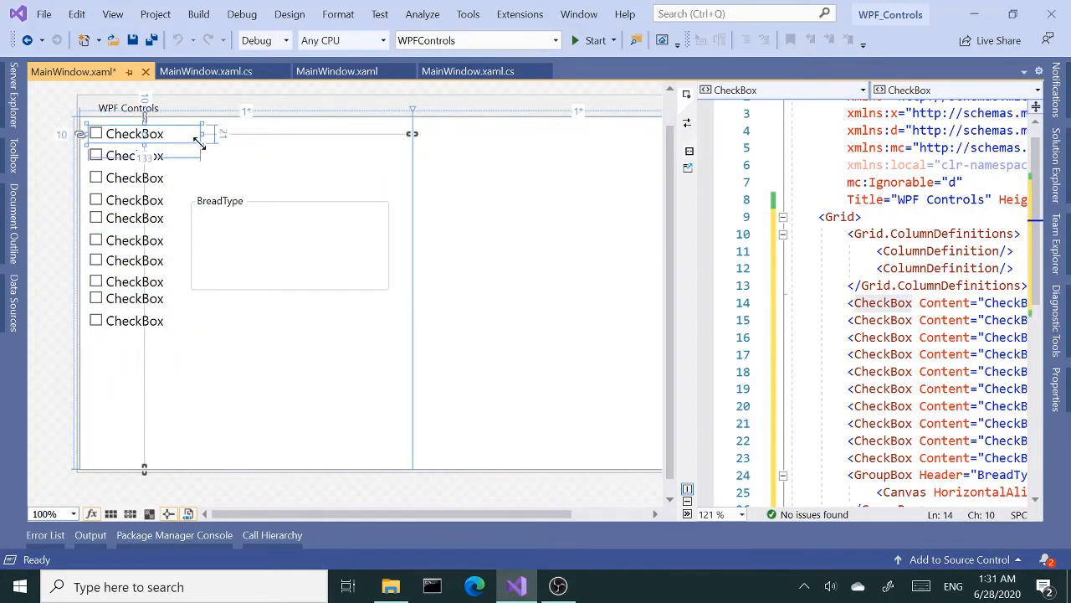
Step: Drag a left-column checkbox into the BreadType group box and select it
{"action": "left_click_drag", "start_coordinate": [134, 134], "coordinate": [234, 226]}
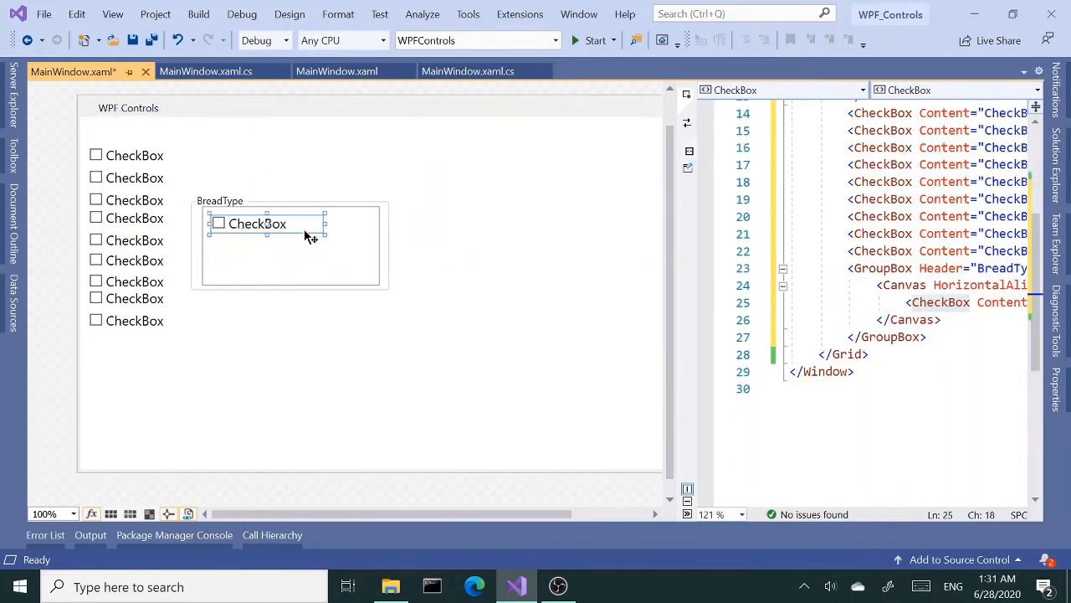
{"action": "mouse_move", "coordinate": [289, 230]}
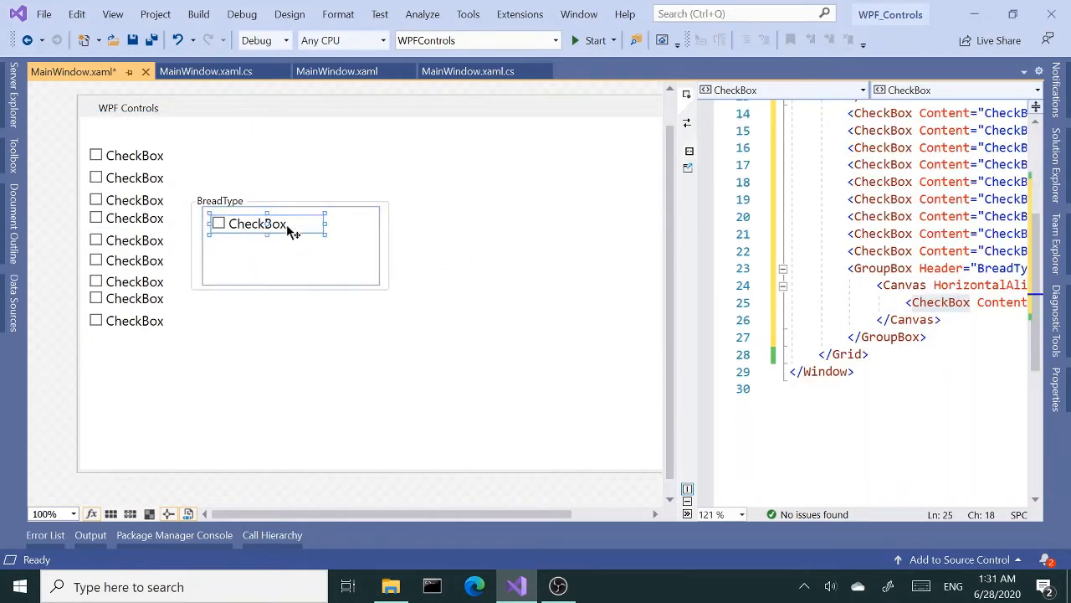
{"action": "left_click", "coordinate": [134, 155]}
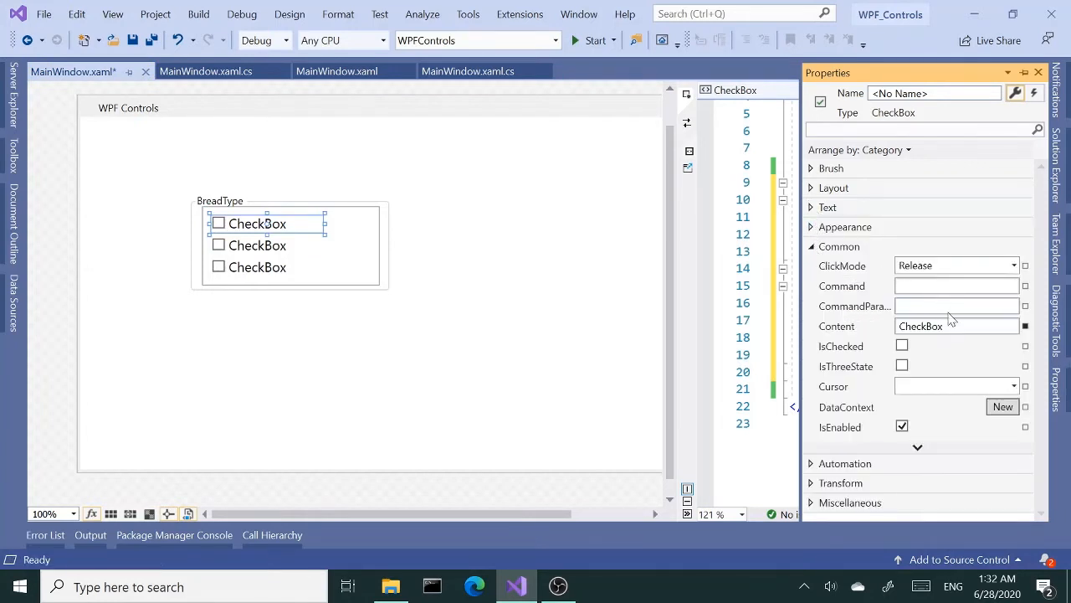
Step: Change the BreadType checkboxes' Content to Italian, Wheat and Herbs
{"action": "left_click", "coordinate": [956, 325]}
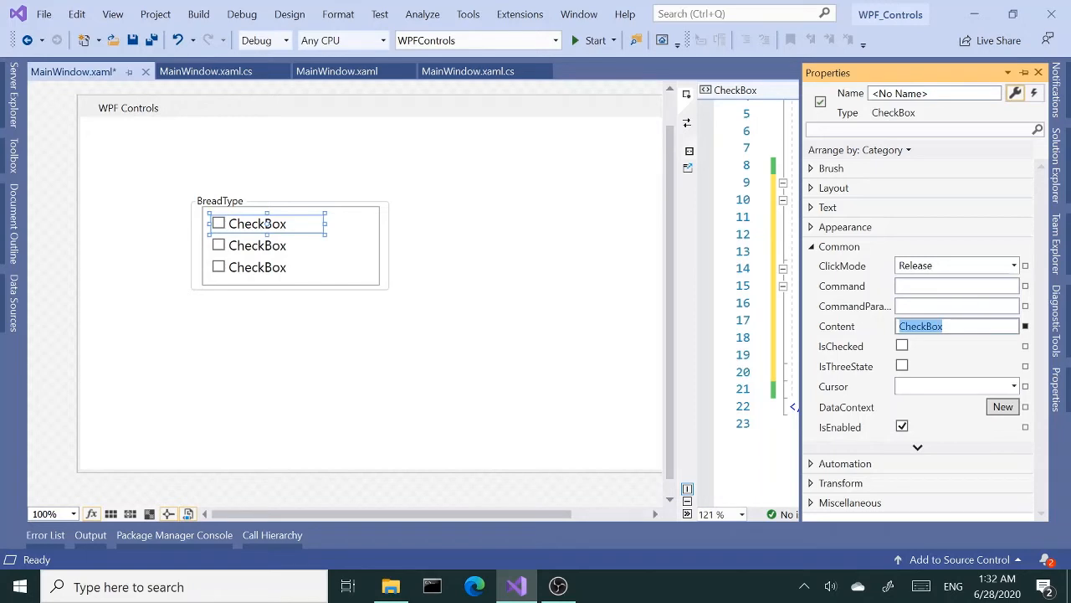
{"action": "type", "text": "Italian"}
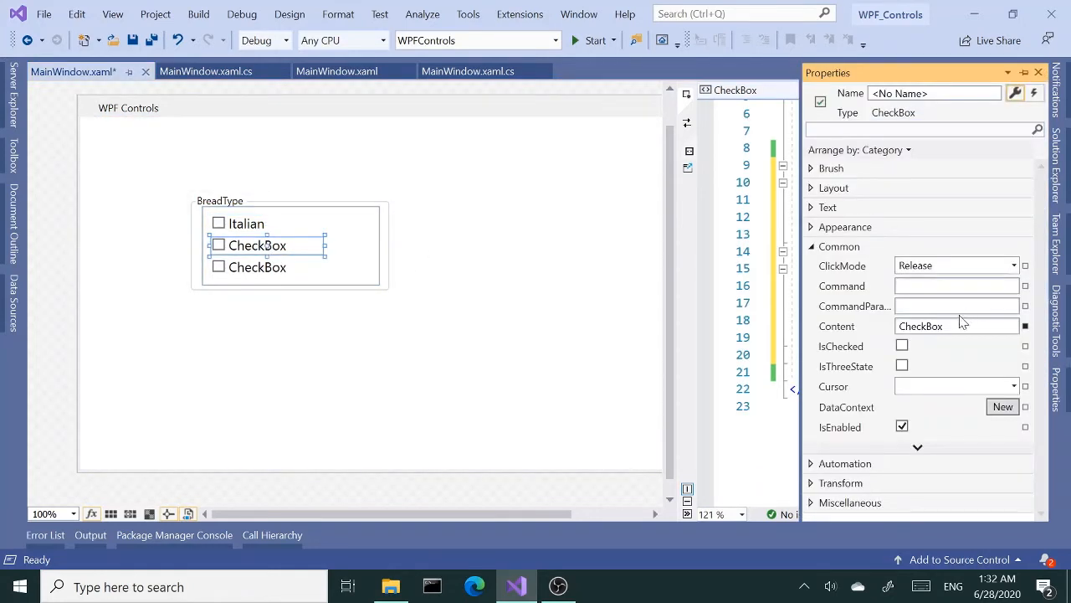
{"action": "type", "text": "H"}
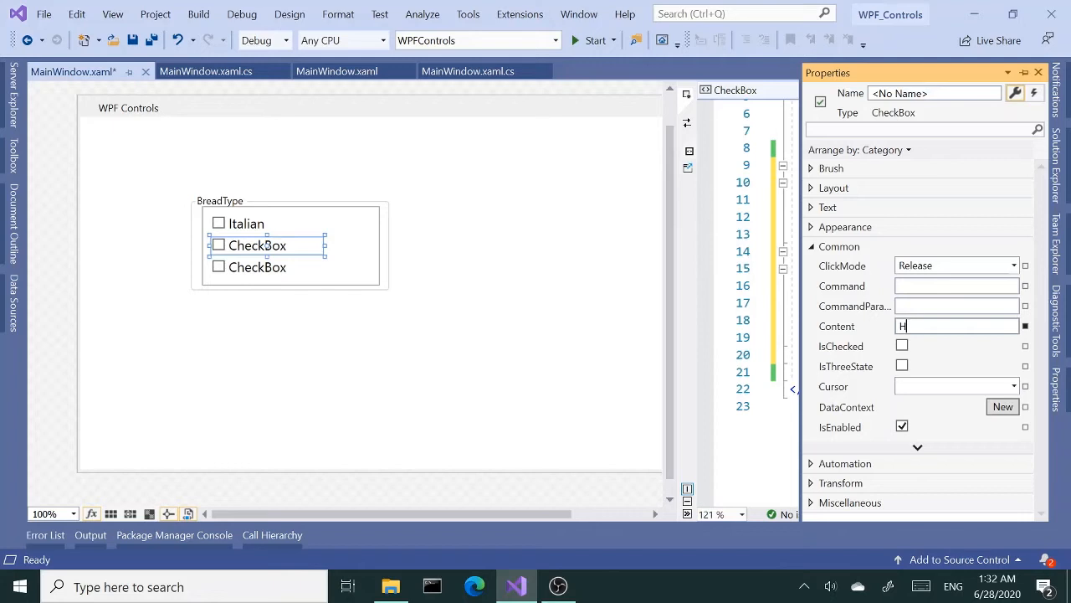
{"action": "type", "text": "Wheat"}
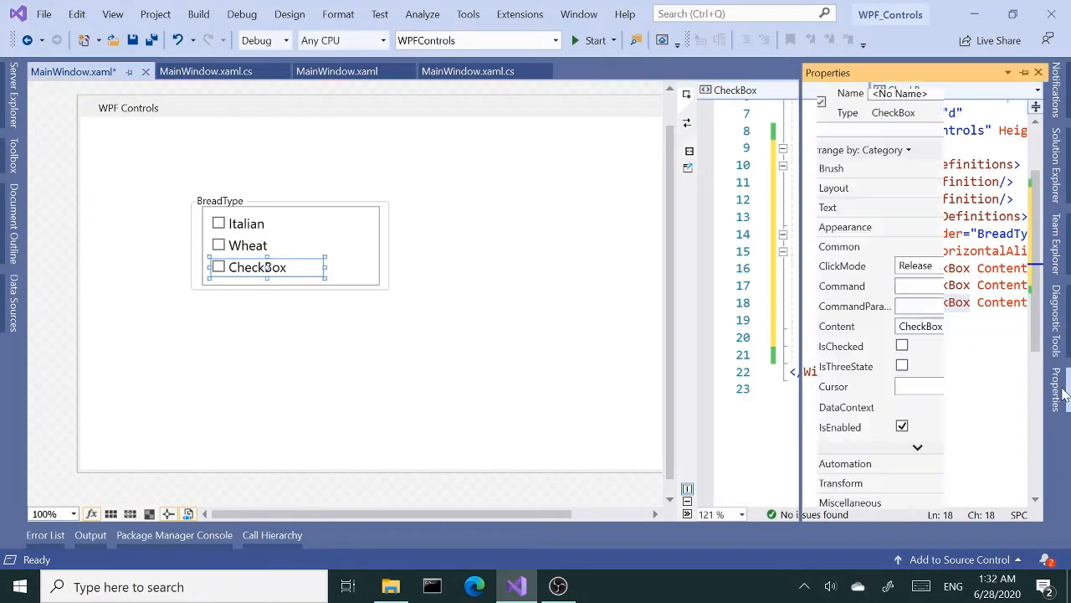
{"action": "type", "text": "H"}
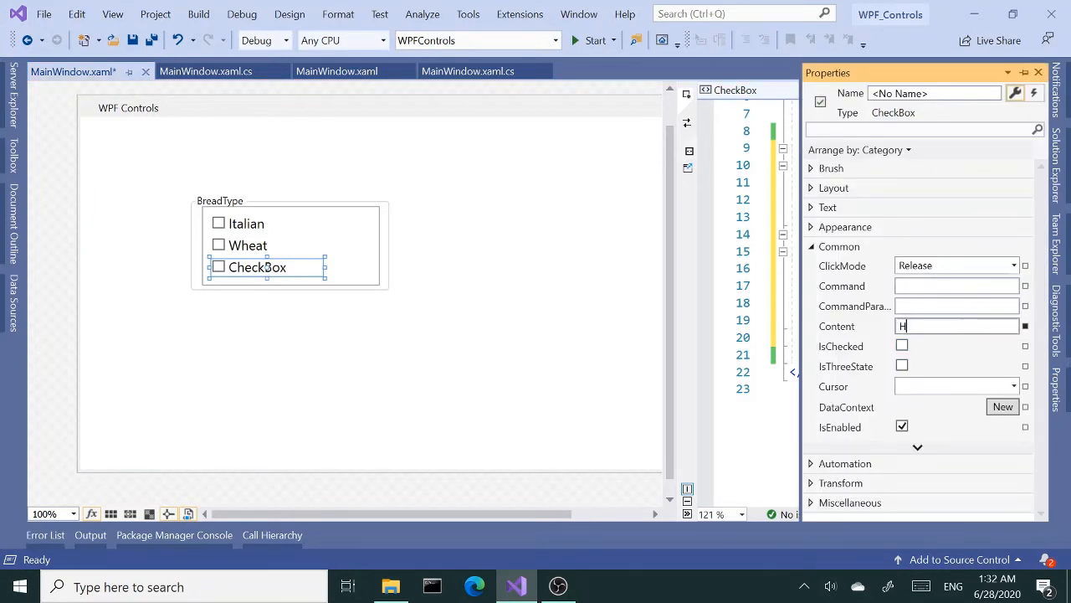
{"action": "type", "text": "Herbs"}
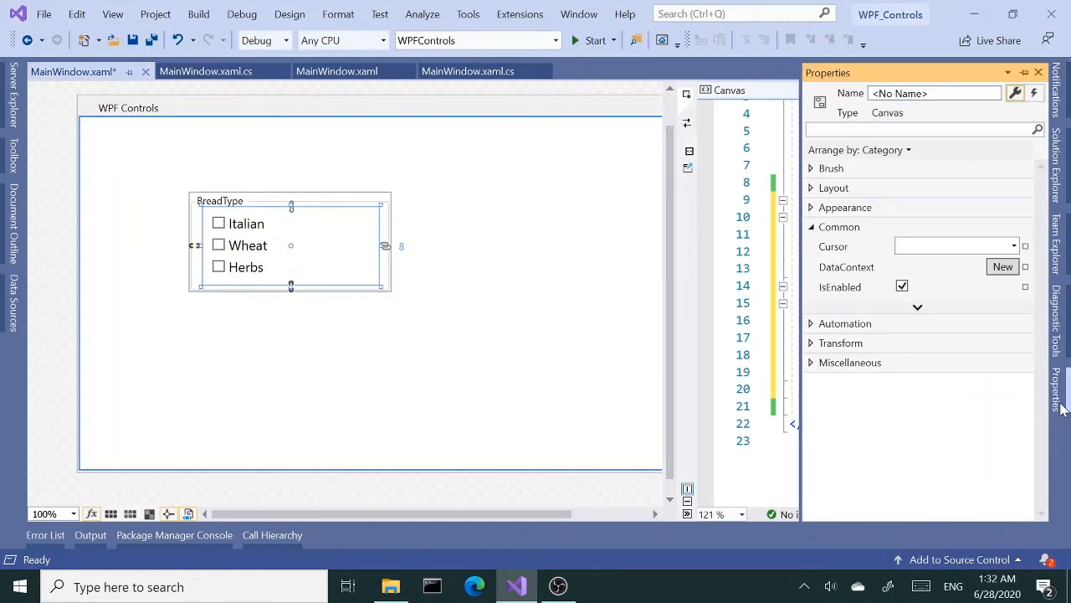
Step: Set the canvas Background to a pale yellow solid color brush
{"action": "left_click", "coordinate": [838, 227]}
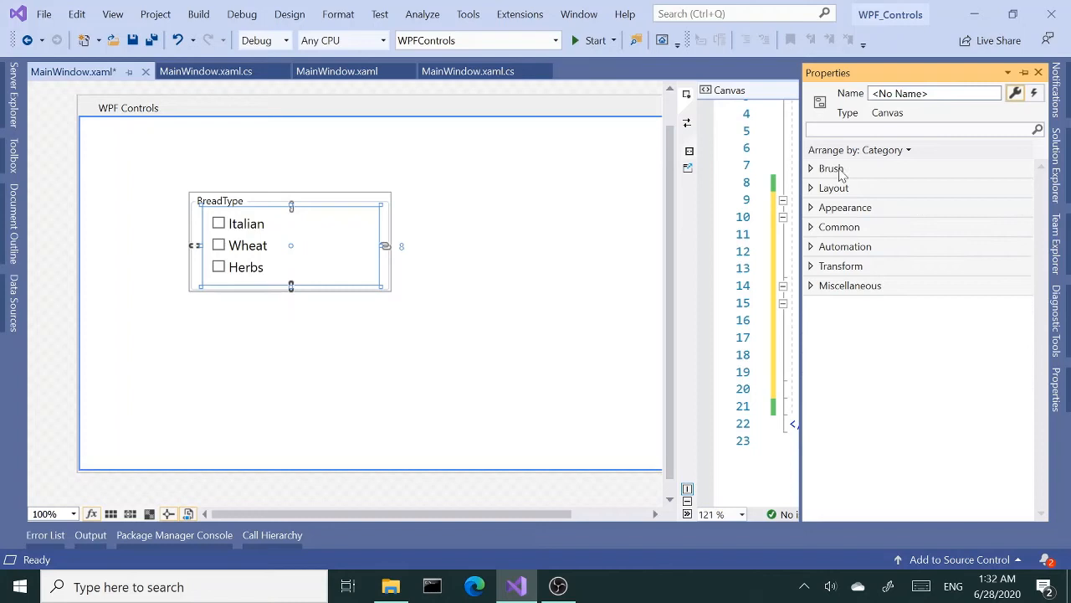
{"action": "left_click", "coordinate": [829, 168]}
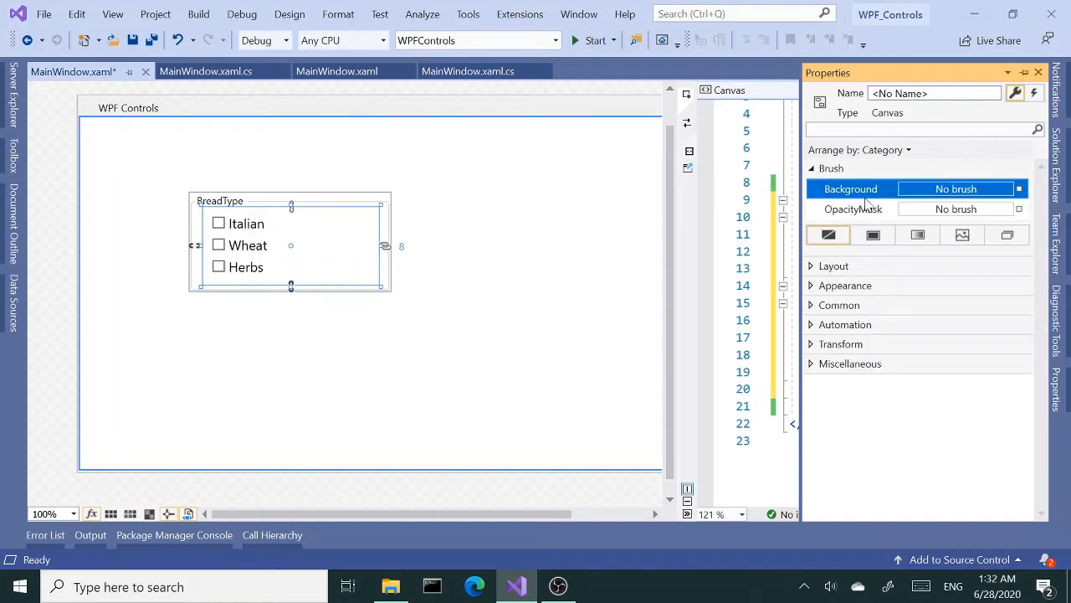
{"action": "mouse_move", "coordinate": [931, 209]}
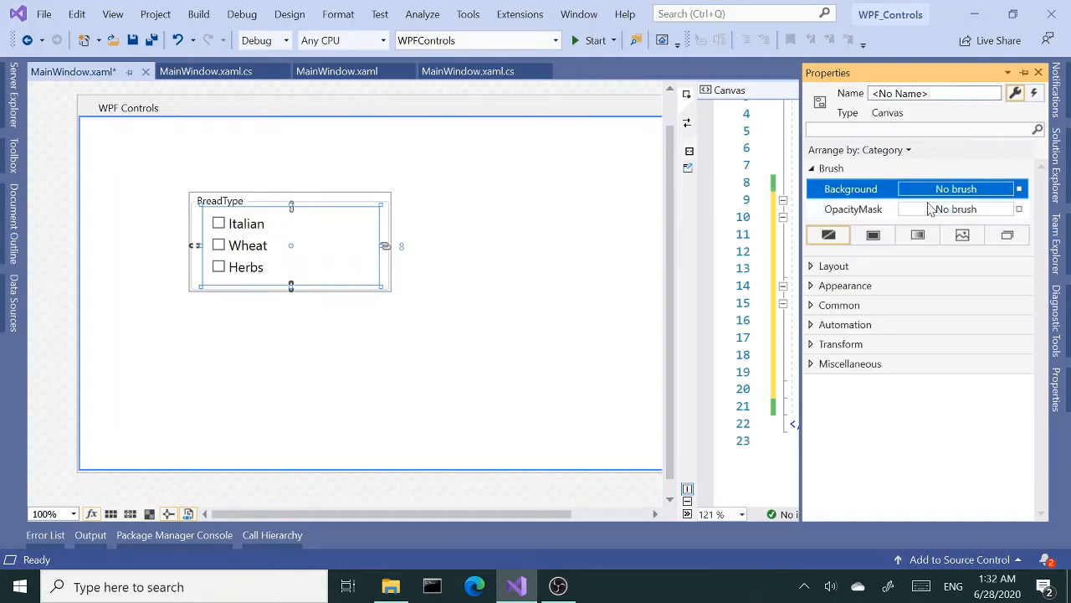
{"action": "left_click", "coordinate": [873, 235]}
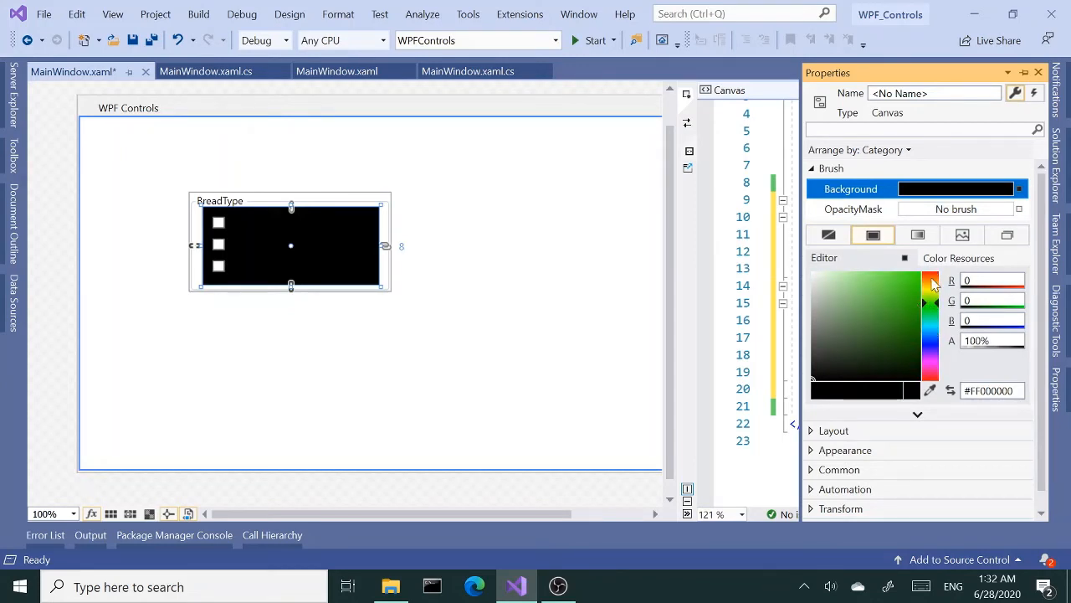
{"action": "left_click", "coordinate": [872, 281]}
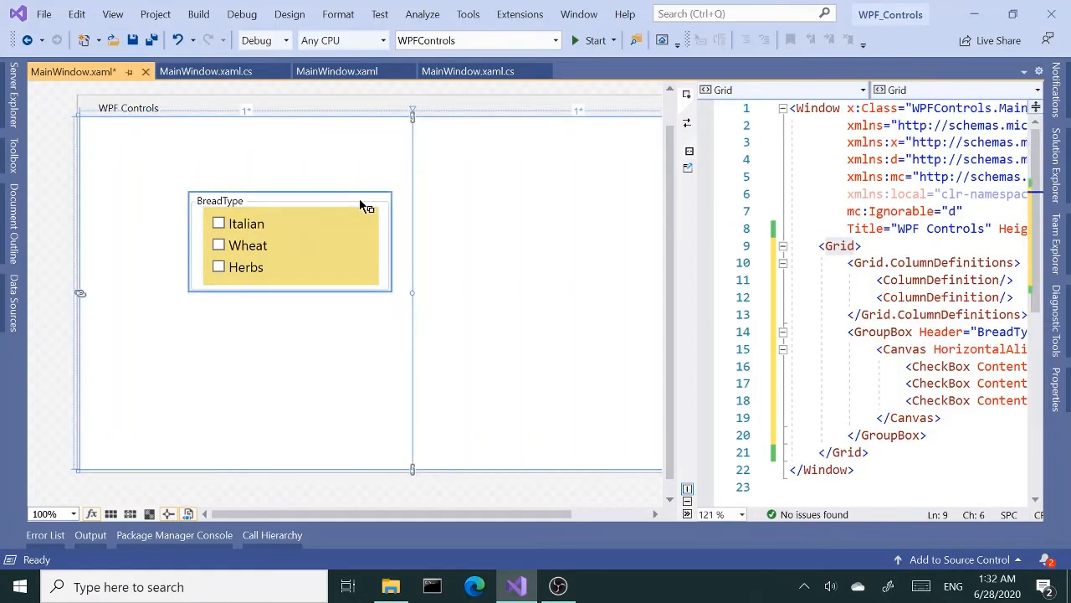
Step: Duplicate the BreadType group and give the copy's canvas a very light grey background
{"action": "left_click", "coordinate": [243, 201]}
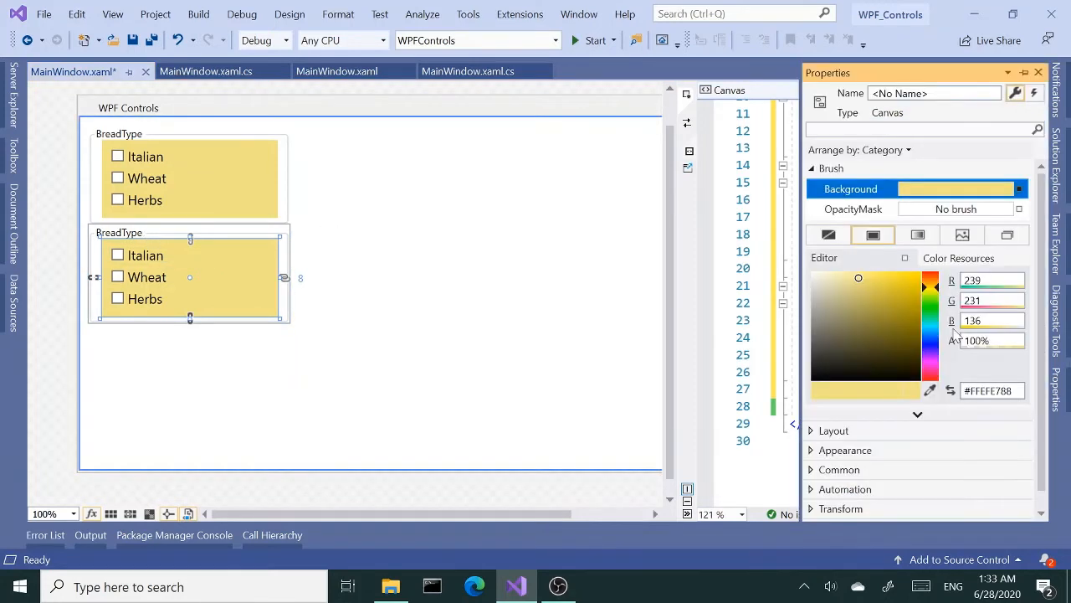
{"action": "mouse_move", "coordinate": [885, 287]}
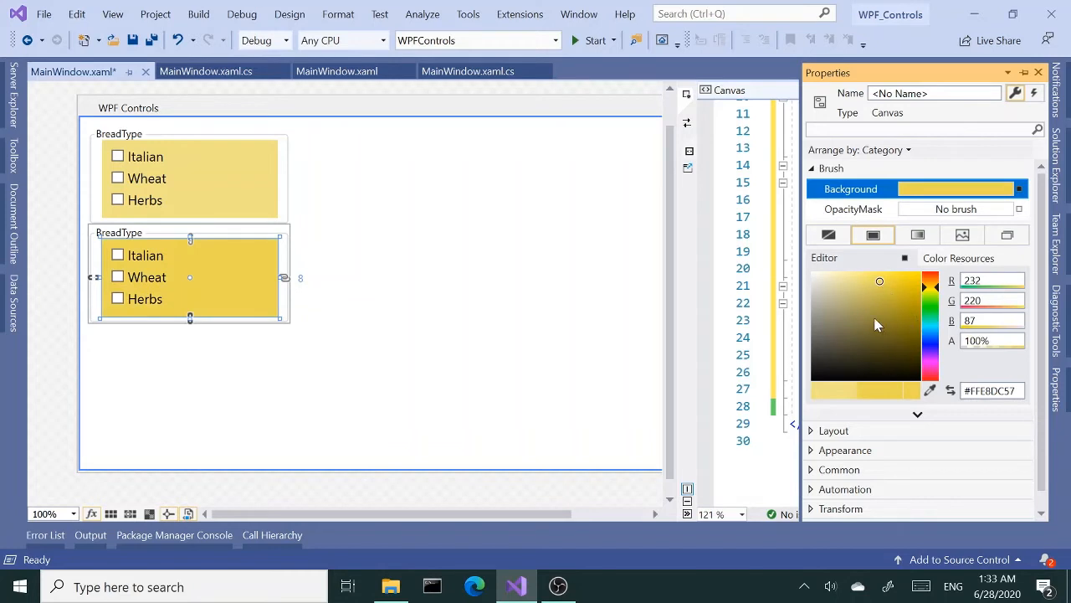
{"action": "left_click", "coordinate": [862, 314]}
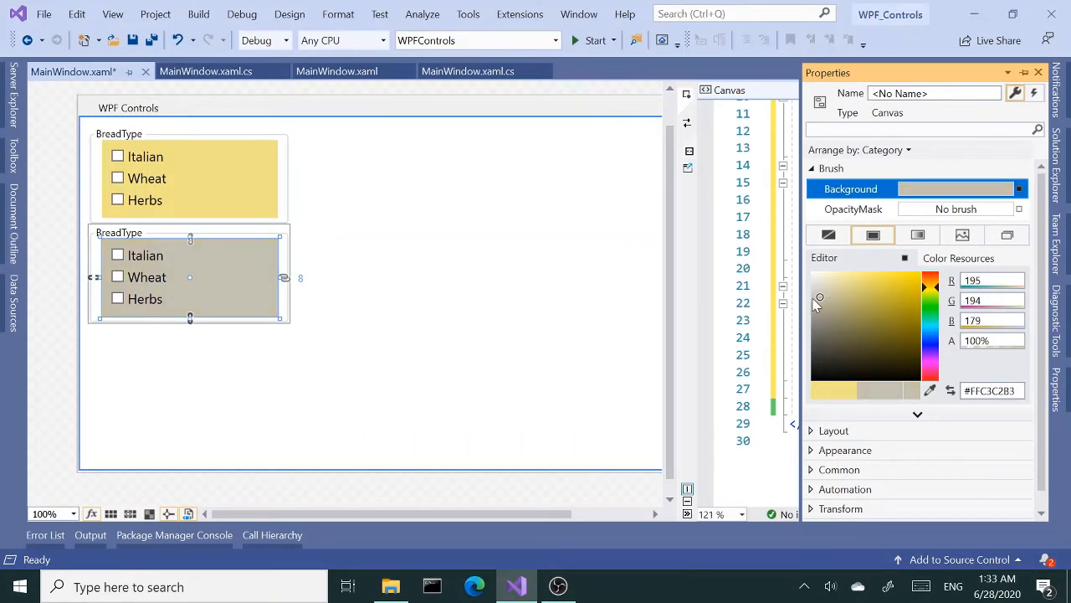
{"action": "left_click", "coordinate": [815, 279]}
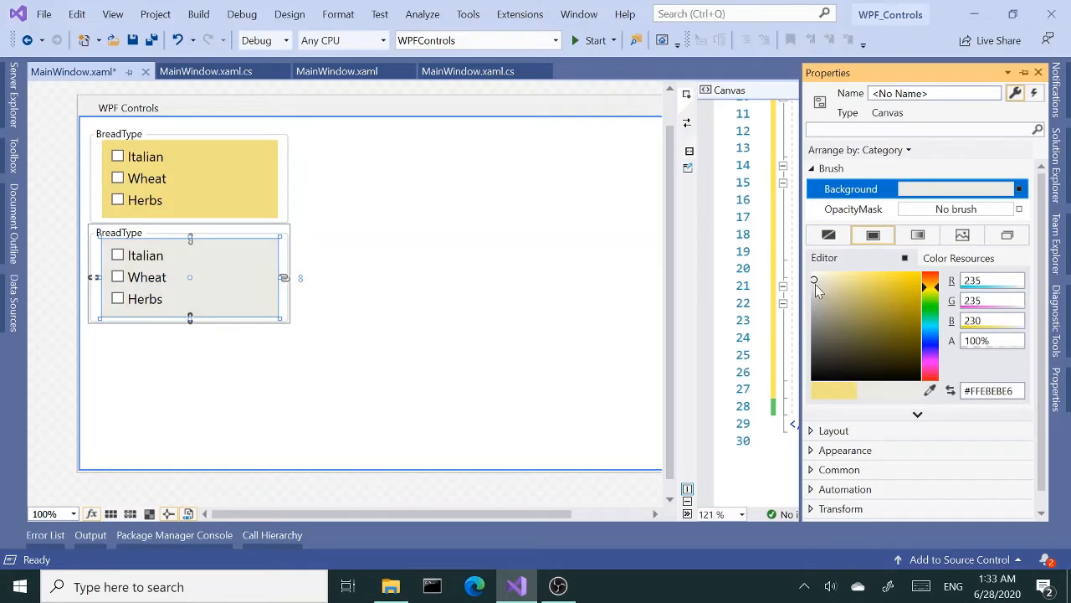
{"action": "mouse_move", "coordinate": [905, 322]}
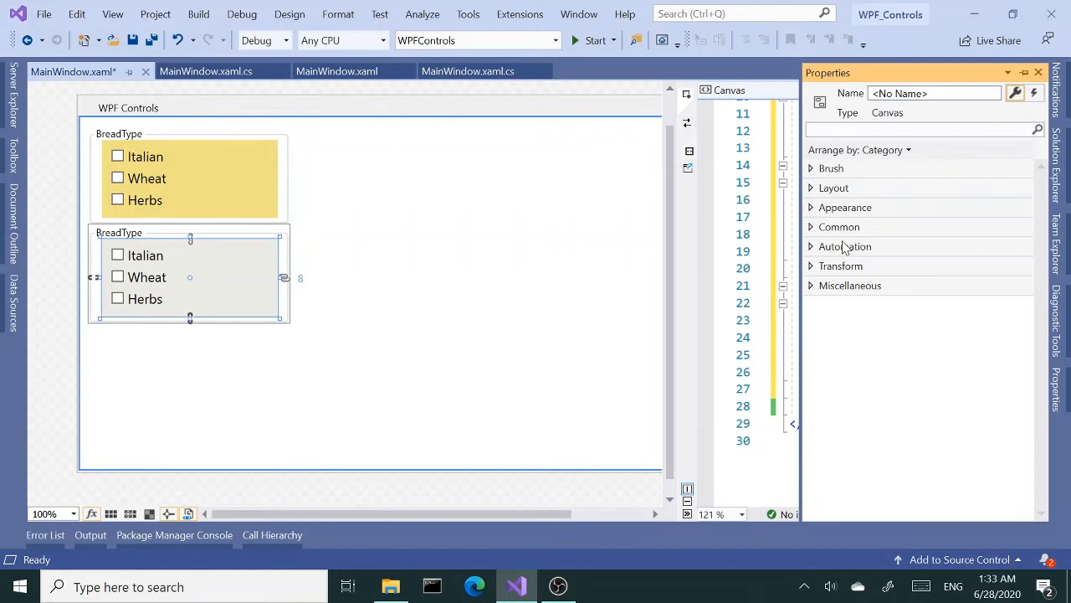
{"action": "mouse_move", "coordinate": [845, 207]}
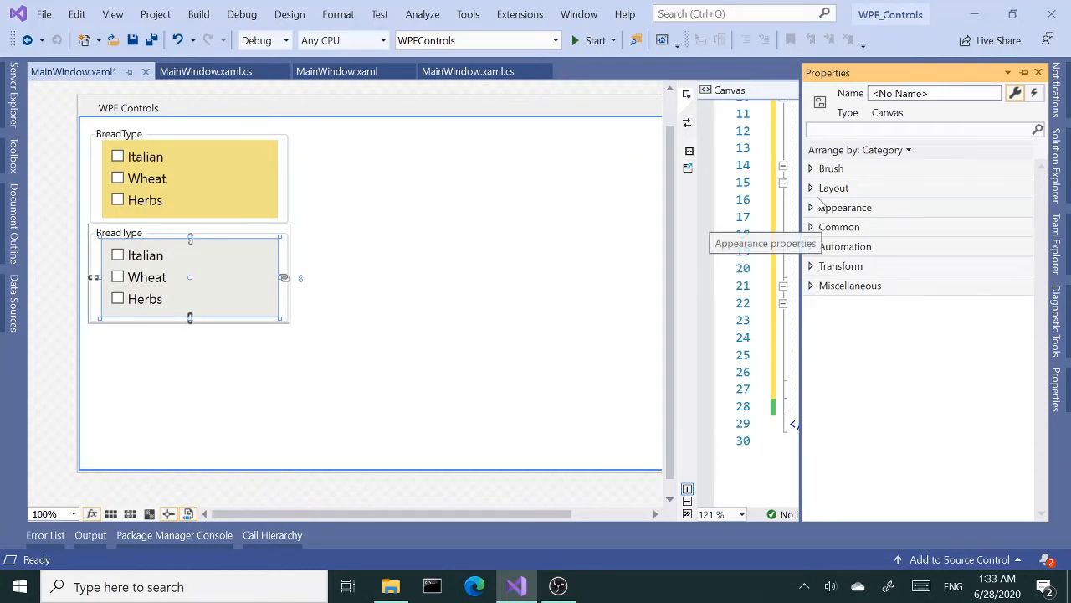
{"action": "left_click", "coordinate": [810, 226]}
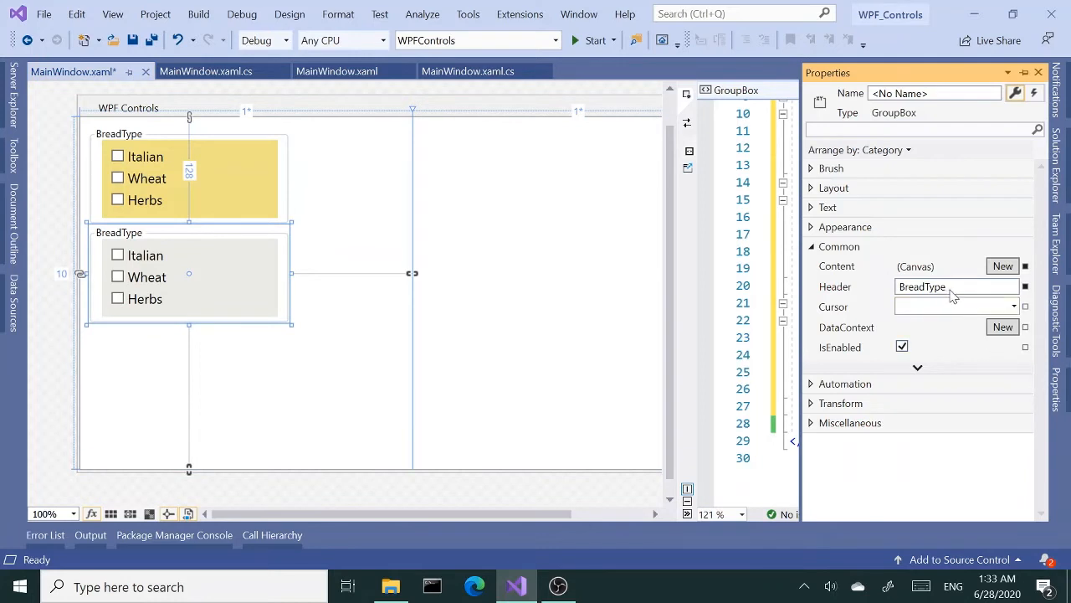
Step: Head the second group Meat and relabel its first checkbox Beef
{"action": "type", "text": "Meats"}
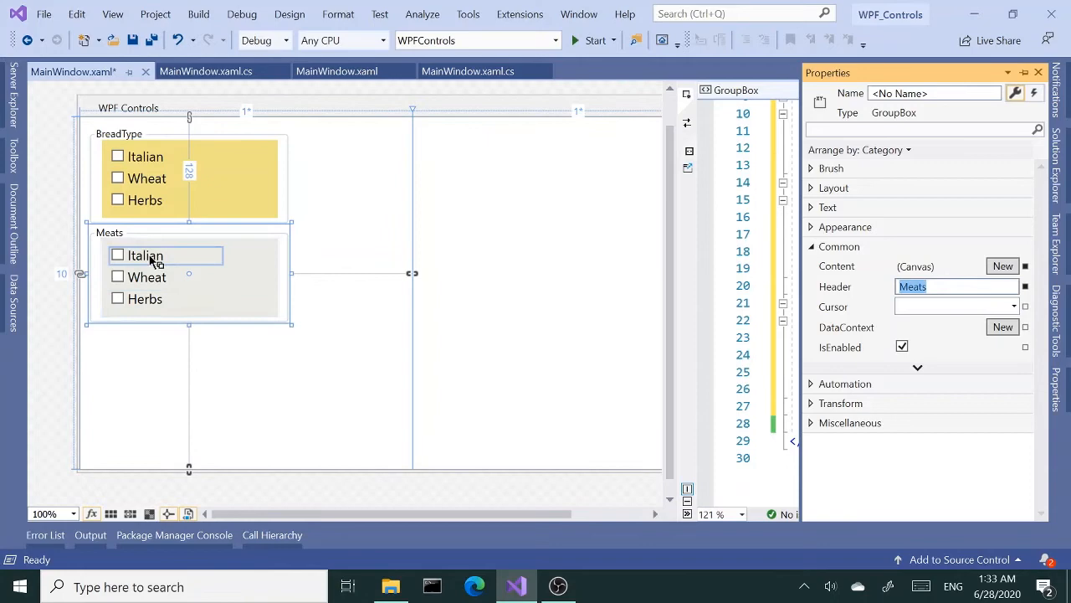
{"action": "left_click", "coordinate": [145, 256]}
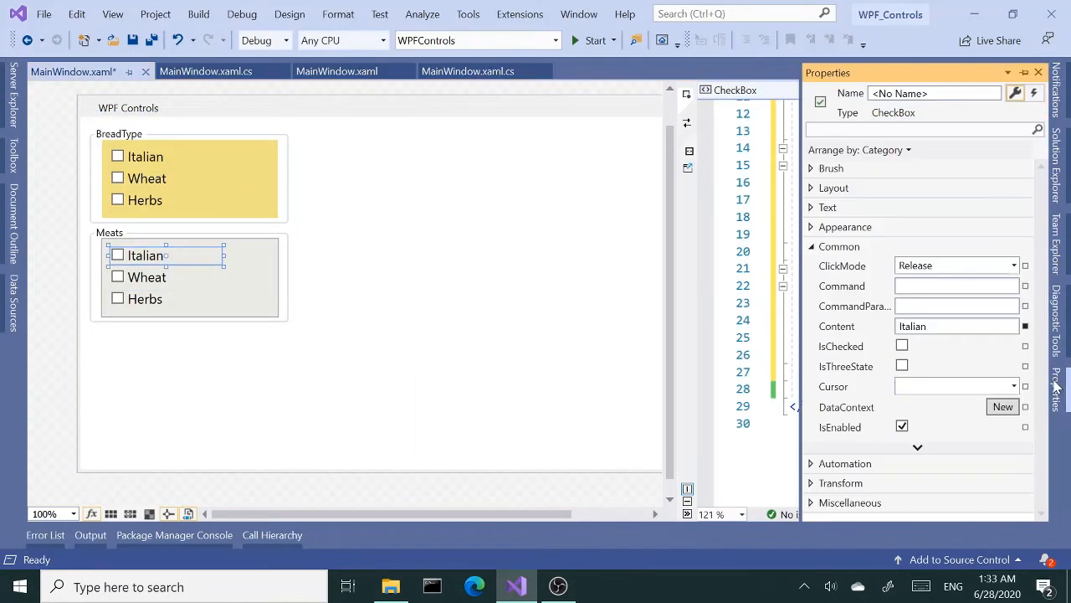
{"action": "type", "text": "Be"}
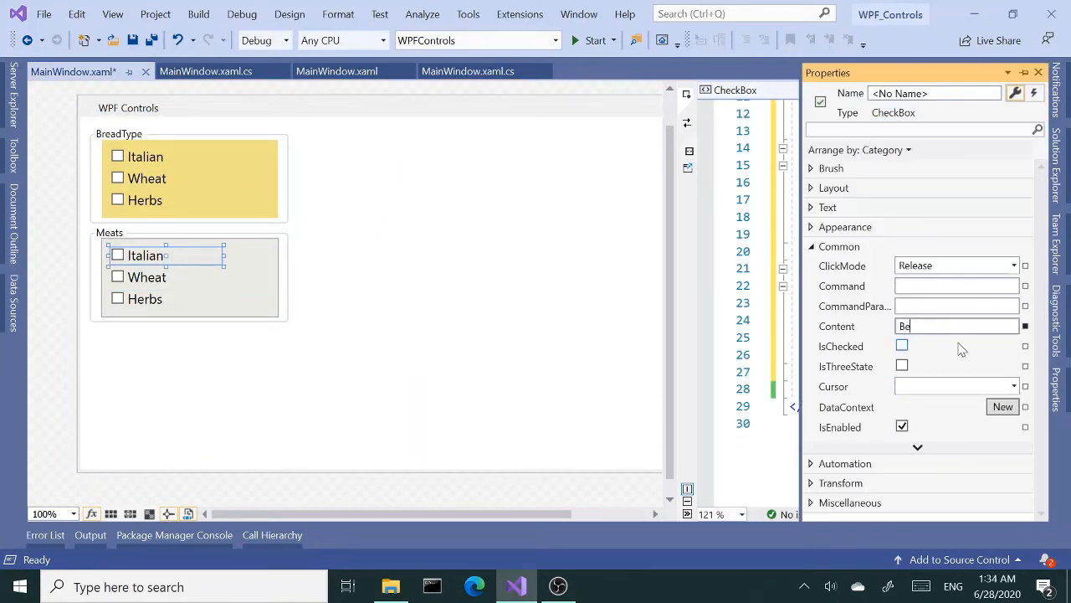
{"action": "type", "text": "Beef"}
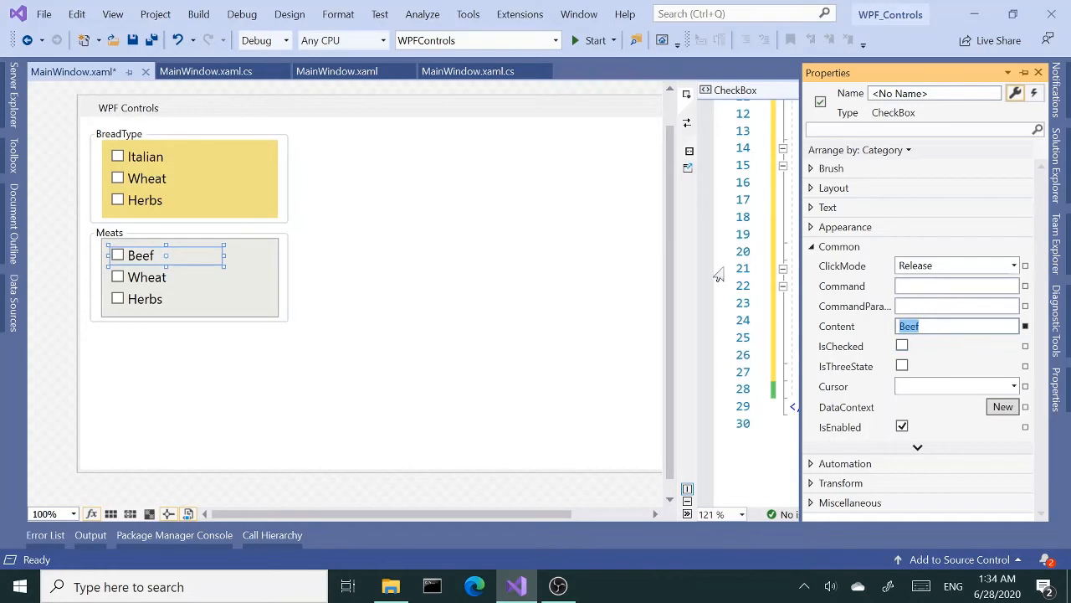
Step: Relabel the second and third Meats checkboxes Chicken and Ham
{"action": "left_click", "coordinate": [147, 276]}
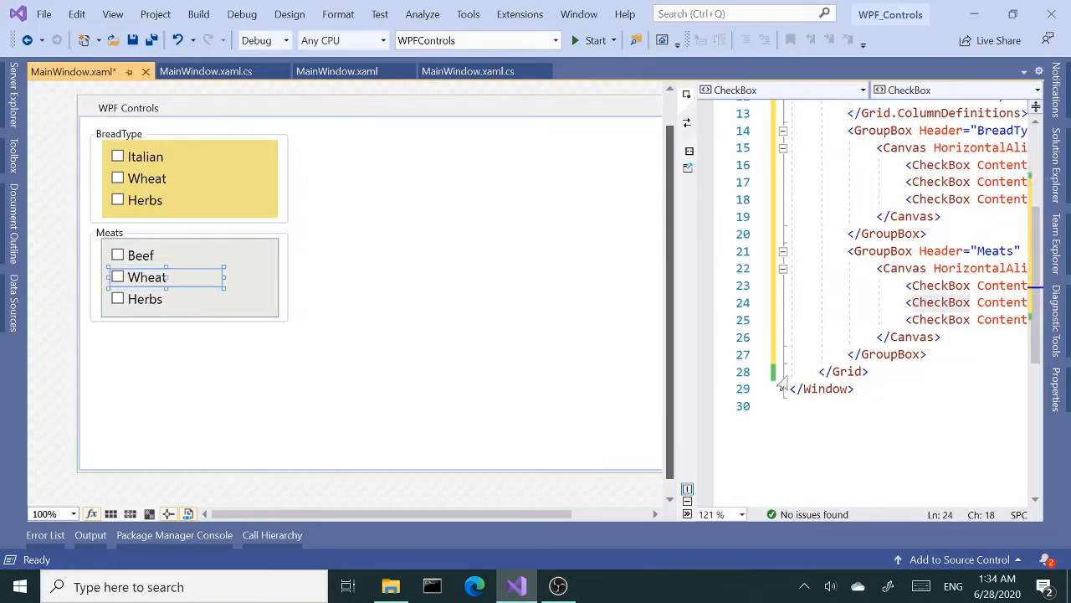
{"action": "left_click", "coordinate": [148, 277]}
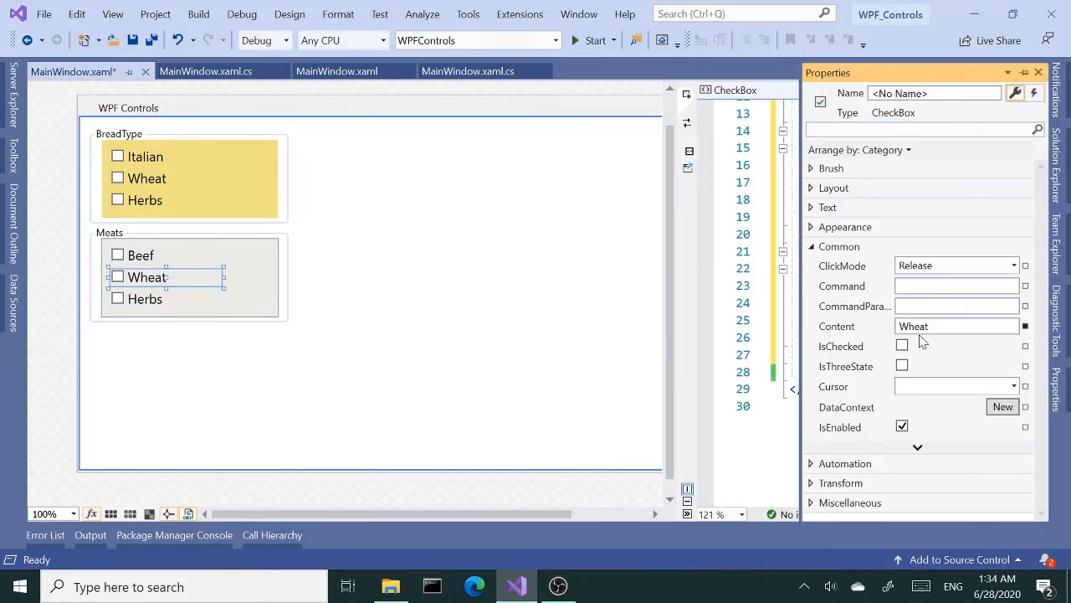
{"action": "type", "text": "Chicken"}
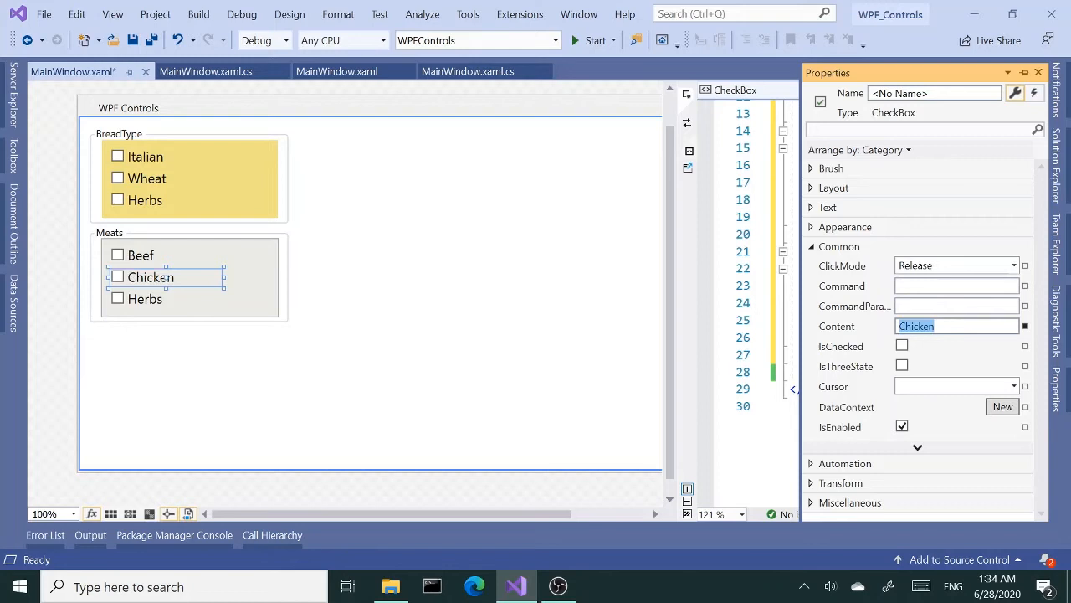
{"action": "left_click", "coordinate": [144, 299]}
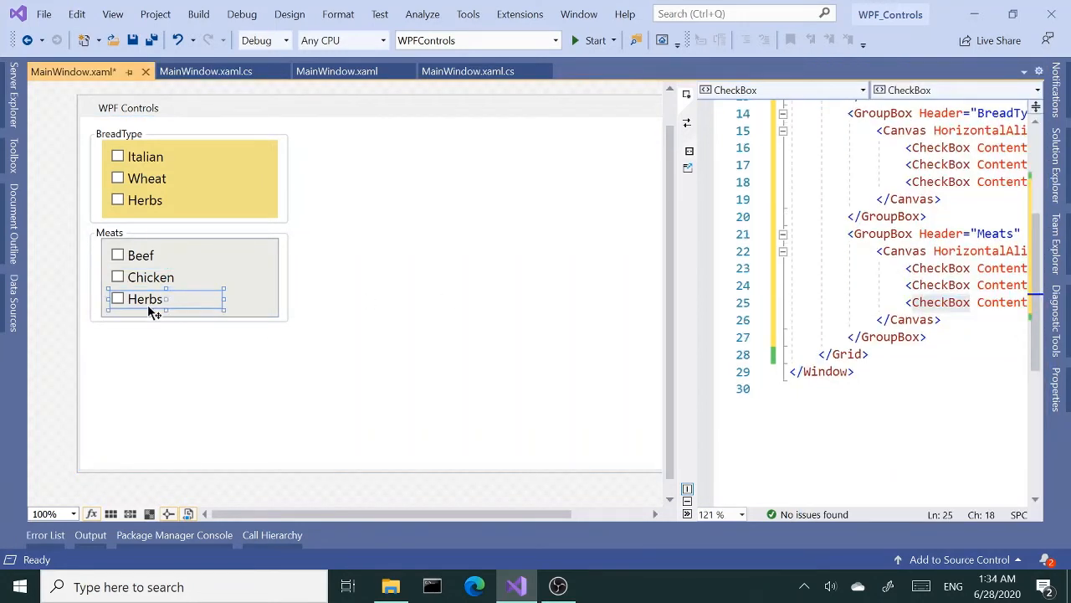
{"action": "left_click", "coordinate": [145, 299]}
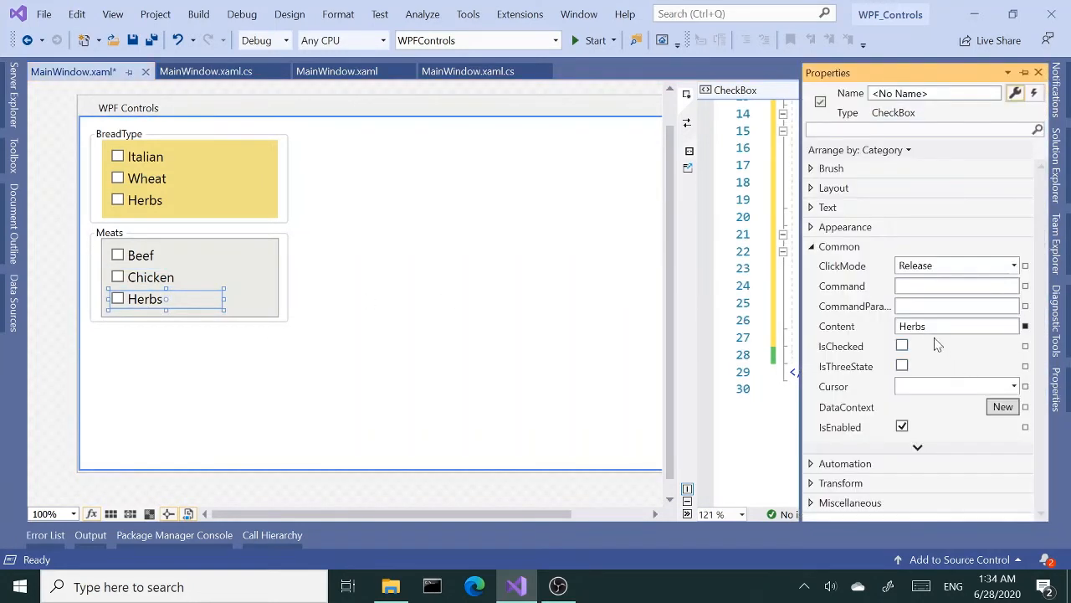
{"action": "type", "text": "Ham"}
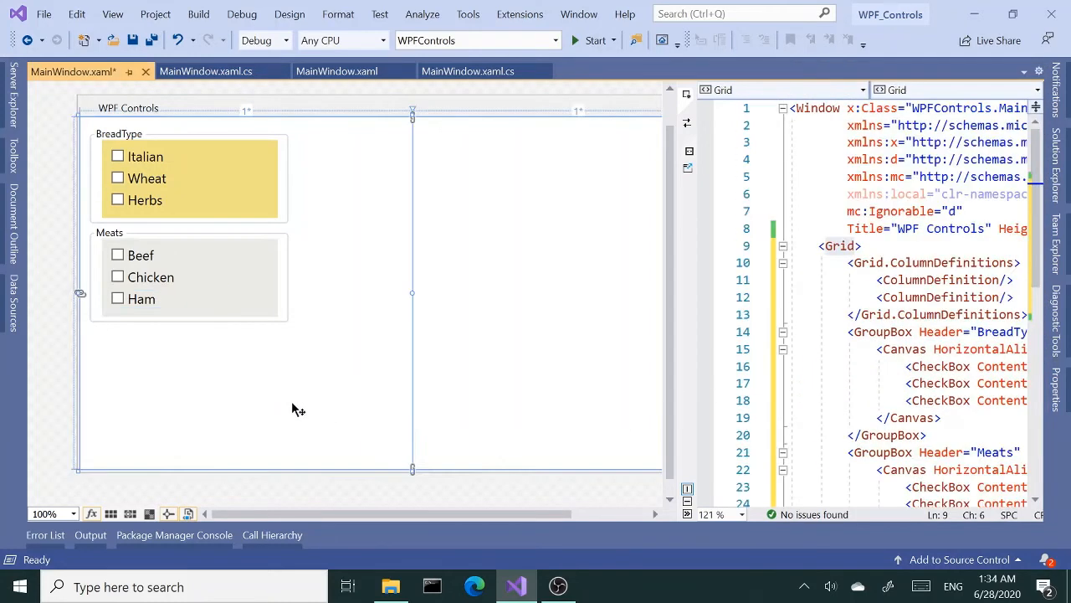
{"action": "mouse_move", "coordinate": [294, 325]}
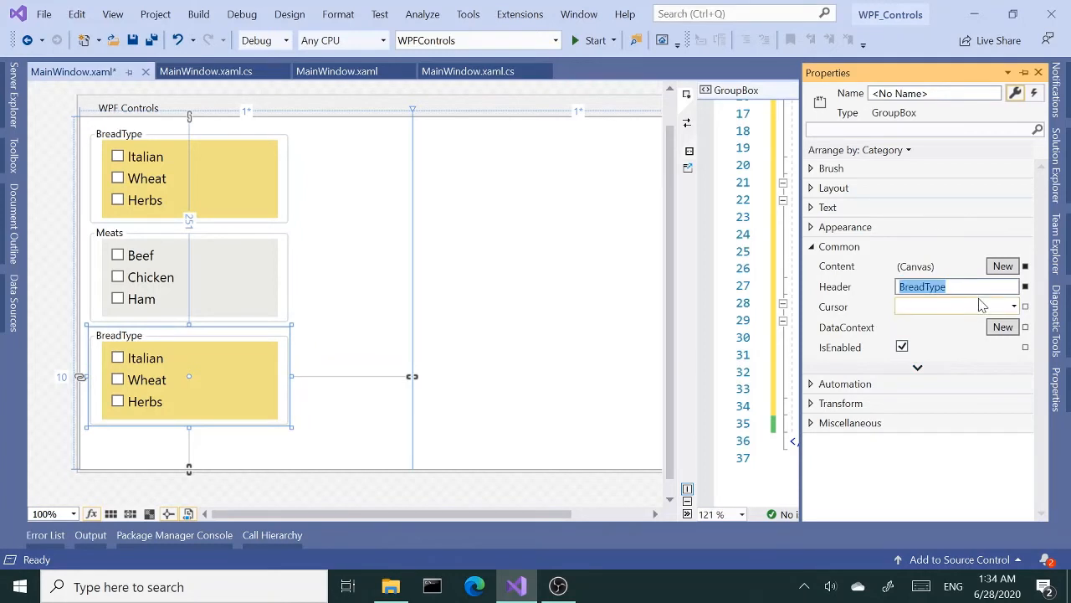
Step: Set the third group box's header to Veggies and select its first checkbox
{"action": "type", "text": "Veggies"}
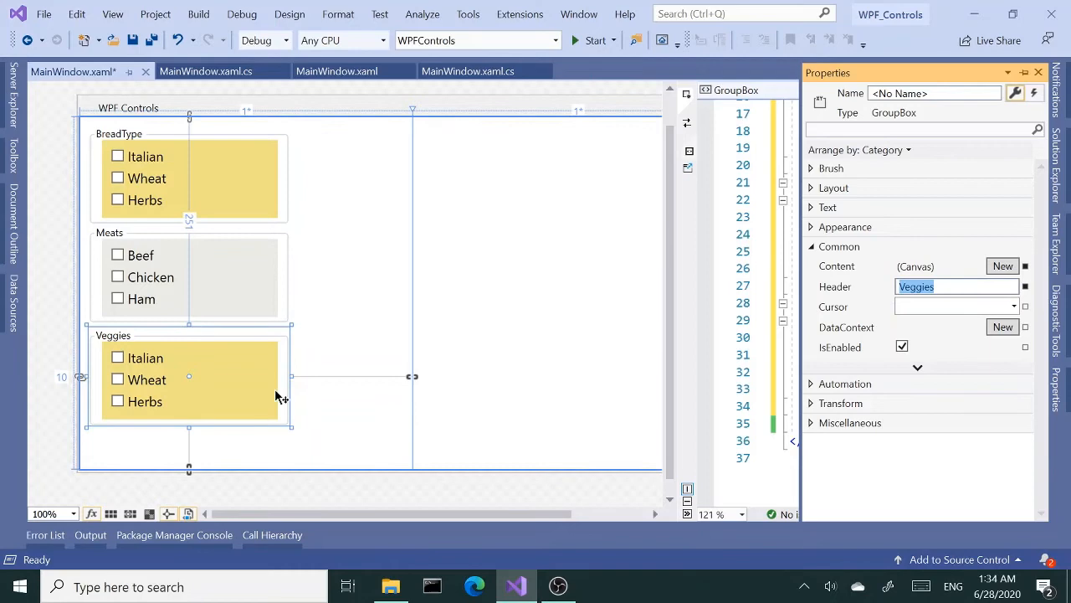
{"action": "left_click", "coordinate": [144, 358]}
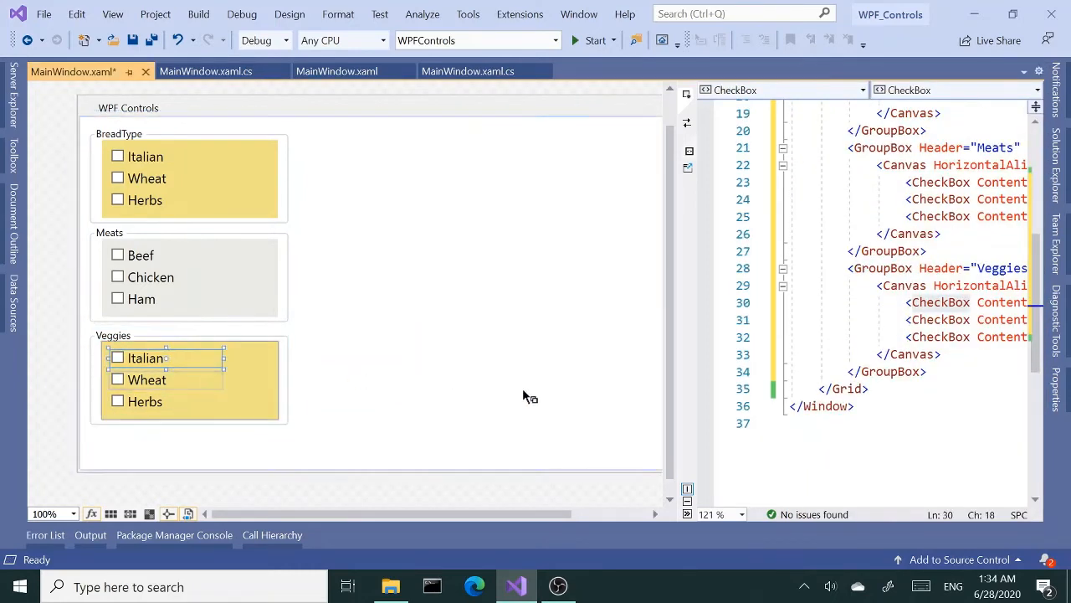
Step: Change the Veggies checkbox labels to Lettuce, Tomato and Pickle
{"action": "left_click", "coordinate": [146, 358]}
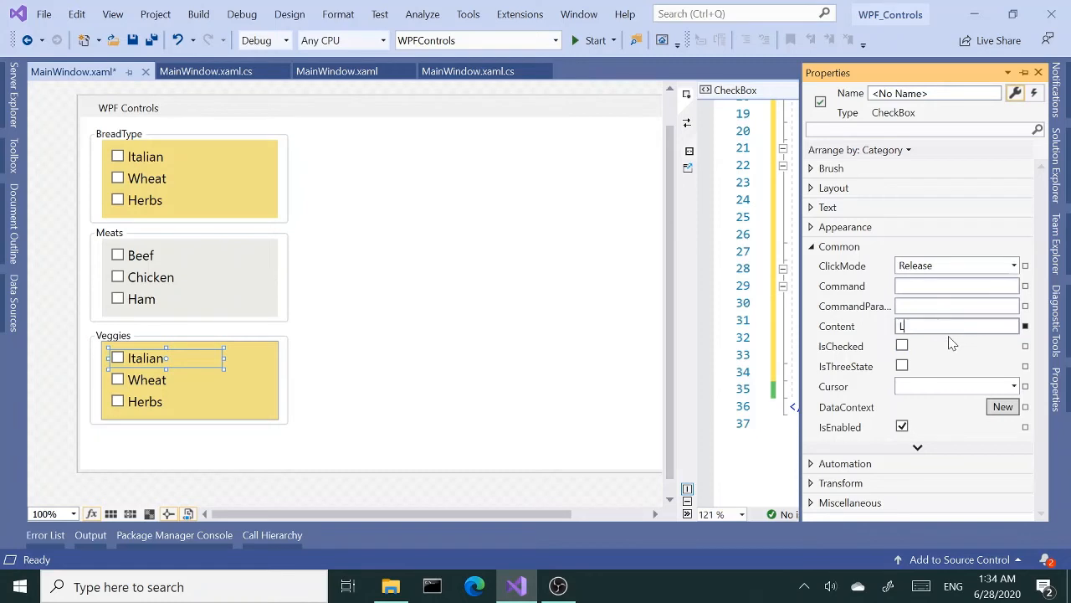
{"action": "type", "text": "Lettuce"}
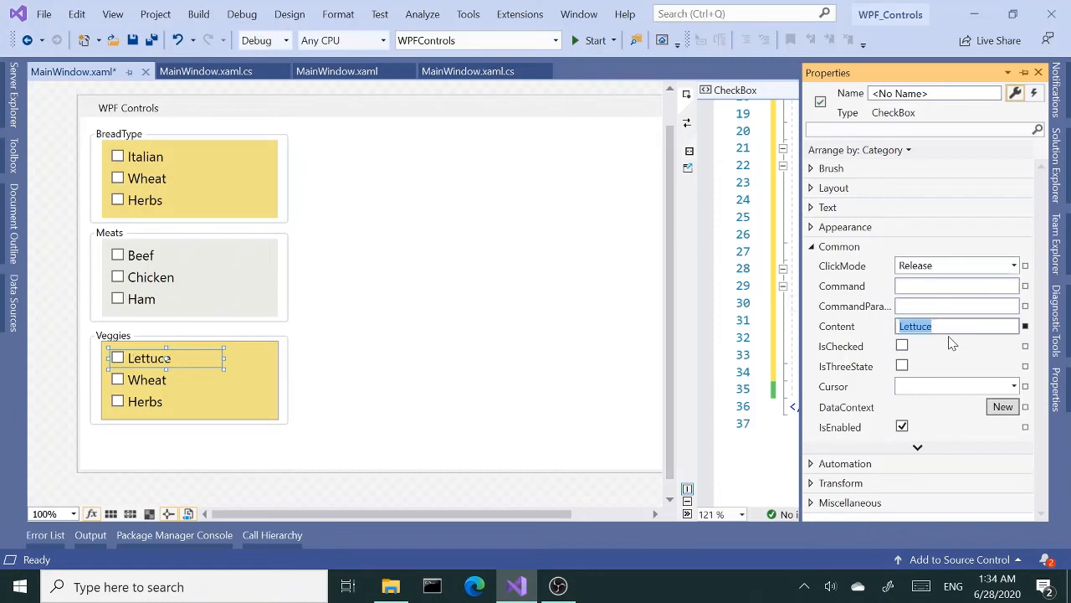
{"action": "left_click", "coordinate": [146, 379]}
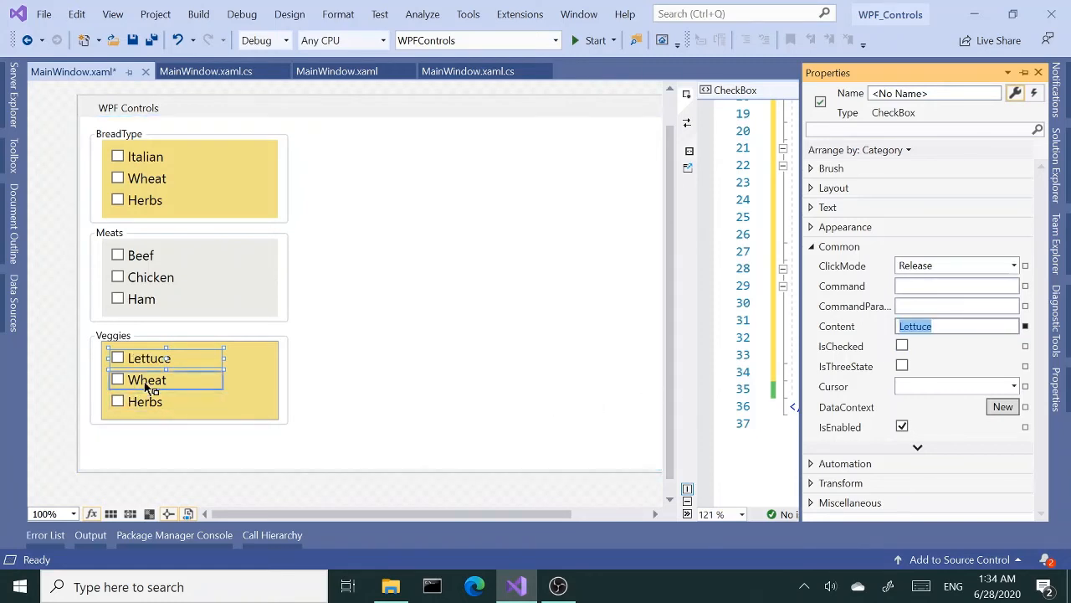
{"action": "left_click", "coordinate": [147, 379]}
{"action": "type", "text": "T"}
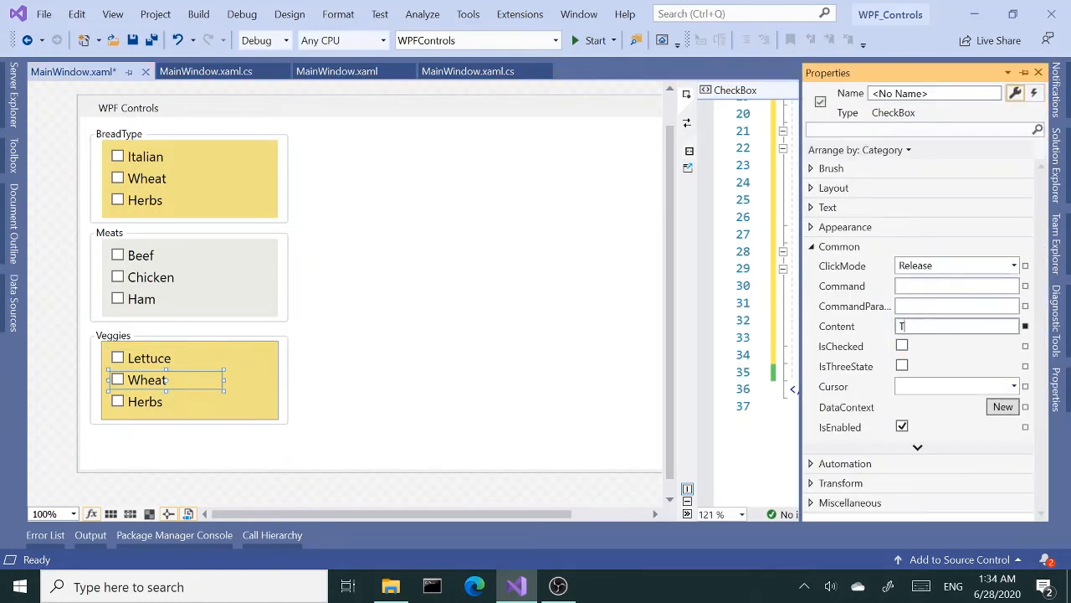
{"action": "type", "text": "omat"}
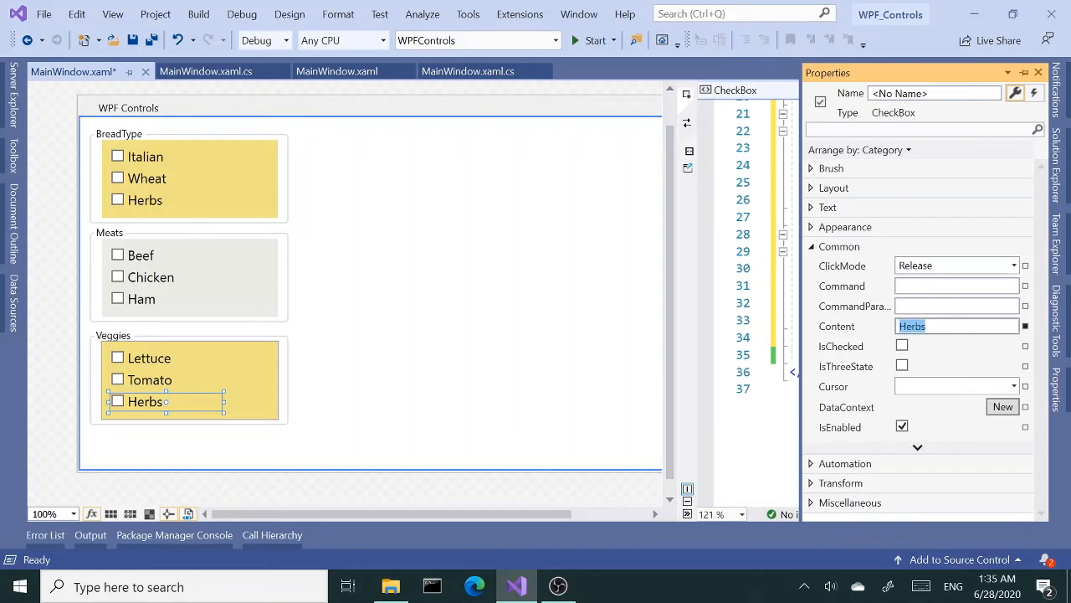
{"action": "type", "text": "Pick"}
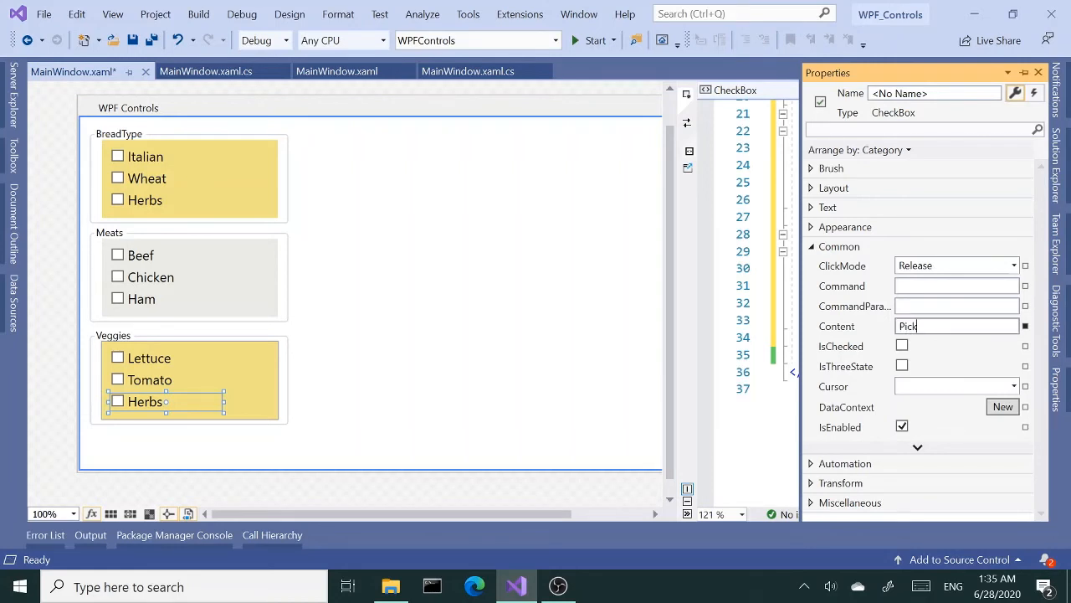
{"action": "type", "text": "le"}
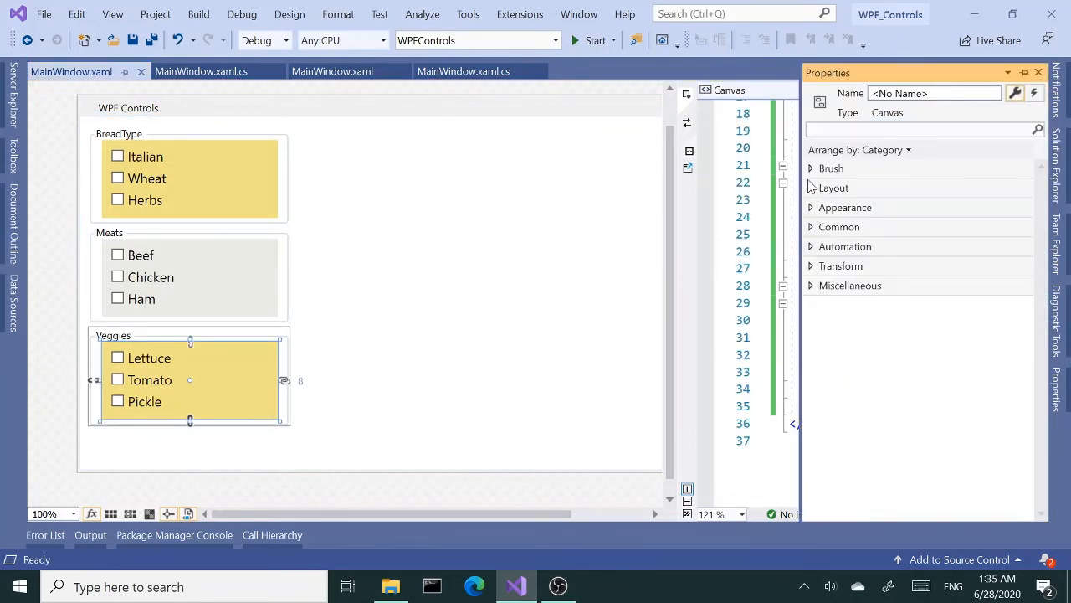
Step: Make the Veggies canvas green, run the app, and tick Italian, Beef, Lettuce and Tomato
{"action": "left_click", "coordinate": [810, 168]}
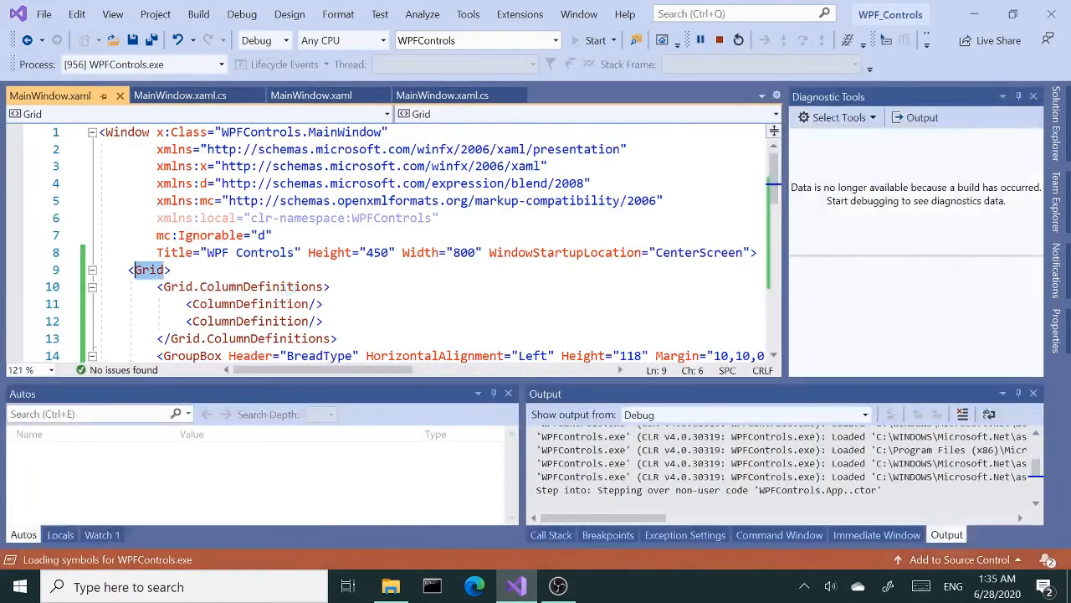
{"action": "left_click", "coordinate": [595, 41]}
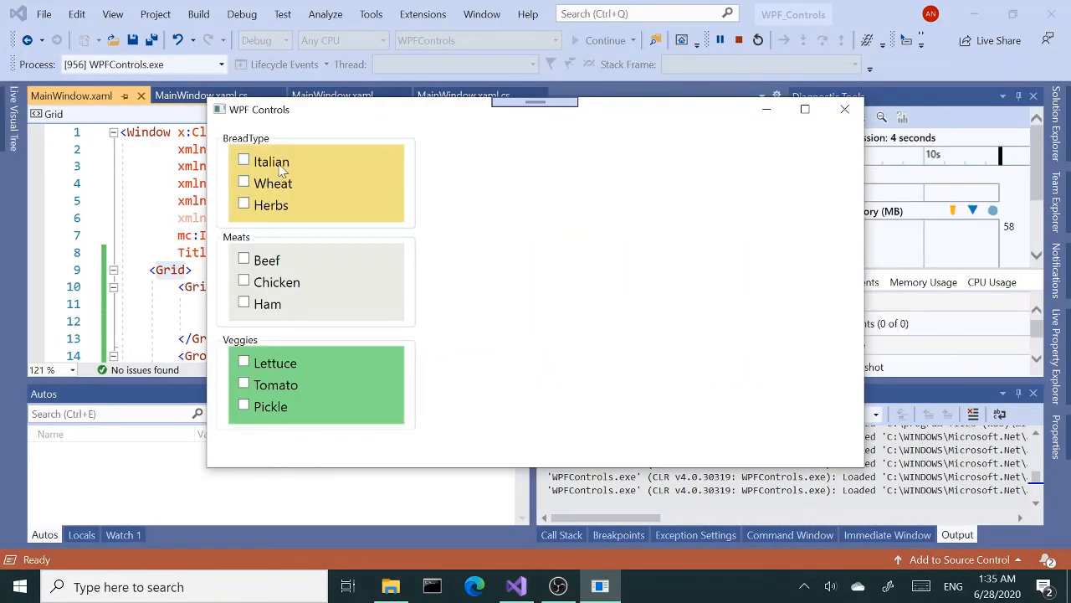
{"action": "left_click", "coordinate": [244, 161]}
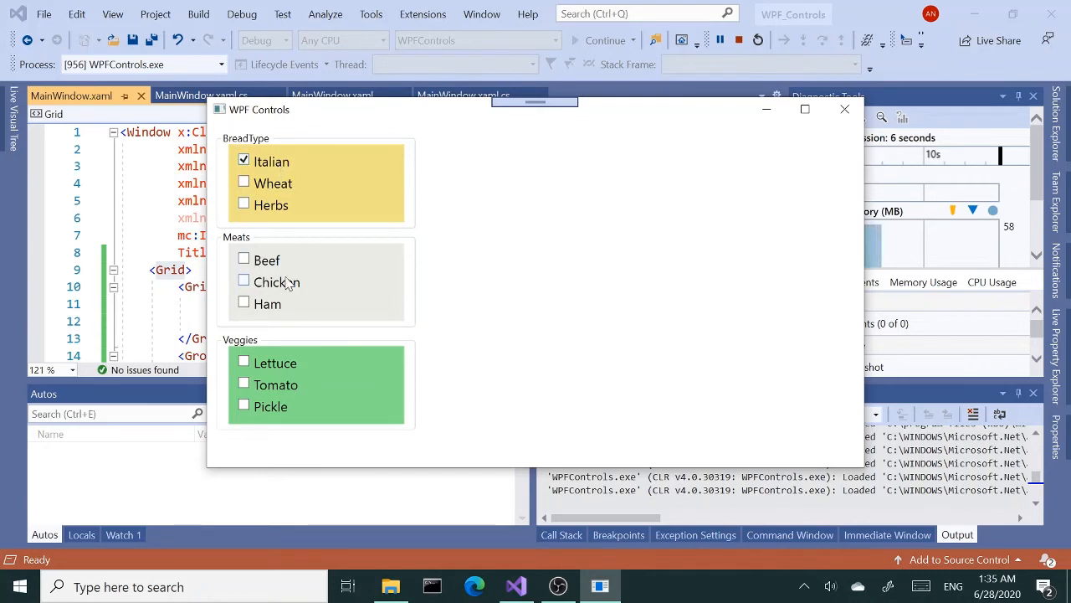
{"action": "left_click", "coordinate": [243, 261]}
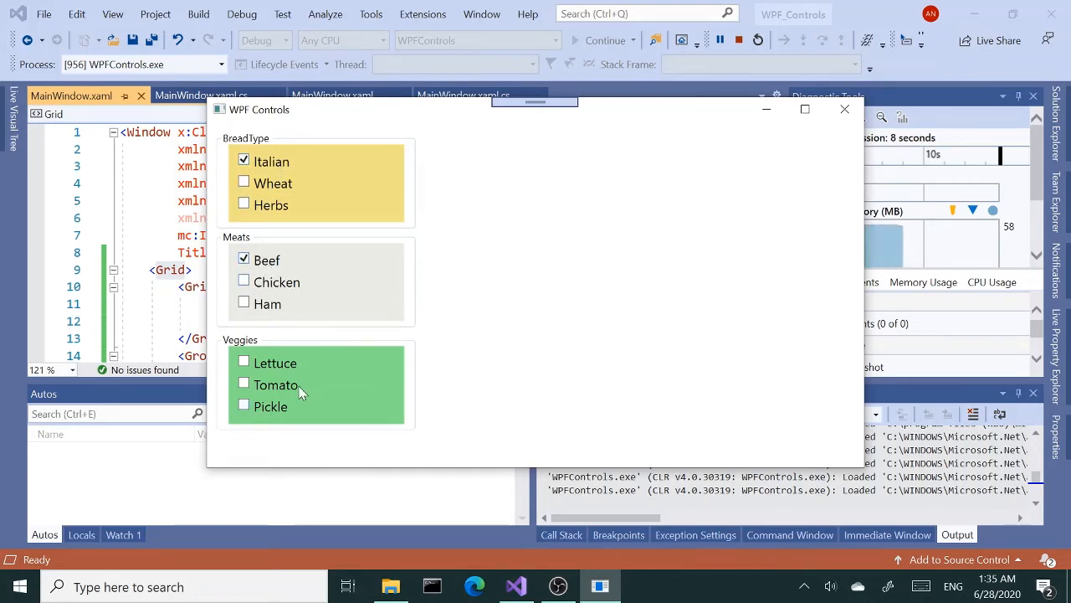
{"action": "mouse_move", "coordinate": [244, 362]}
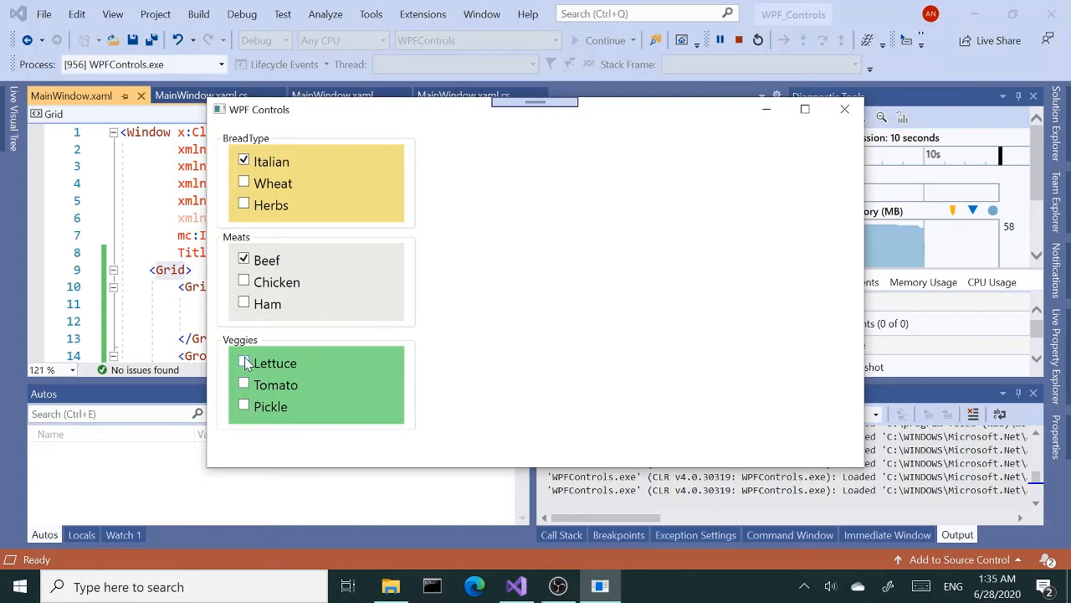
{"action": "left_click", "coordinate": [244, 363]}
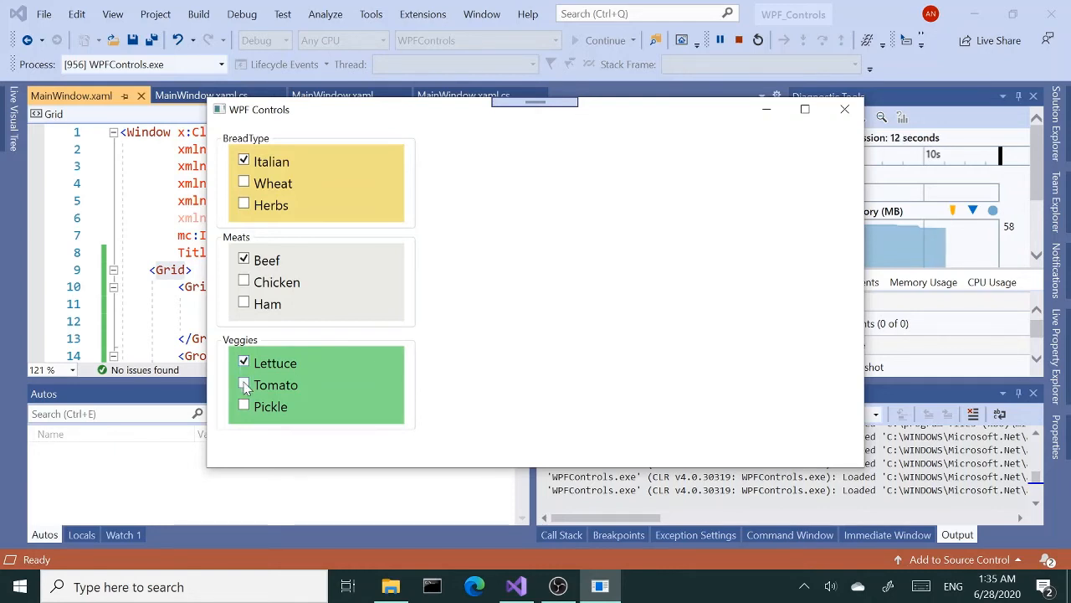
{"action": "left_click", "coordinate": [243, 384]}
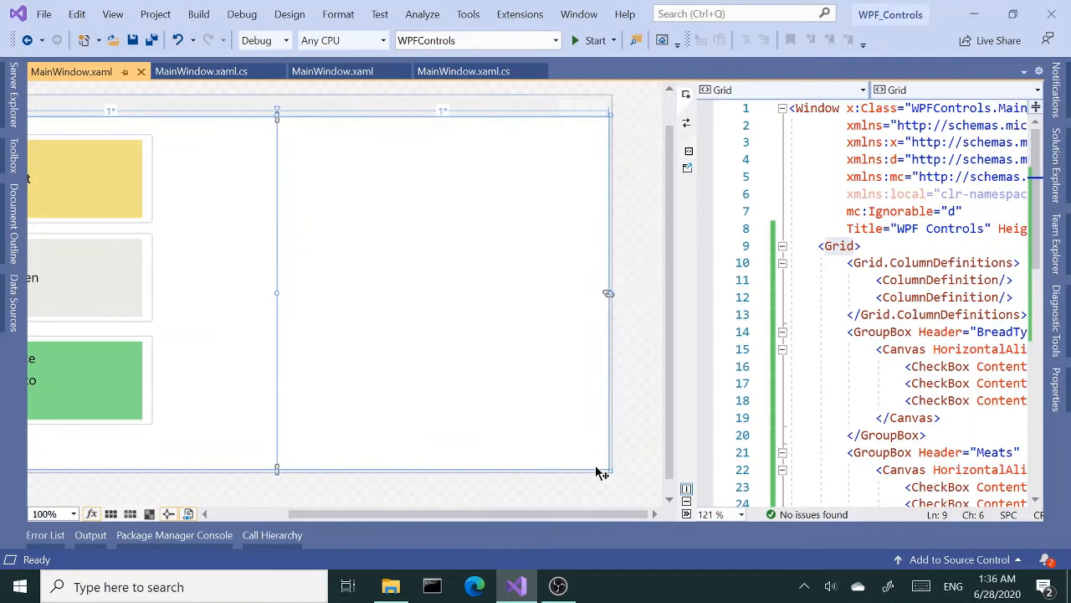
{"action": "mouse_move", "coordinate": [622, 460]}
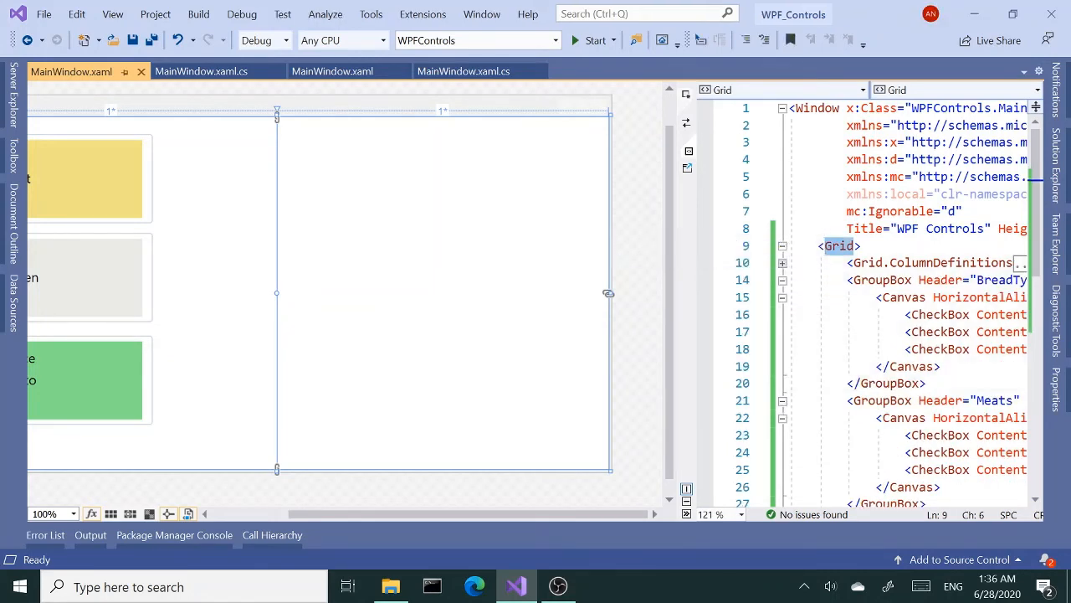
Step: Fold the BreadType and Meats GroupBox markup, with the caret after the expanded Veggies block
{"action": "left_click", "coordinate": [782, 280]}
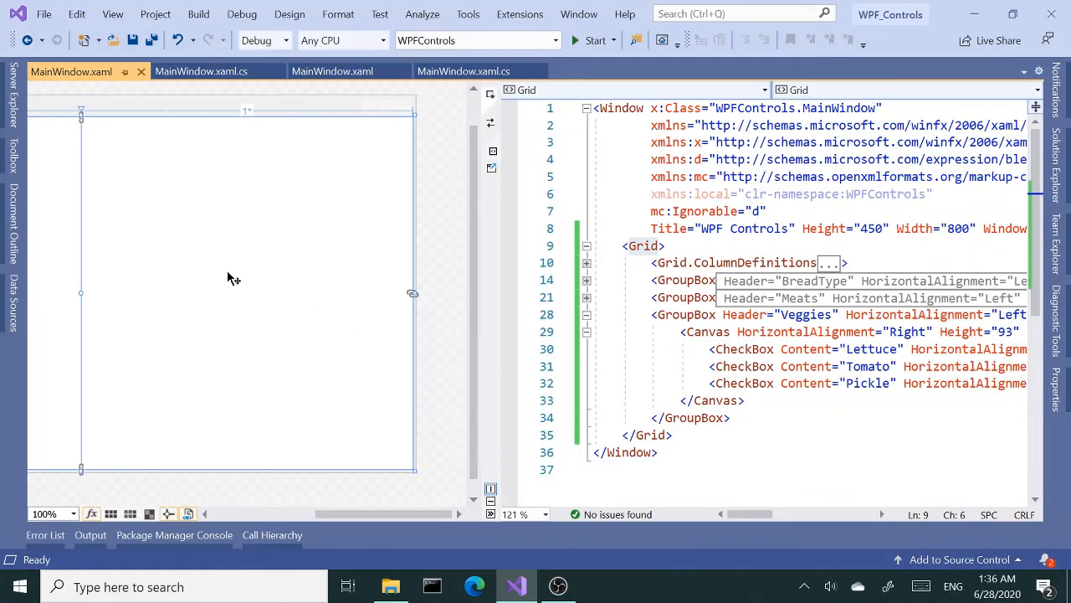
{"action": "left_click", "coordinate": [730, 418]}
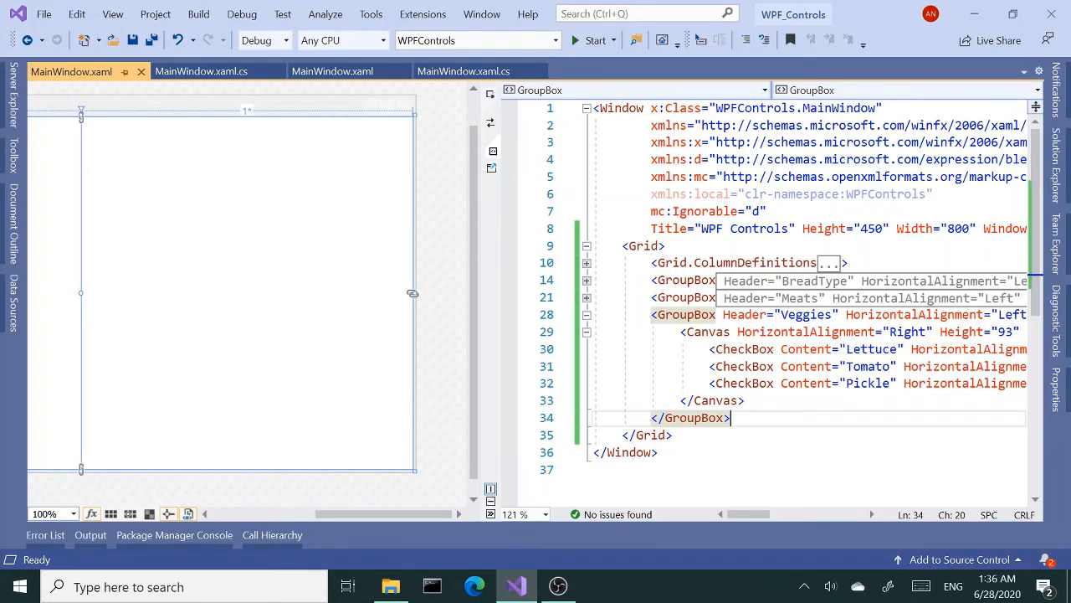
Step: Add an inner Grid in column 1 with four RowDefinition entries in the XAML
{"action": "type", "text": "gr"}
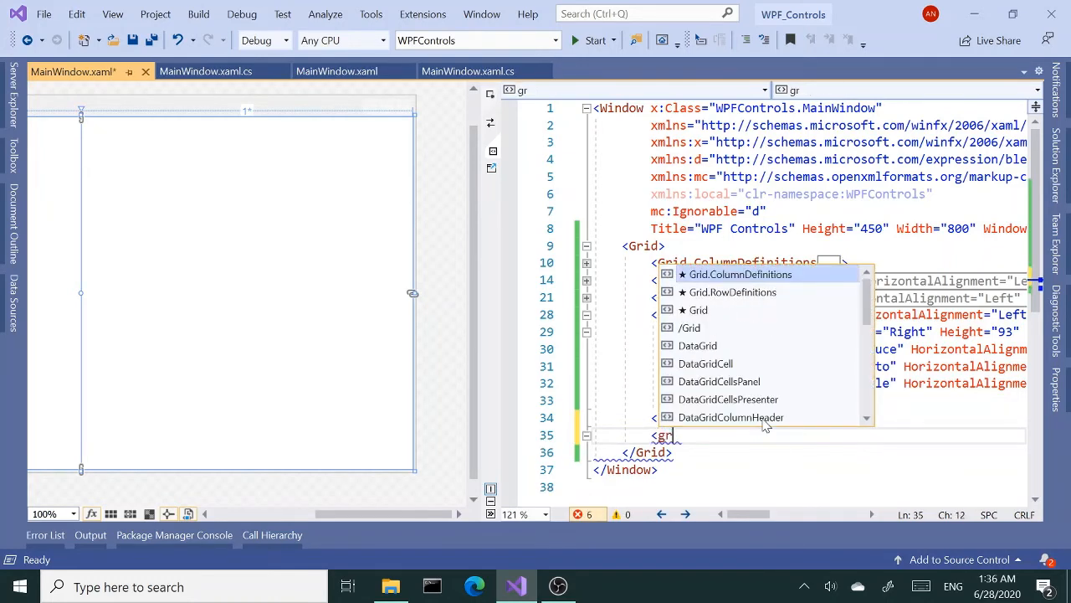
{"action": "type", "text": "id>"}
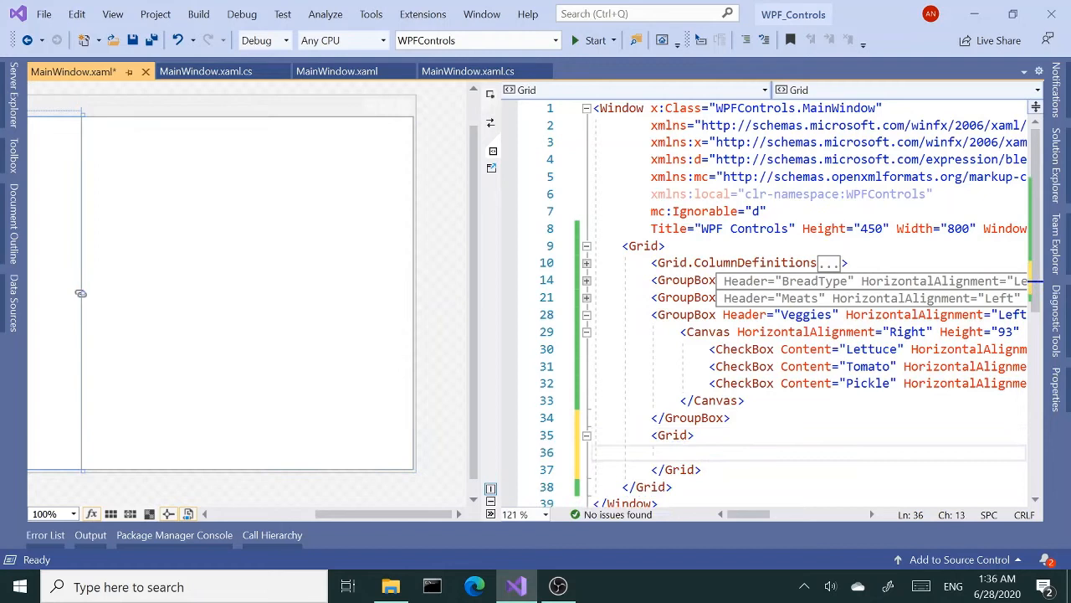
{"action": "type", "text": "<"}
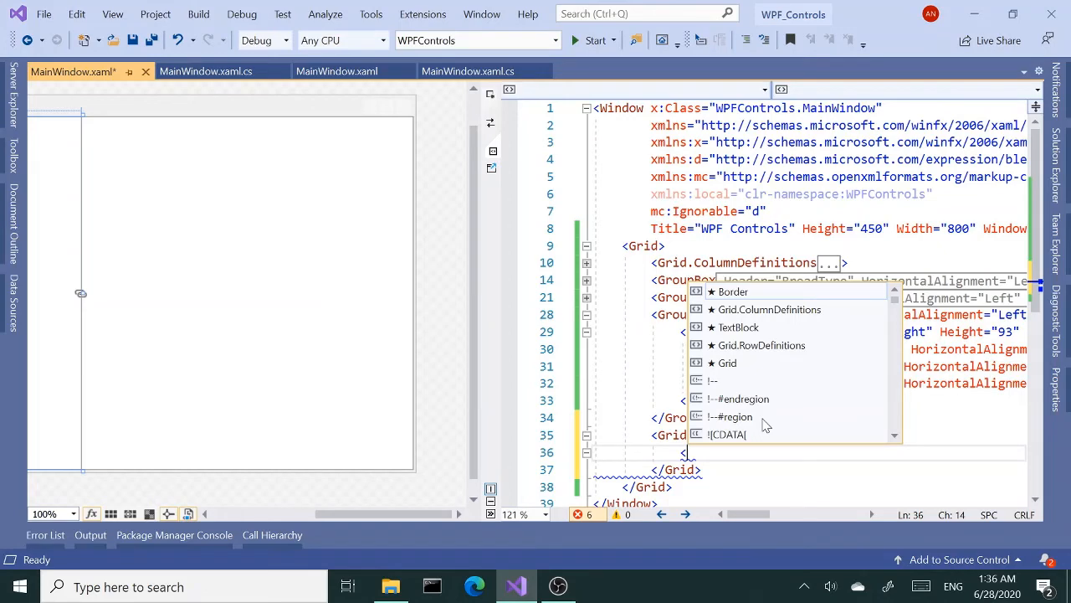
{"action": "type", "text": "gr"}
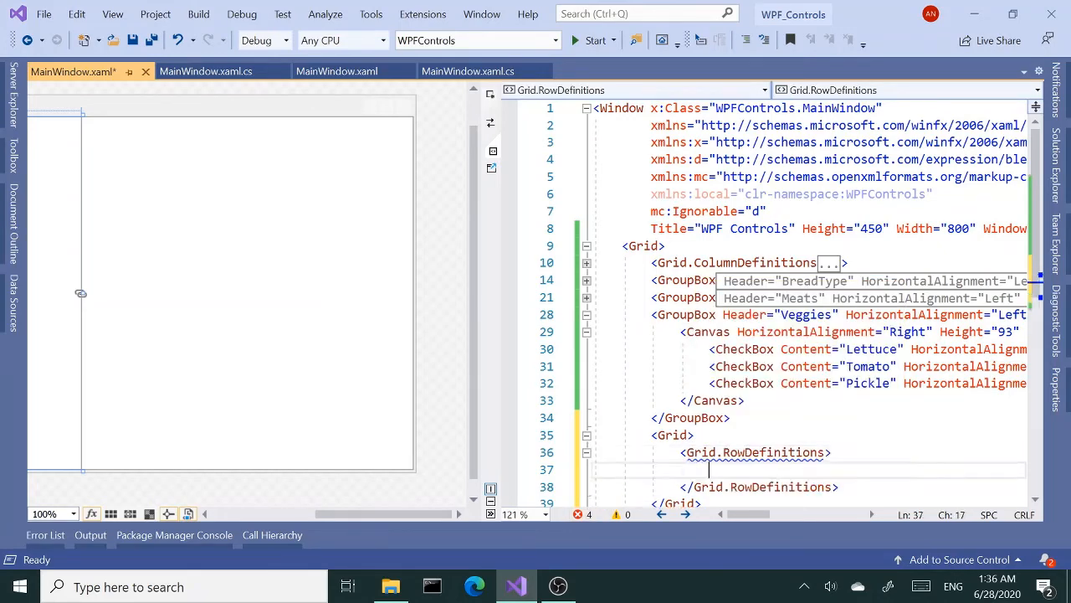
{"action": "type", "text": "ro"}
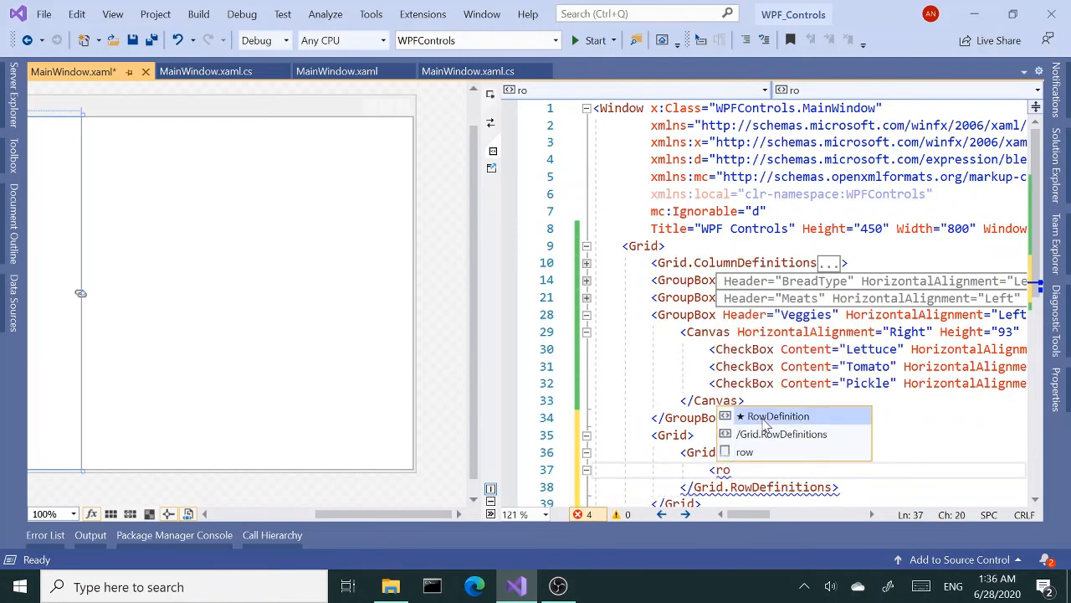
{"action": "key", "text": "Tab"}
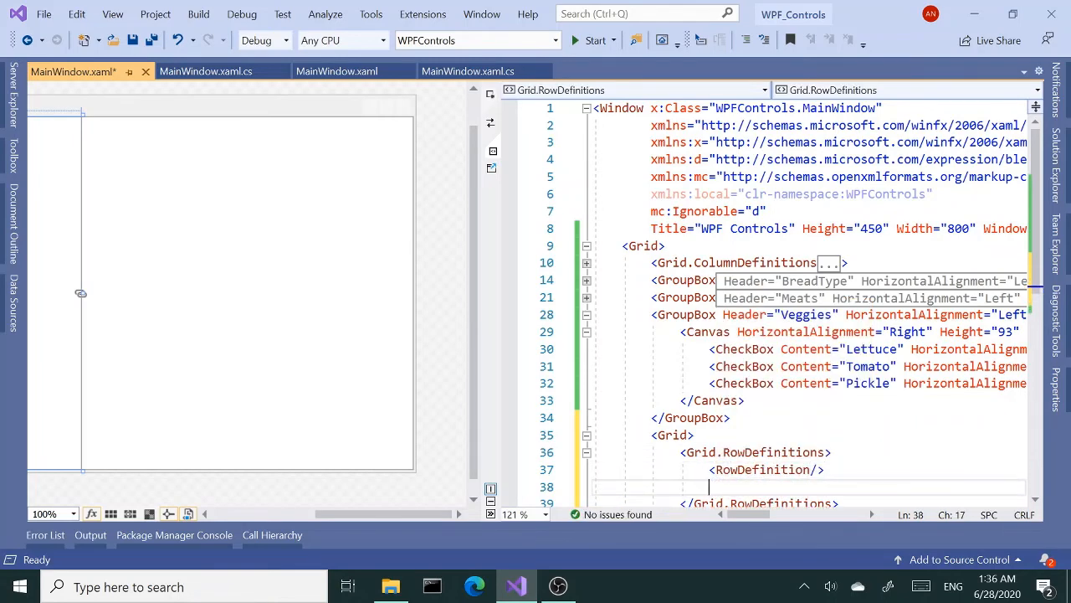
{"action": "type", "text": "RowDefinition"}
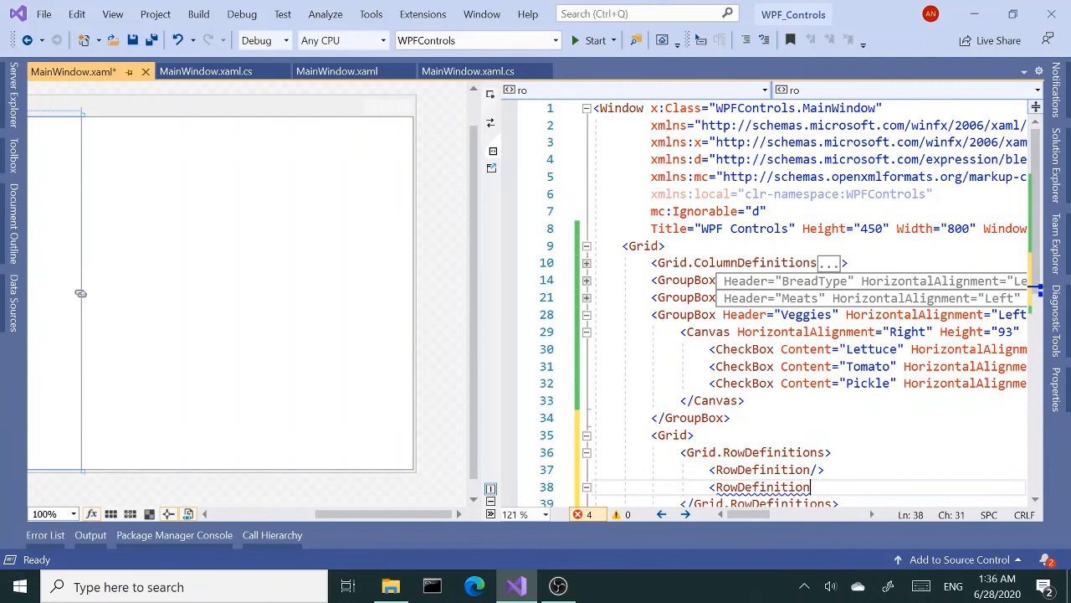
{"action": "type", "text": "/>"}
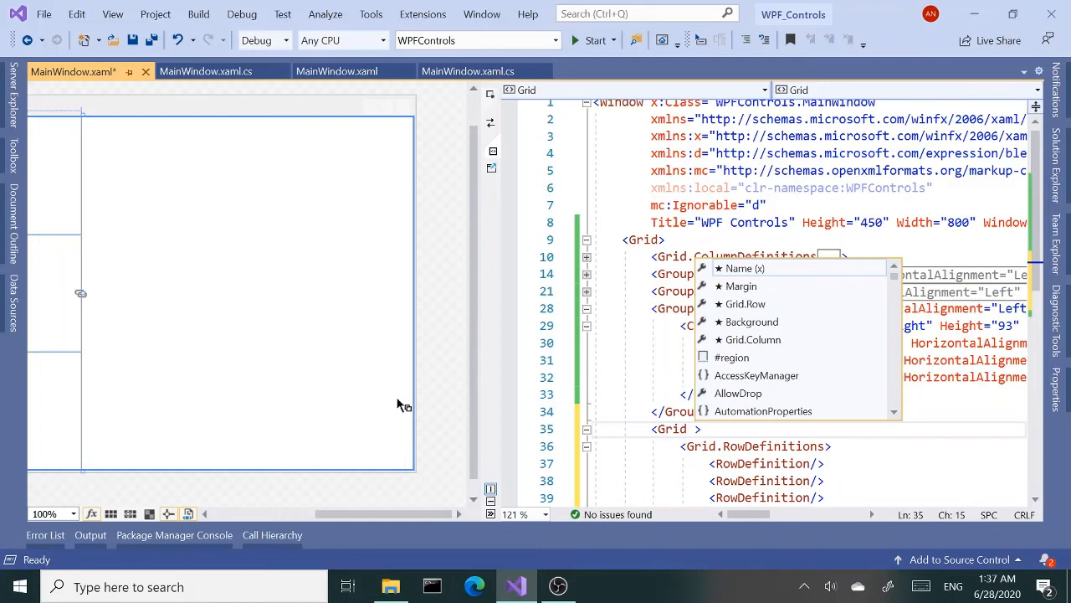
{"action": "type", "text": "gri"}
{"action": "type", "text": "<"}
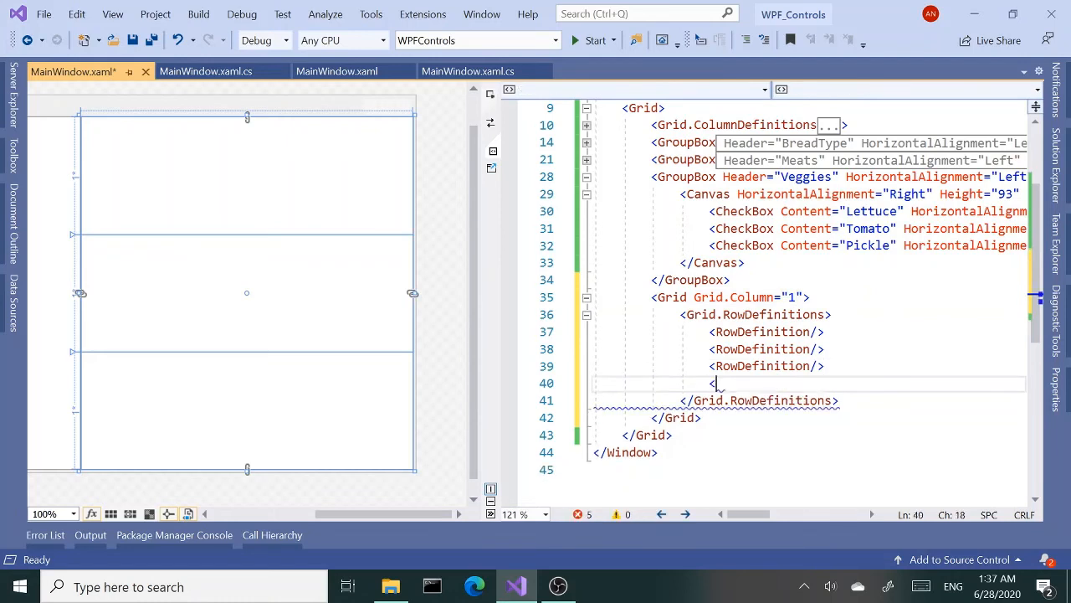
{"action": "type", "text": "RowDefinition"}
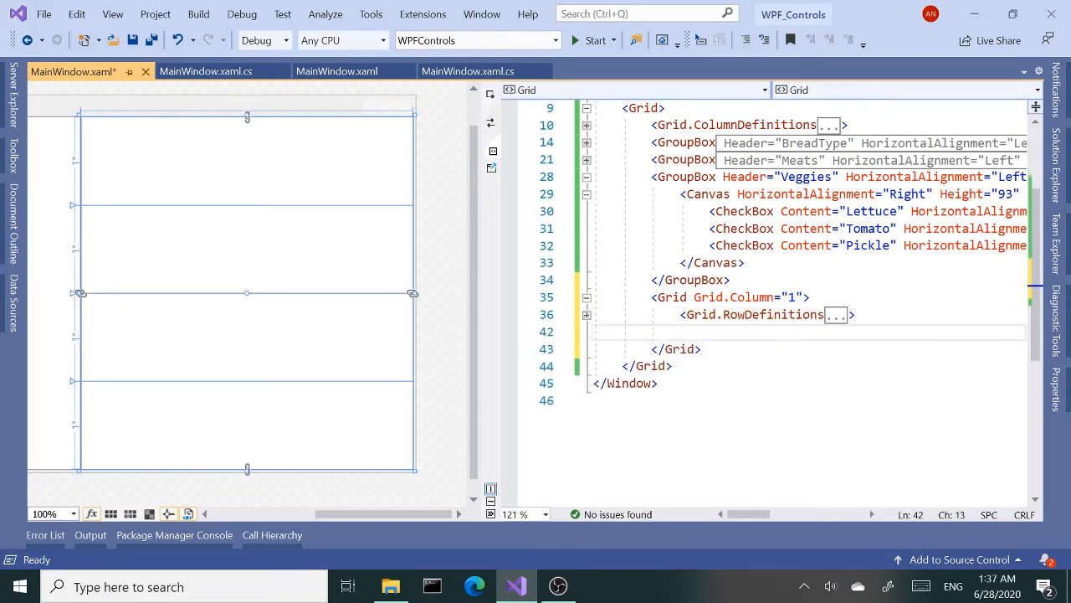
Step: Type a BreadType GroupBox holding a StackPanel of Italian, Wheat and Herbs checkboxes
{"action": "type", "text": "grou"}
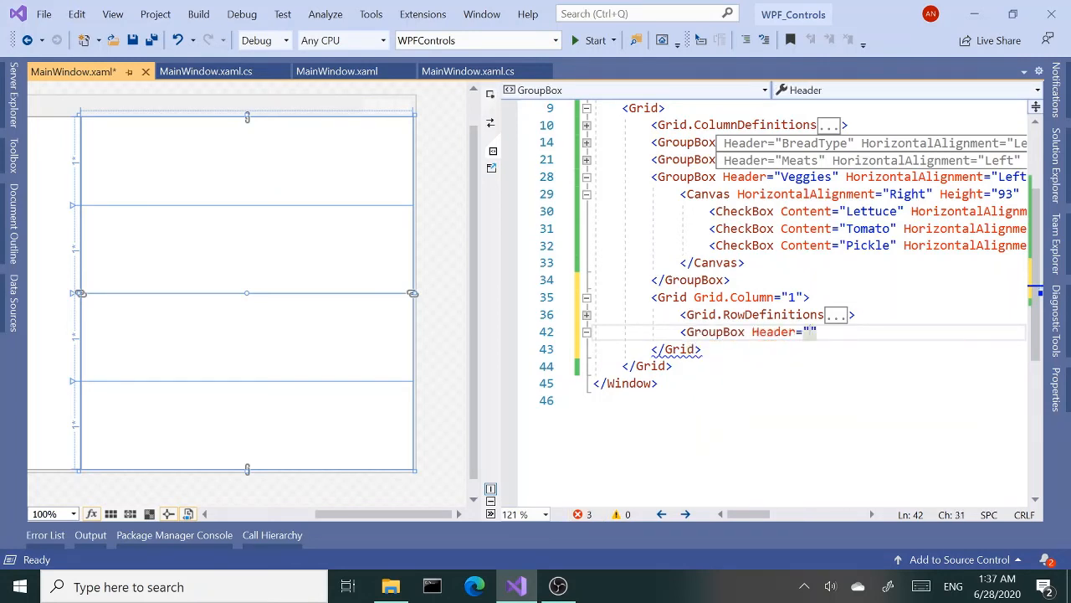
{"action": "type", "text": "Brea"}
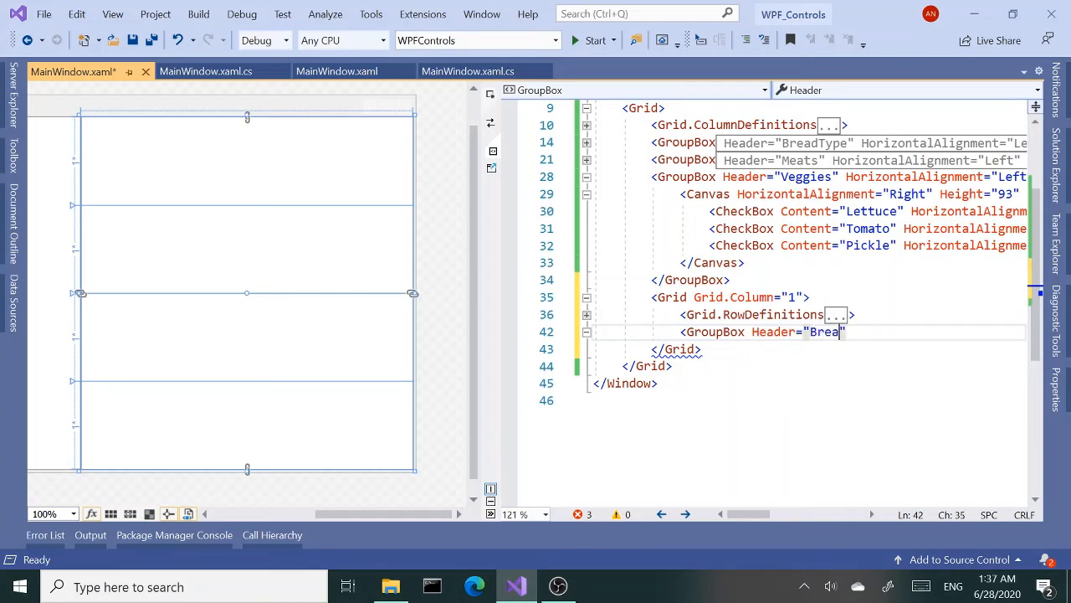
{"action": "type", "text": "dType"}
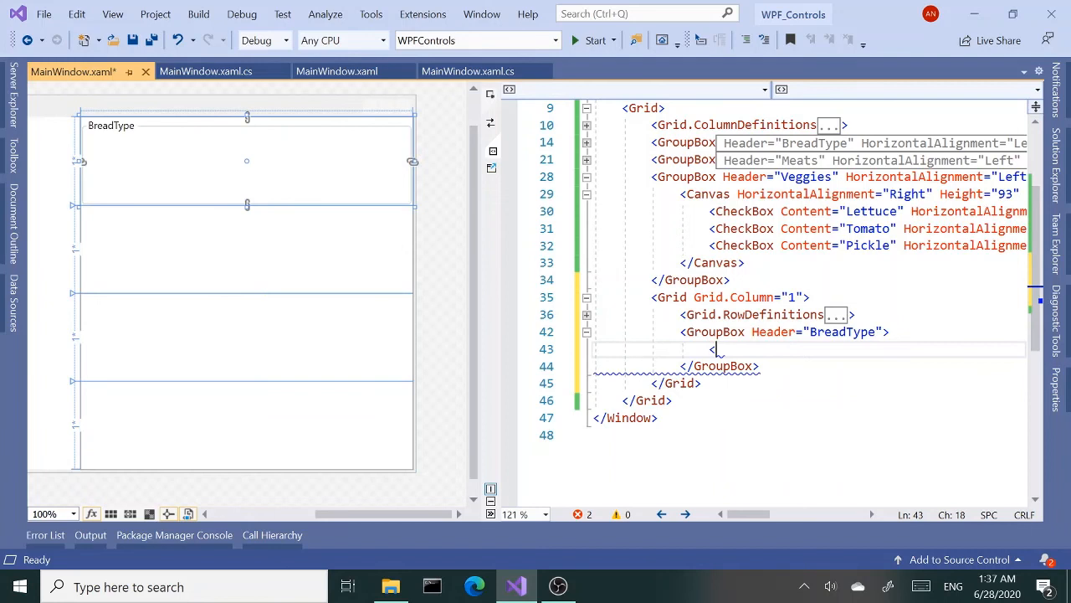
{"action": "type", "text": "<CheckBox Content=\""}
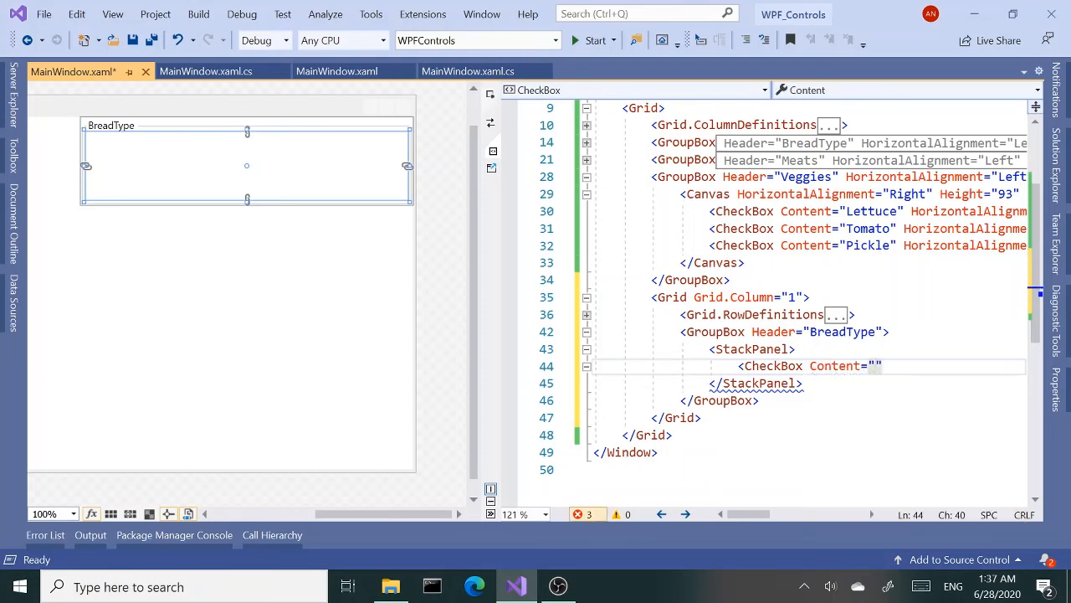
{"action": "type", "text": "Italian"}
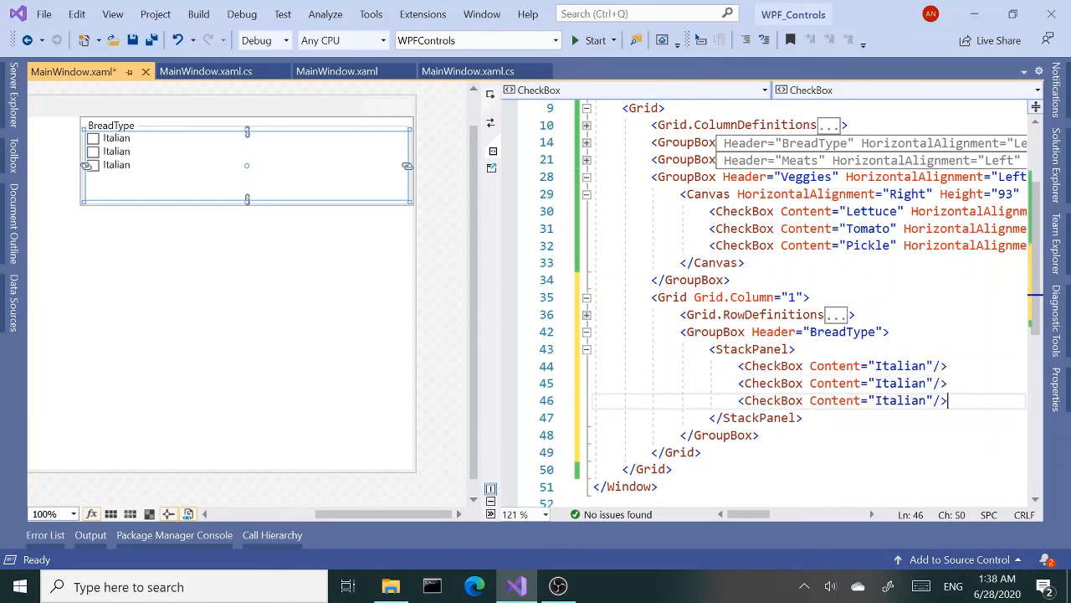
{"action": "type", "text": "Wheat"}
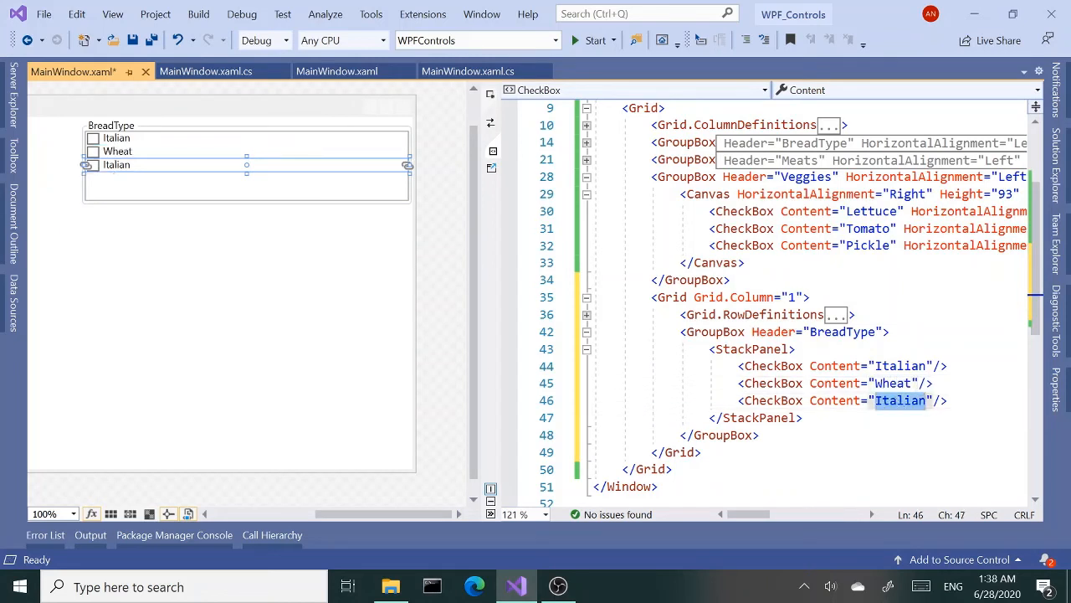
{"action": "type", "text": "Herbs"}
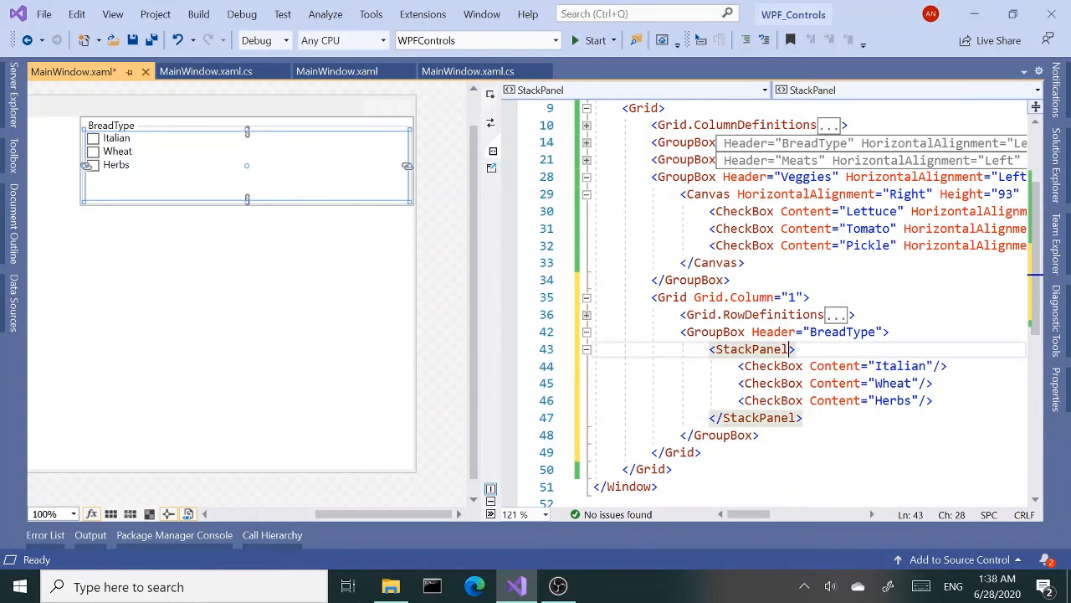
Step: Give the BreadType StackPanel a LightBlue background and start the build
{"action": "type", "text": "ba"}
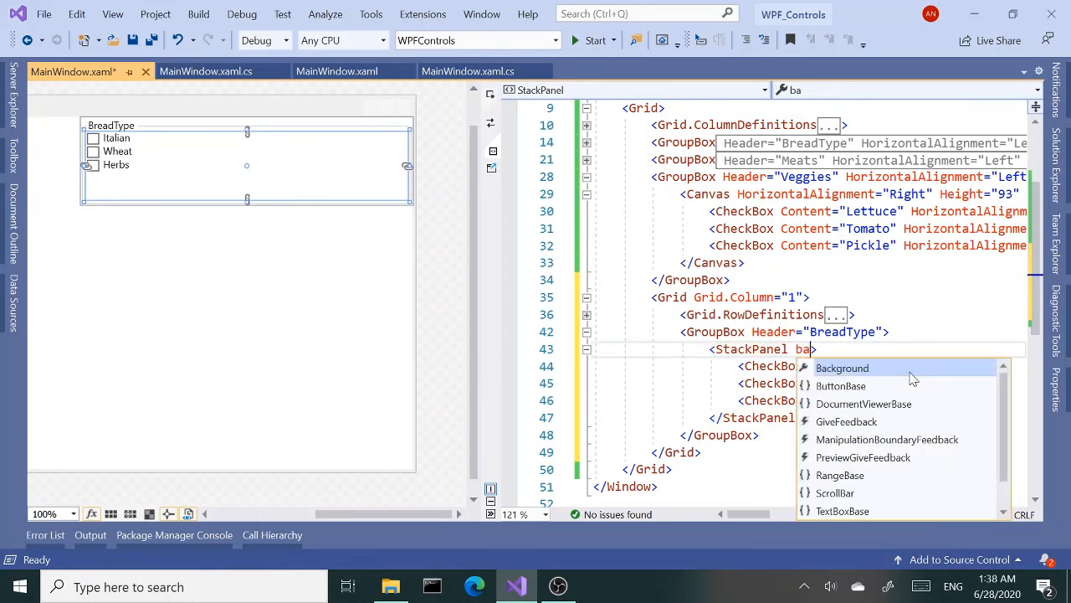
{"action": "left_click", "coordinate": [841, 368]}
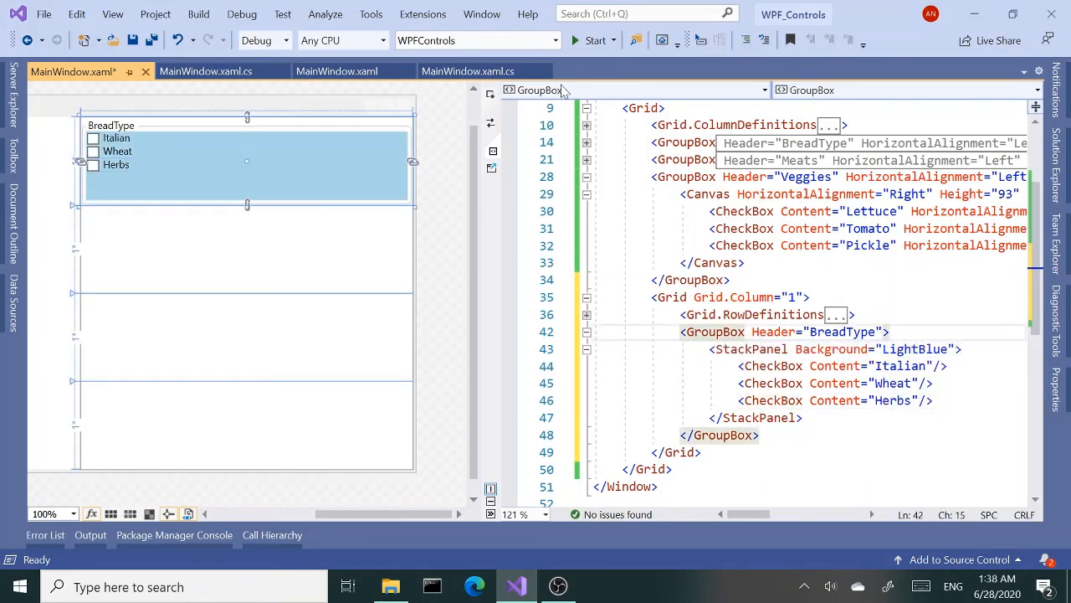
{"action": "left_click", "coordinate": [593, 40]}
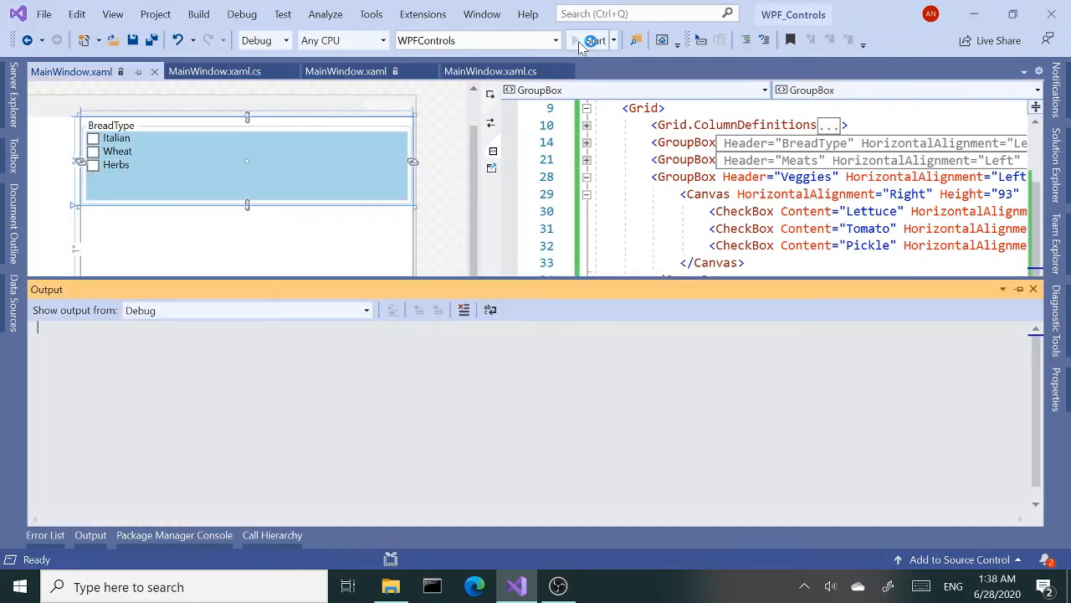
Step: Launch the app and tick Wheat, Italian, Tomato and Herbs
{"action": "left_click", "coordinate": [592, 39]}
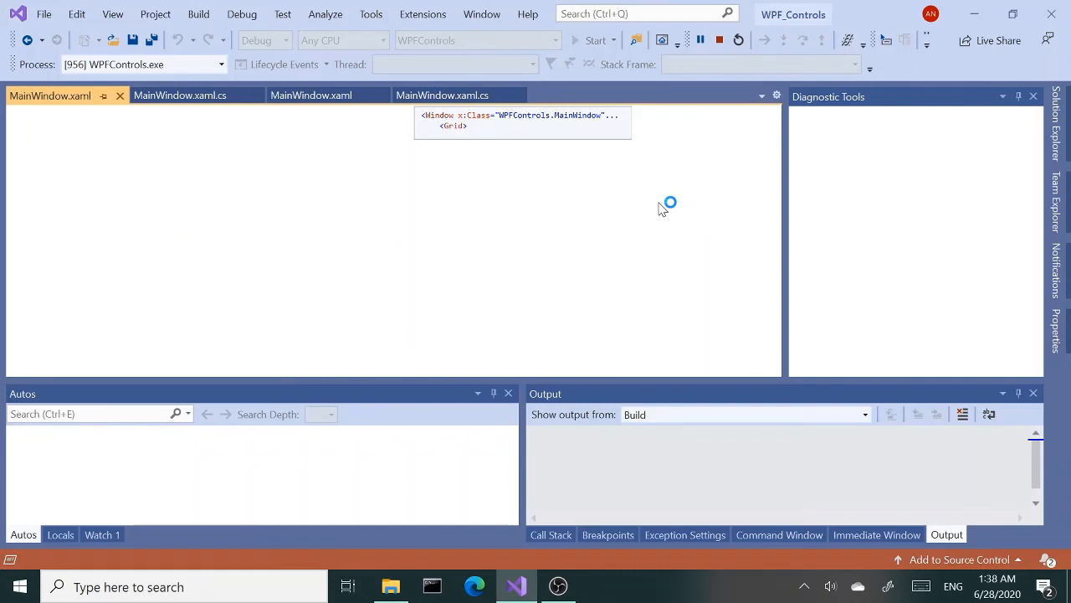
{"action": "left_click", "coordinate": [595, 40]}
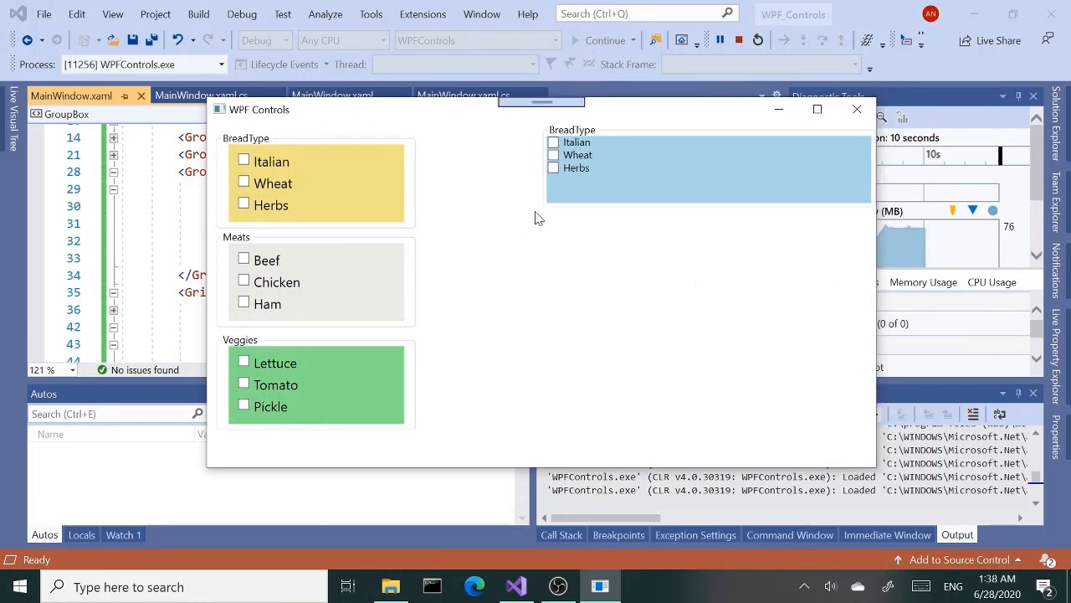
{"action": "mouse_move", "coordinate": [623, 134]}
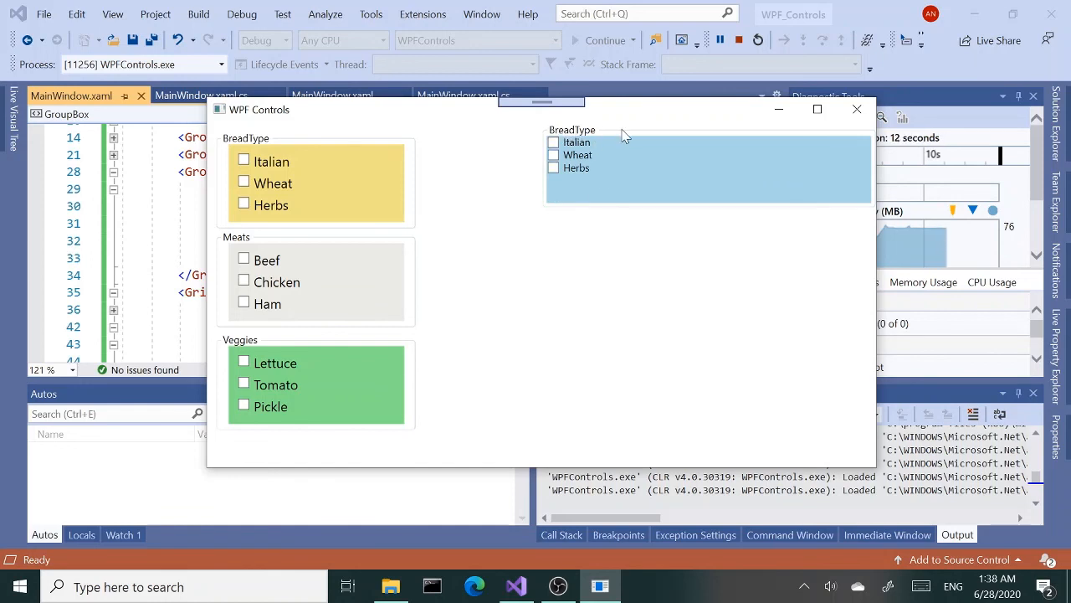
{"action": "left_click", "coordinate": [553, 155]}
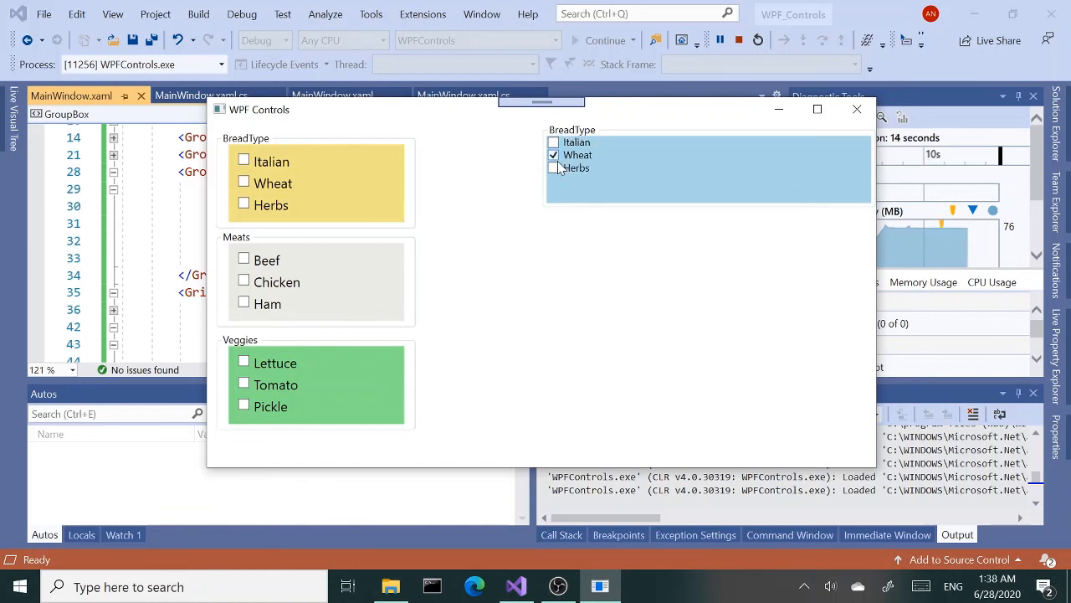
{"action": "left_click", "coordinate": [553, 141]}
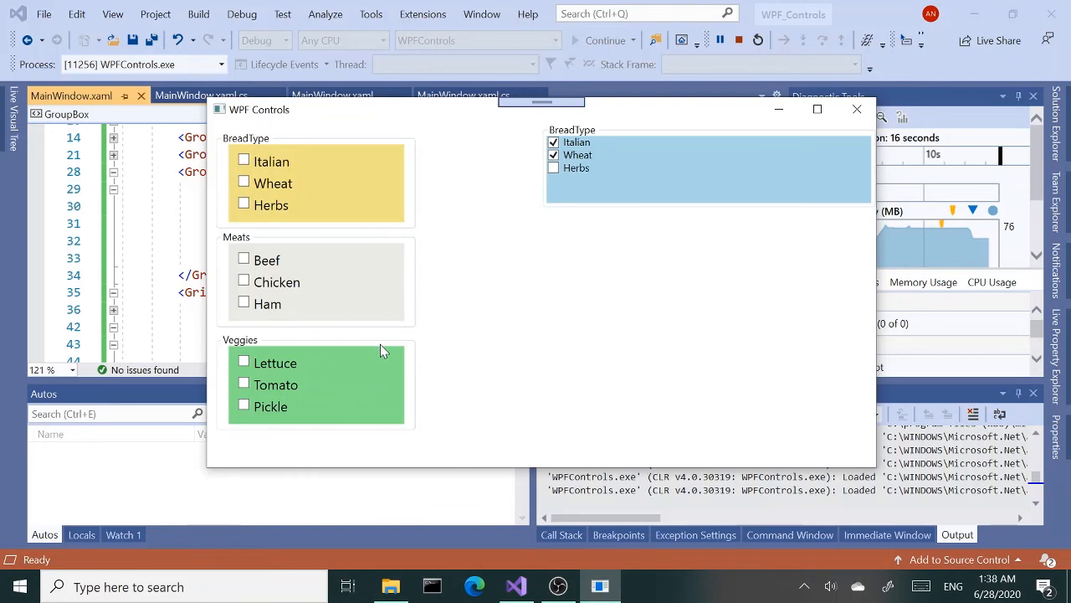
{"action": "left_click", "coordinate": [243, 384]}
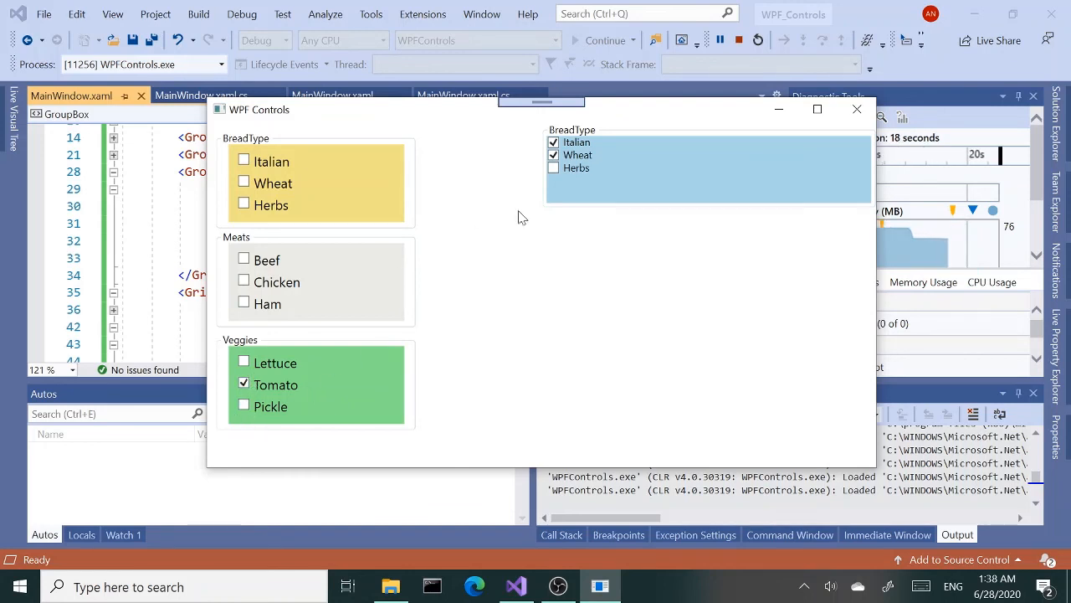
{"action": "left_click", "coordinate": [554, 168]}
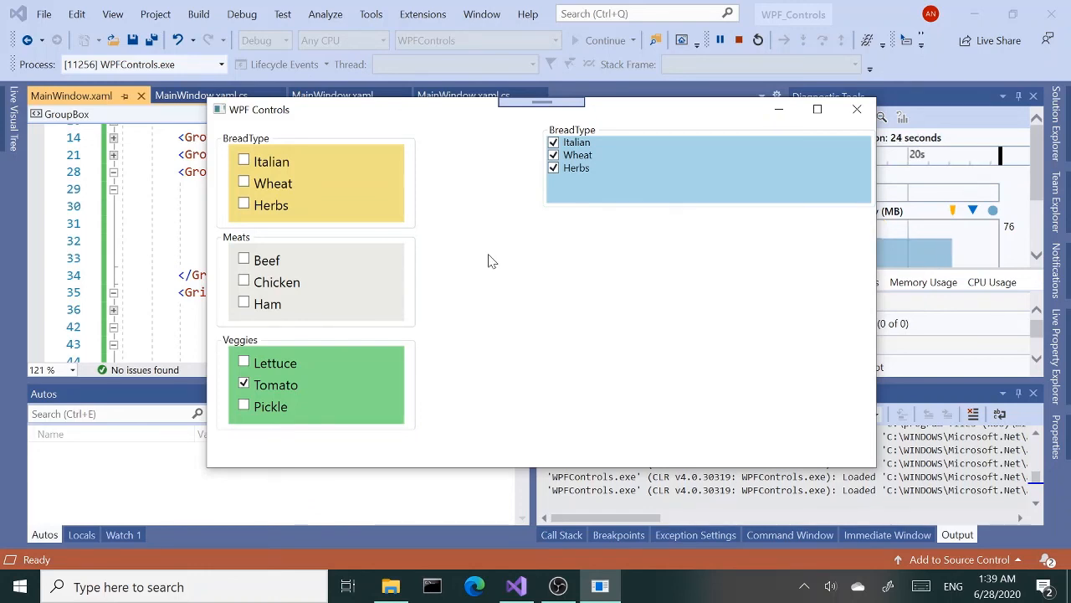
{"action": "mouse_move", "coordinate": [468, 238]}
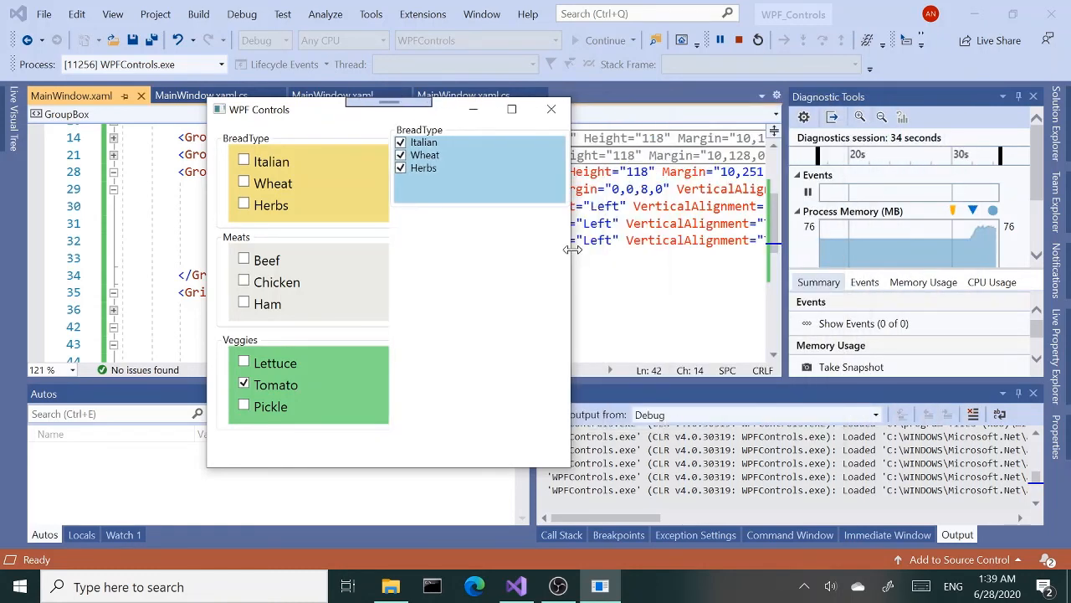
Step: Widen the running Controls window in two drags so the light-blue BreadType group stretches across
{"action": "left_click_drag", "start_coordinate": [389, 109], "coordinate": [437, 109]}
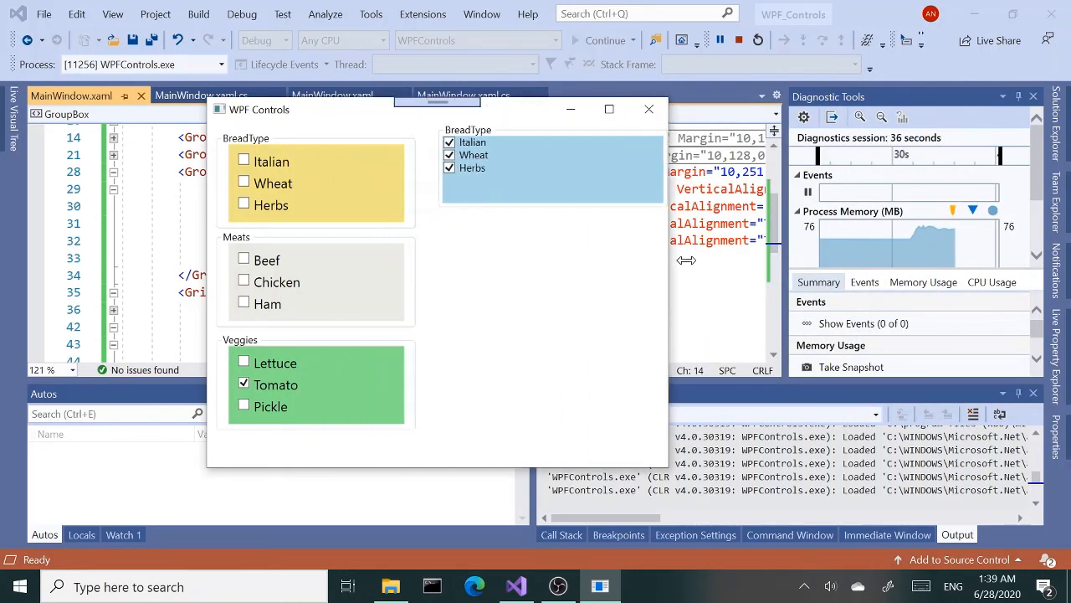
{"action": "left_click_drag", "start_coordinate": [437, 101], "coordinate": [562, 102]}
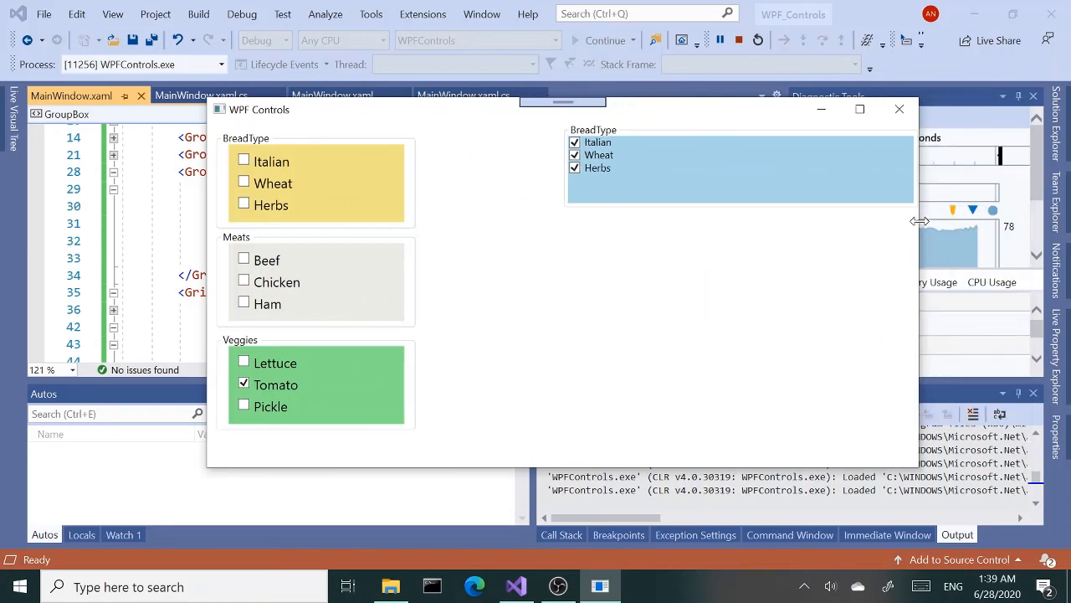